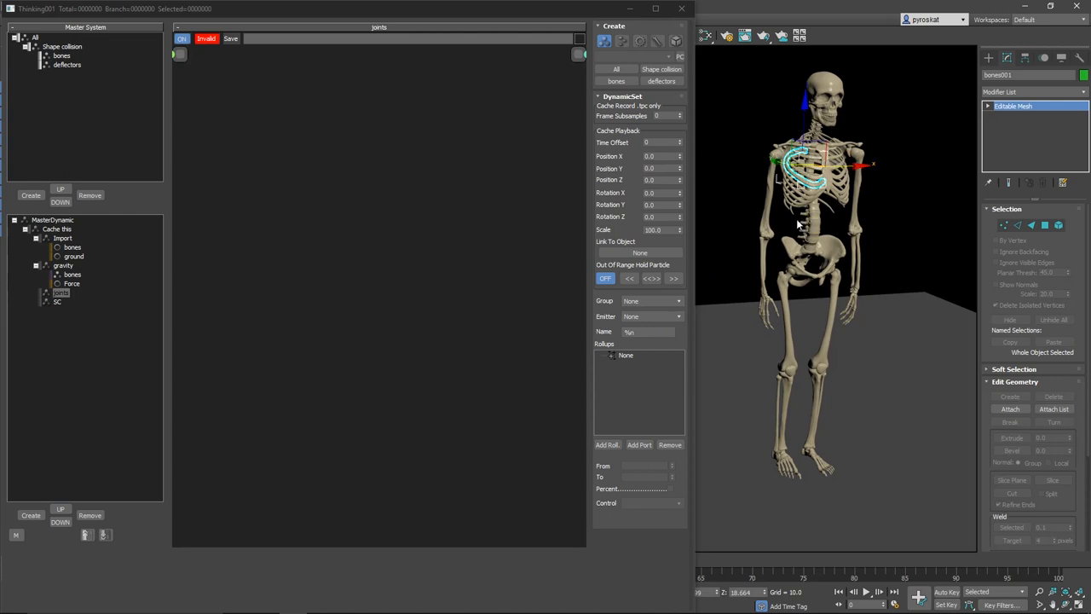
{"action": "mouse_move", "coordinate": [766, 205]}
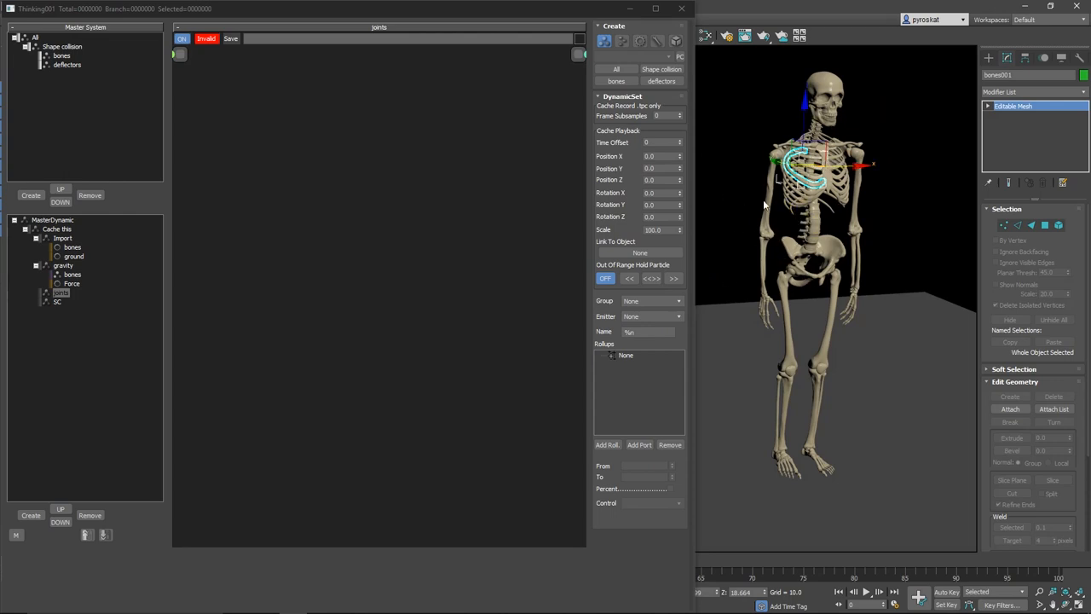
- Check the bones and ground nodes in the Import set, then open the empty SC dynamic set
{"action": "left_click", "coordinate": [72, 247]}
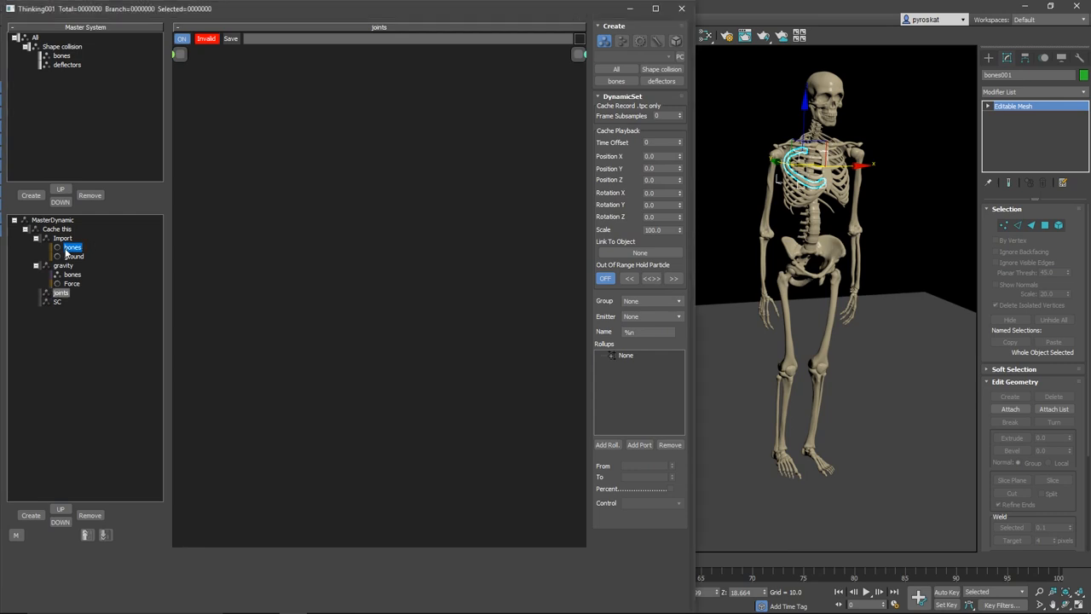
{"action": "left_click", "coordinate": [62, 237]}
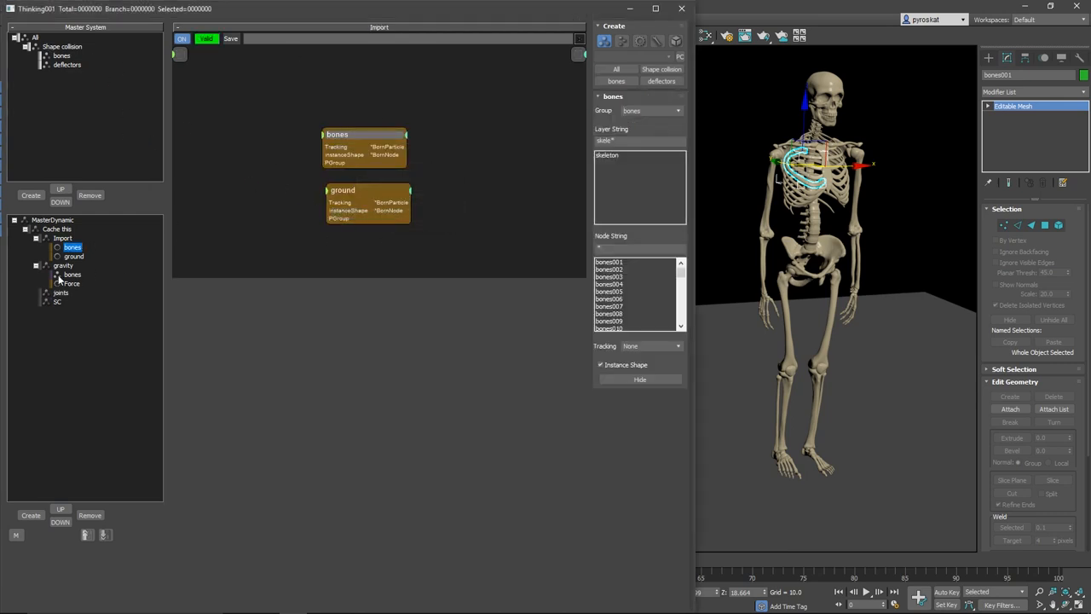
{"action": "left_click", "coordinate": [73, 275]}
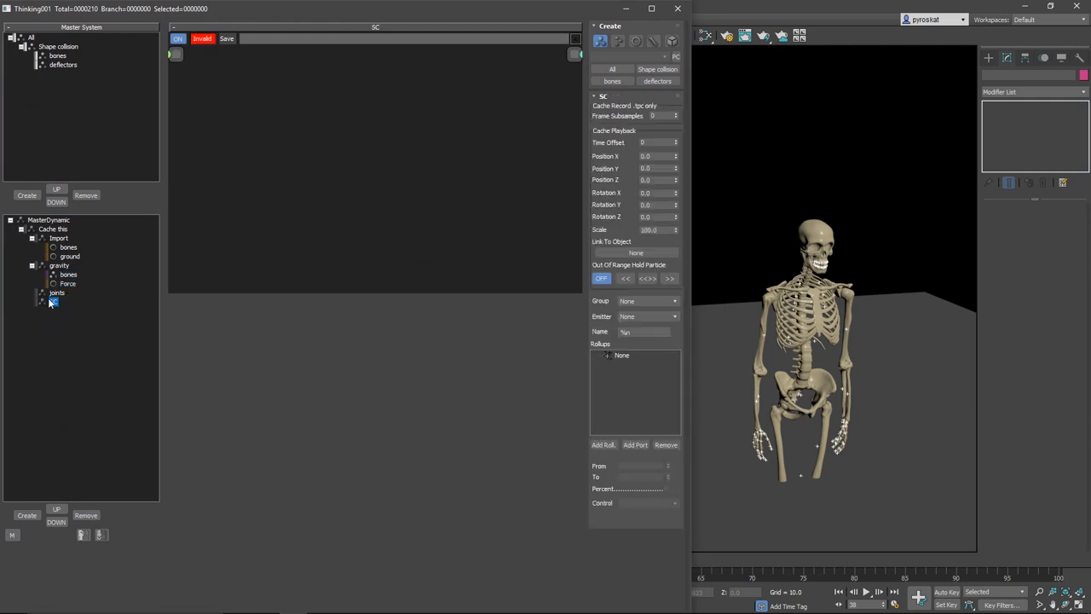
- Add an SC ShapeCollision operator to the SC set with its group set to Shape collision
{"action": "right_click", "coordinate": [54, 301]}
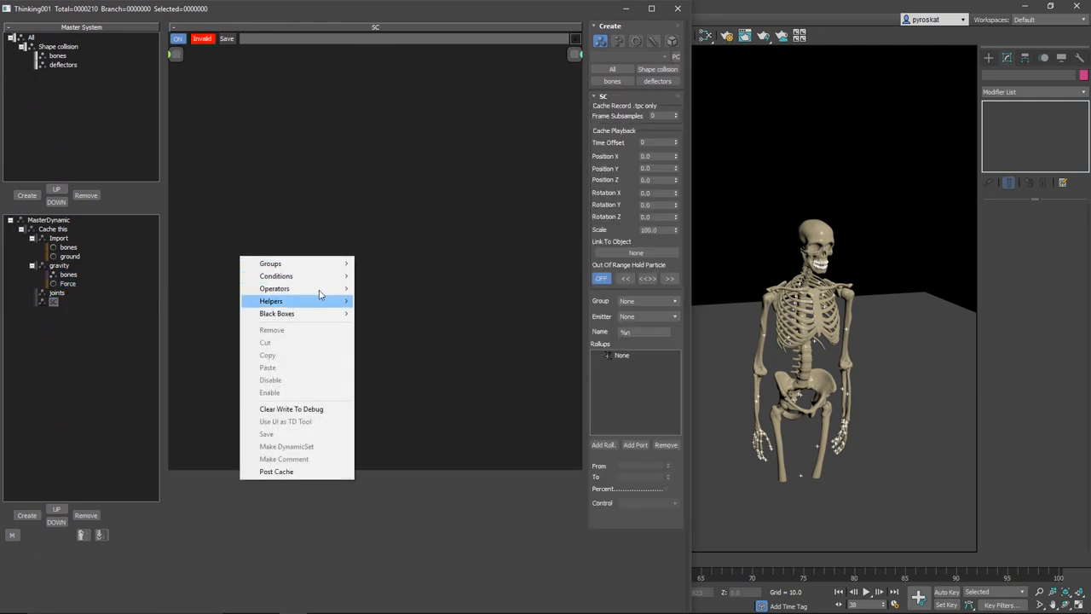
{"action": "mouse_move", "coordinate": [274, 288]}
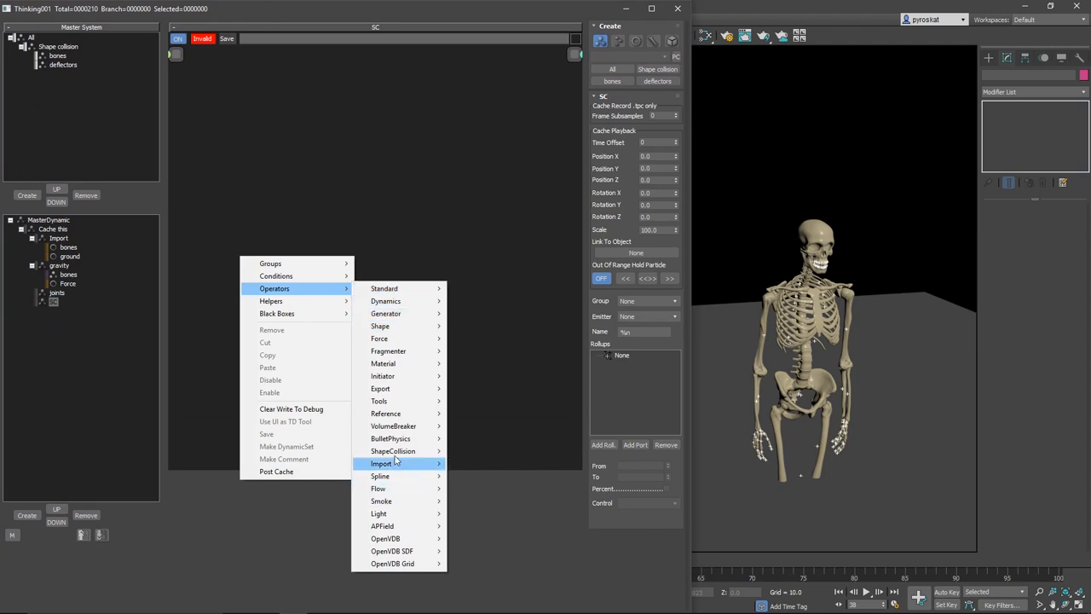
{"action": "mouse_move", "coordinate": [393, 450]}
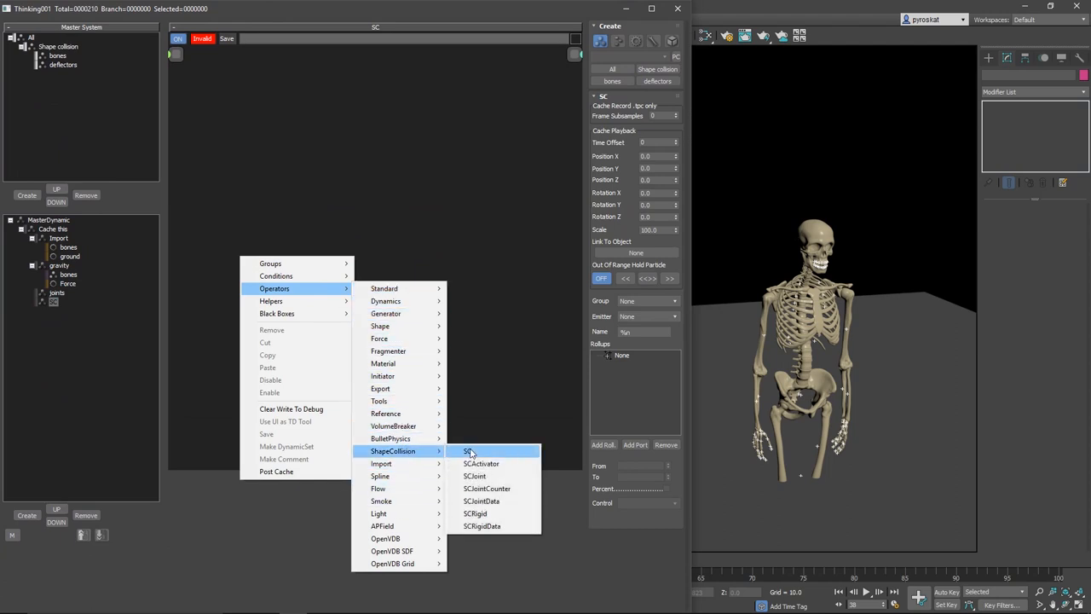
{"action": "left_click", "coordinate": [468, 450]}
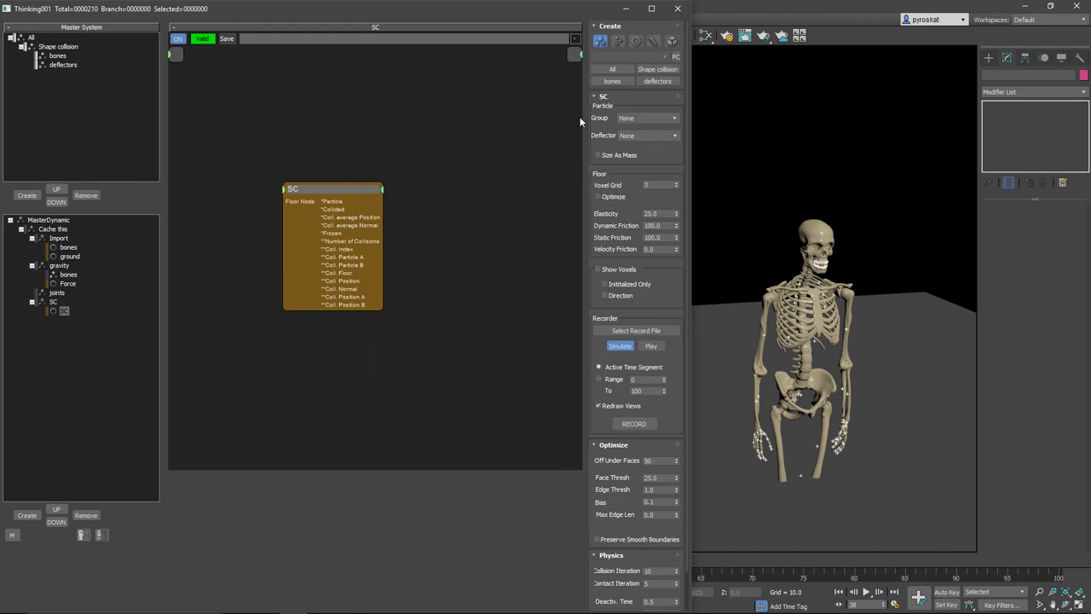
{"action": "left_click", "coordinate": [648, 135]}
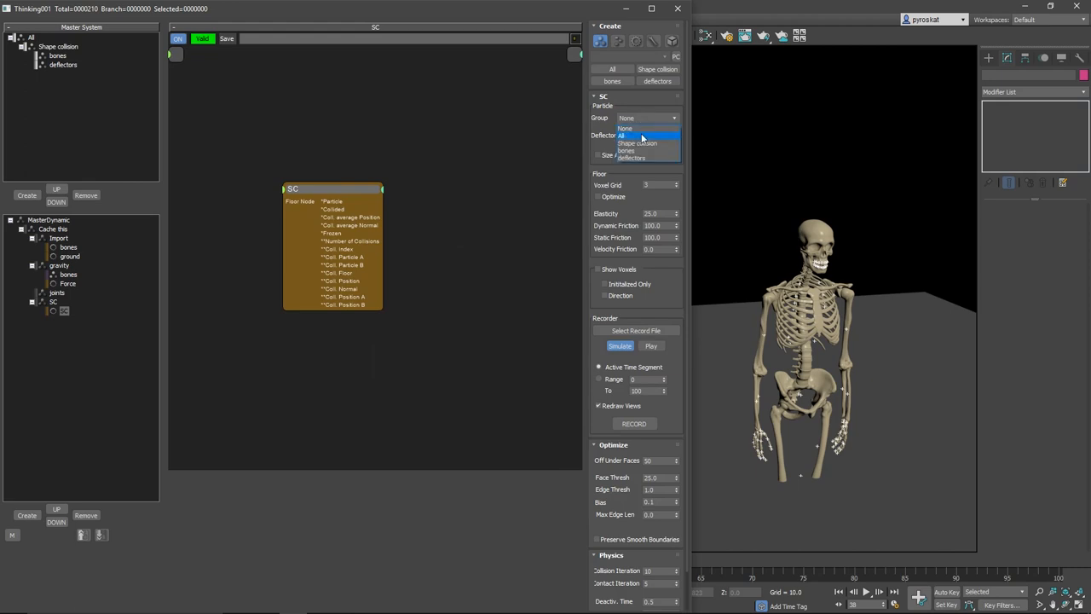
{"action": "left_click", "coordinate": [638, 143]}
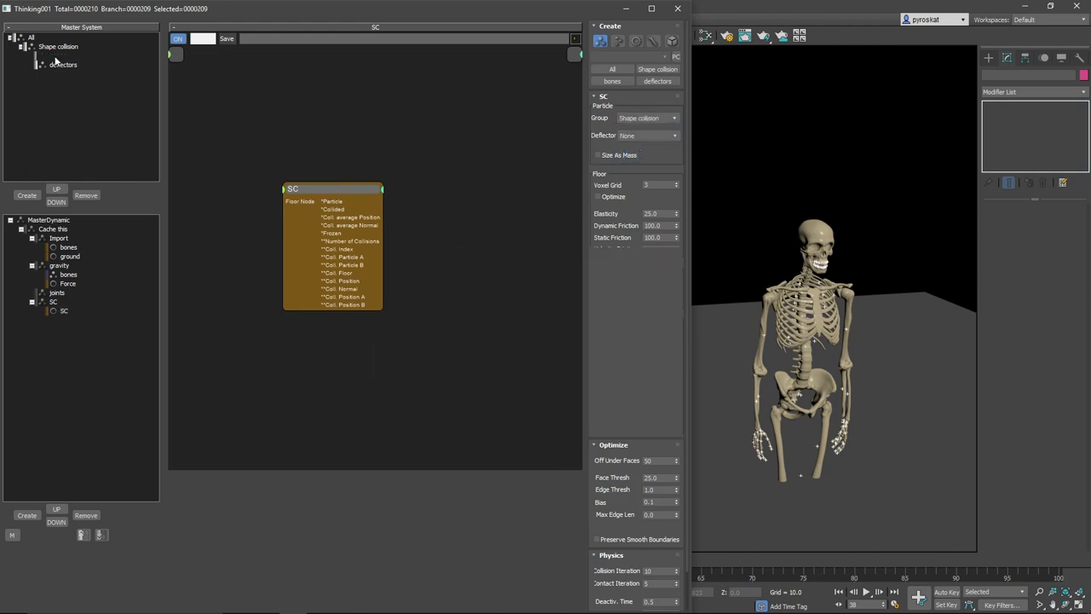
{"action": "left_click", "coordinate": [58, 55]}
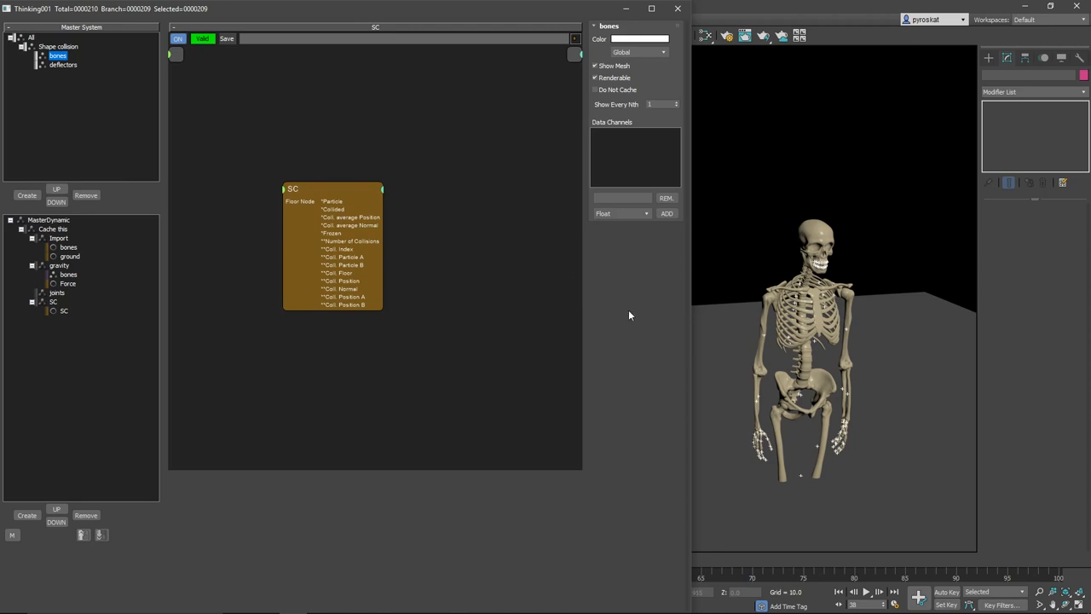
{"action": "mouse_move", "coordinate": [642, 295]}
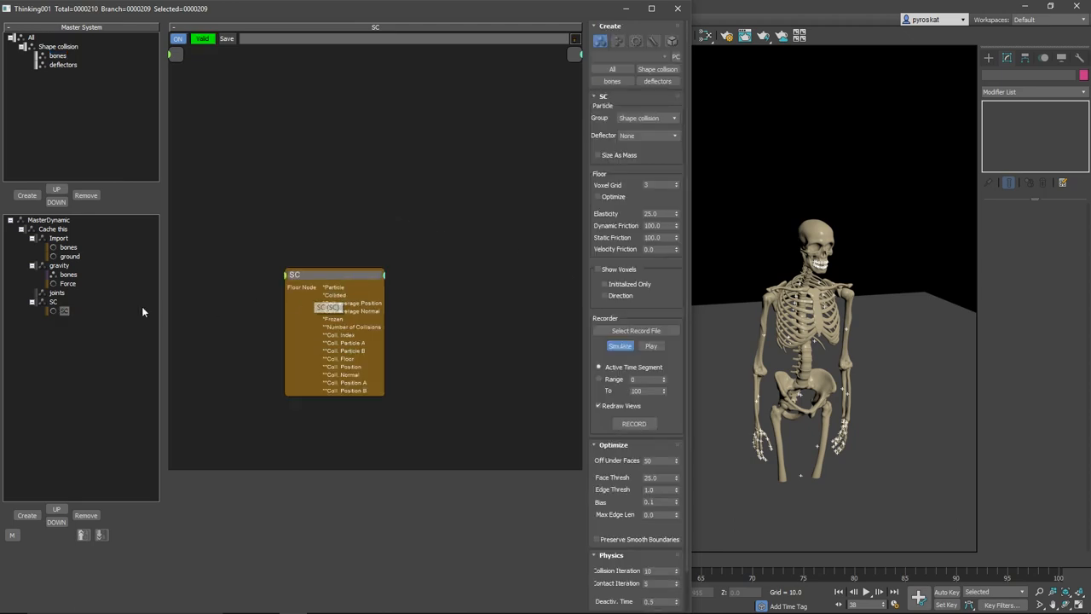
{"action": "mouse_move", "coordinate": [380, 286]}
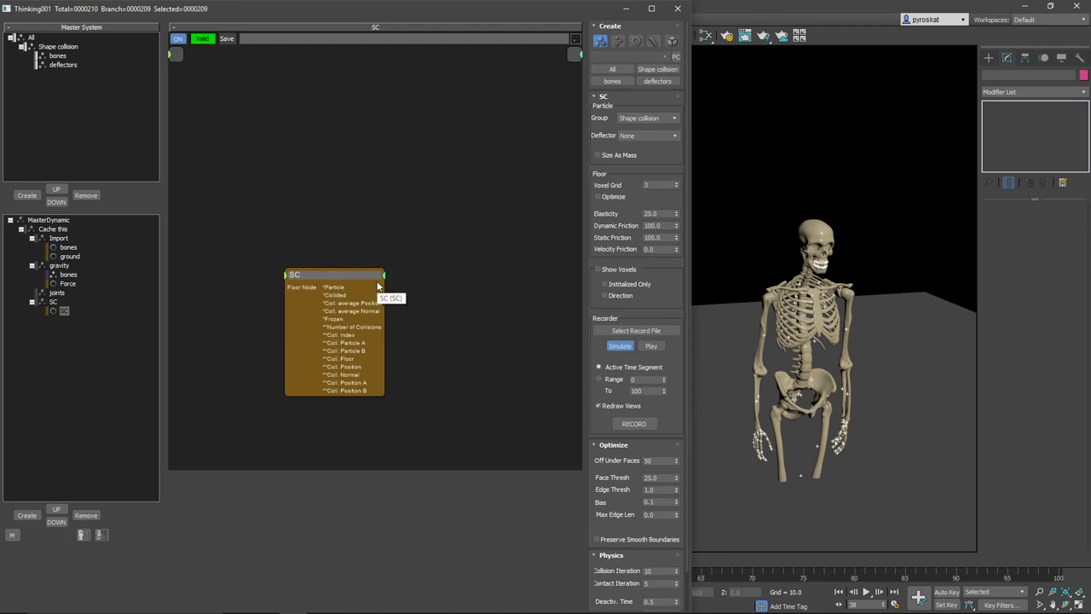
{"action": "mouse_move", "coordinate": [74, 299]}
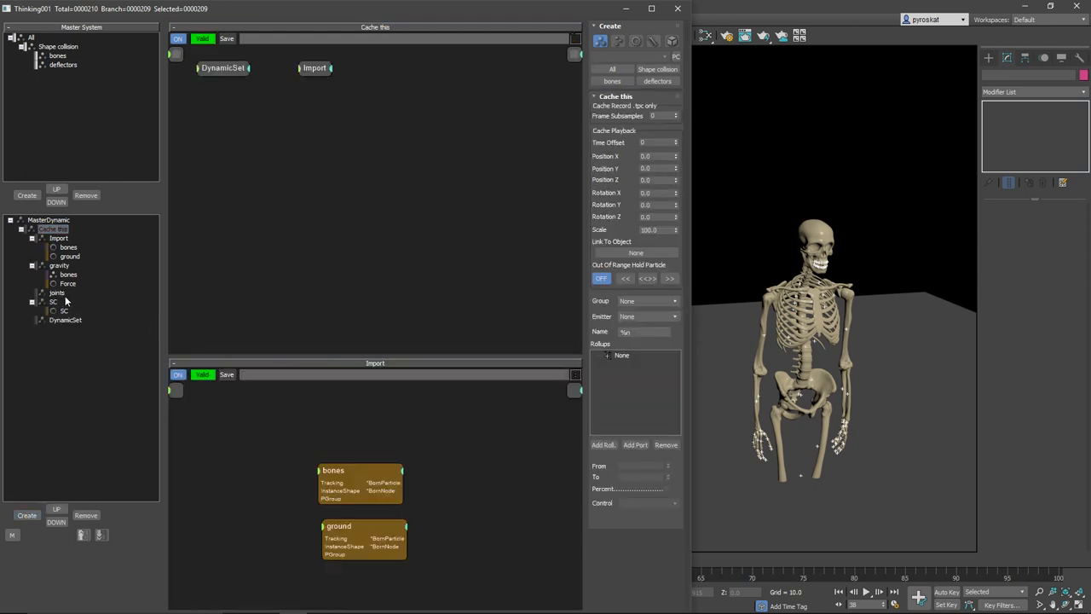
- Rename the new dynamic set to 'sc properties' and add an SCRigid operator
{"action": "left_click", "coordinate": [65, 301]}
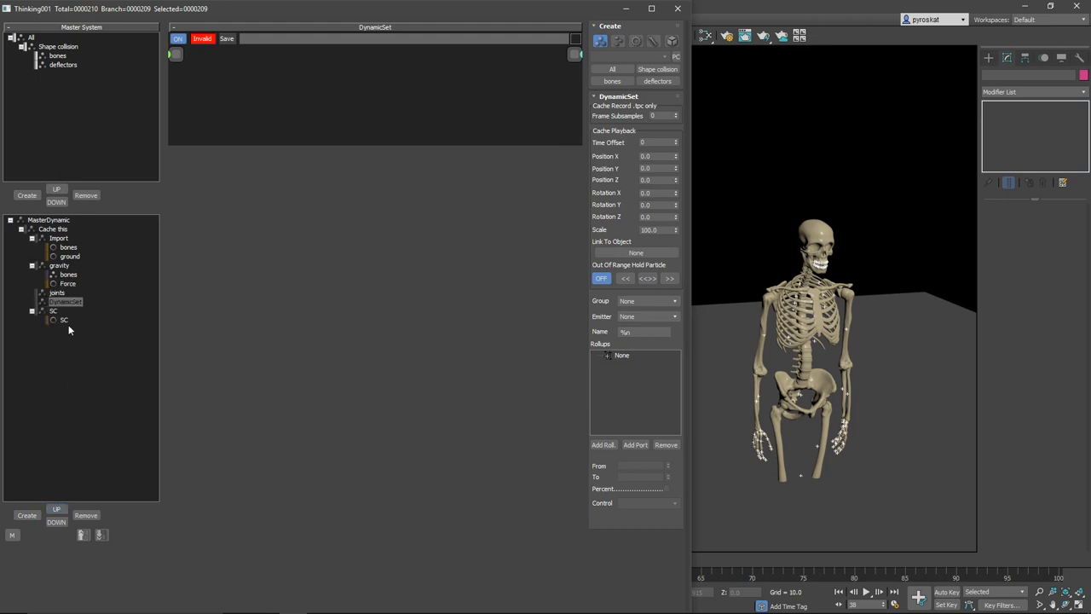
{"action": "left_click", "coordinate": [65, 302]}
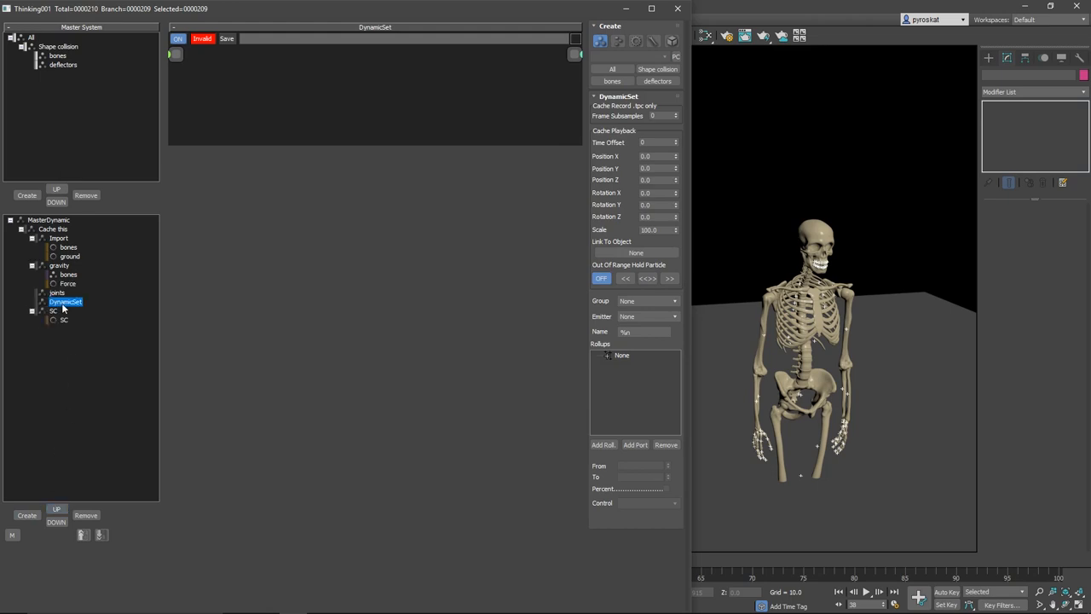
{"action": "double_click", "coordinate": [65, 302]}
{"action": "type", "text": "sc properties"}
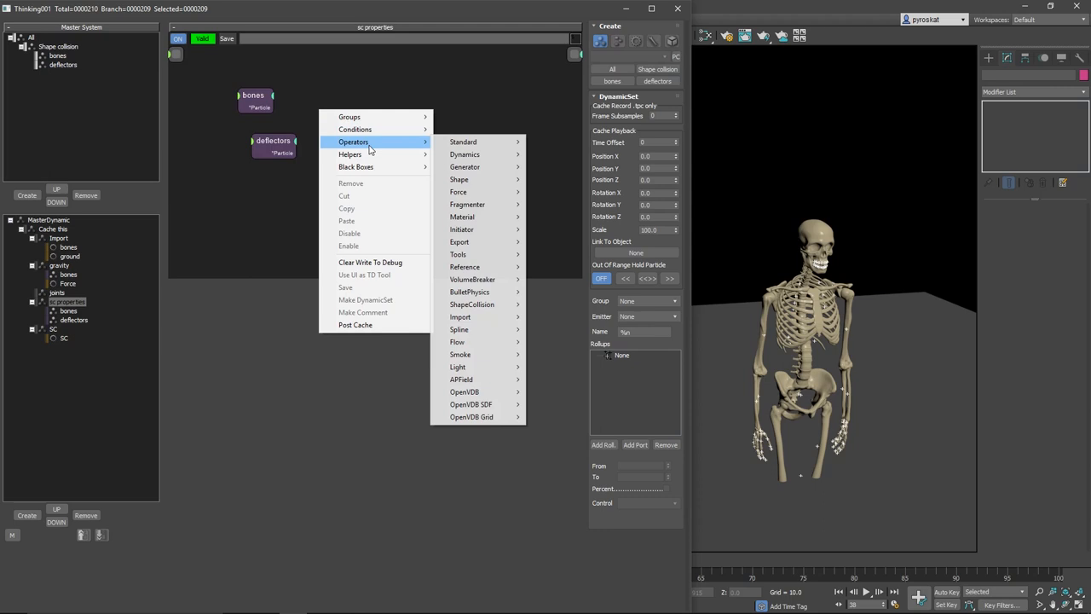
{"action": "mouse_move", "coordinate": [472, 304]}
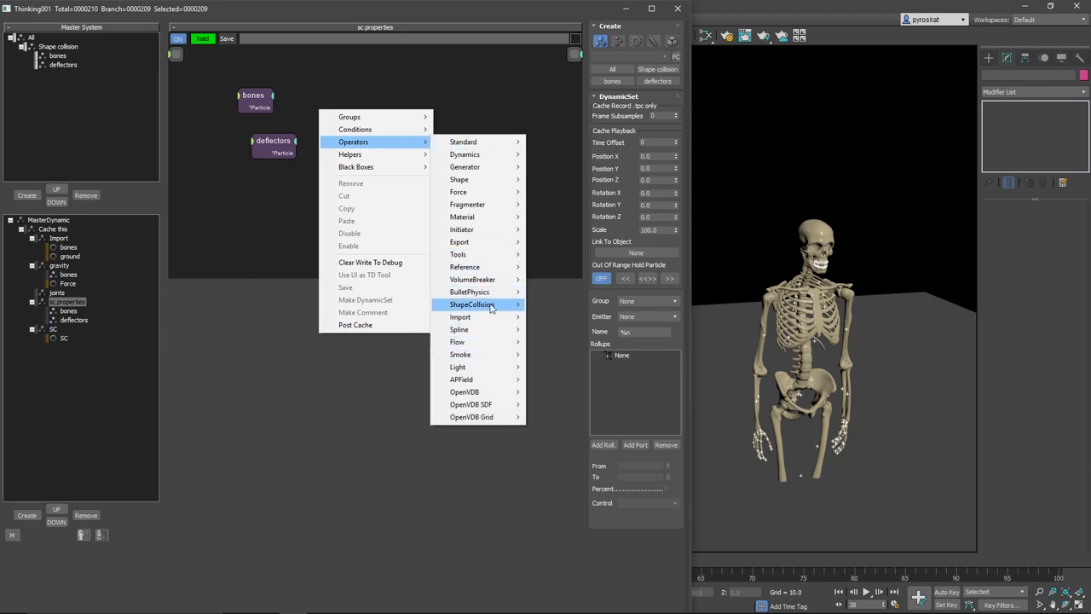
{"action": "mouse_move", "coordinate": [473, 304]}
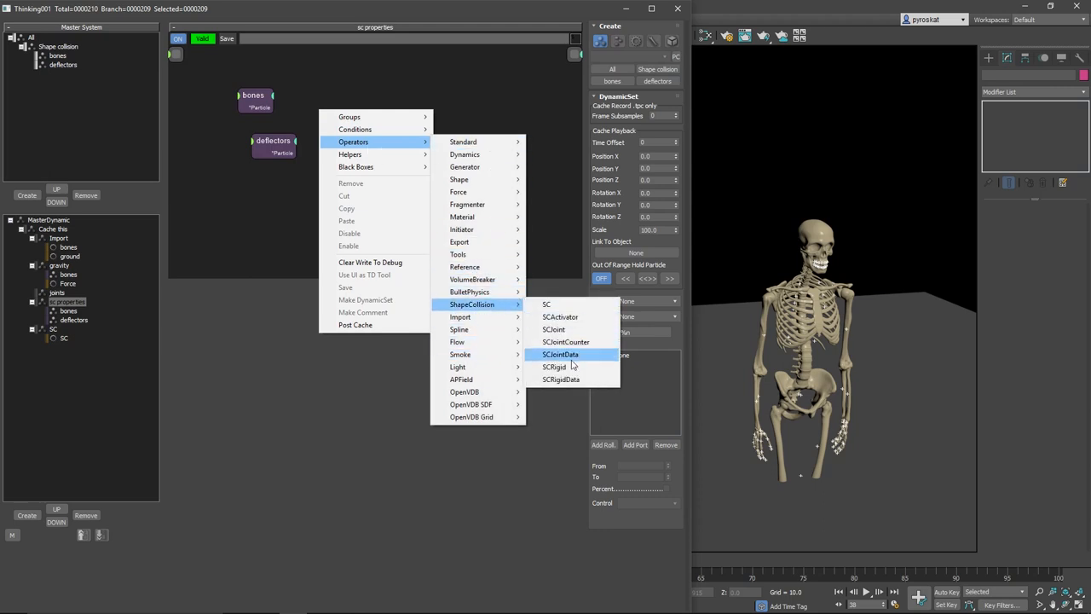
{"action": "left_click", "coordinate": [555, 367]}
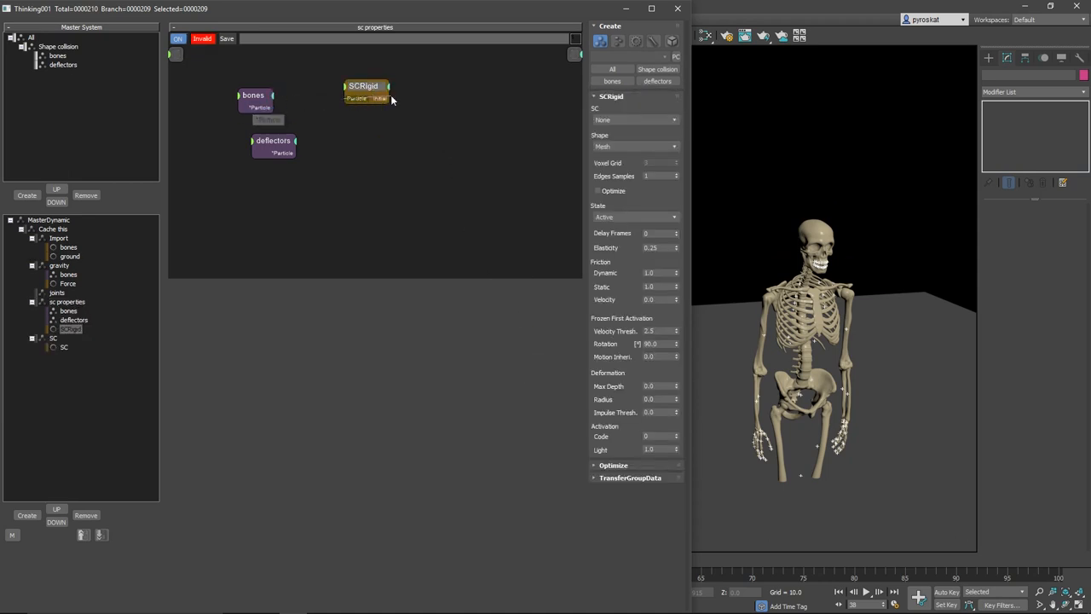
- Wire bones into SCRigid using the SC system, a Voxel collision shape and voxel grid 6
{"action": "left_click_drag", "start_coordinate": [273, 106], "coordinate": [353, 98]}
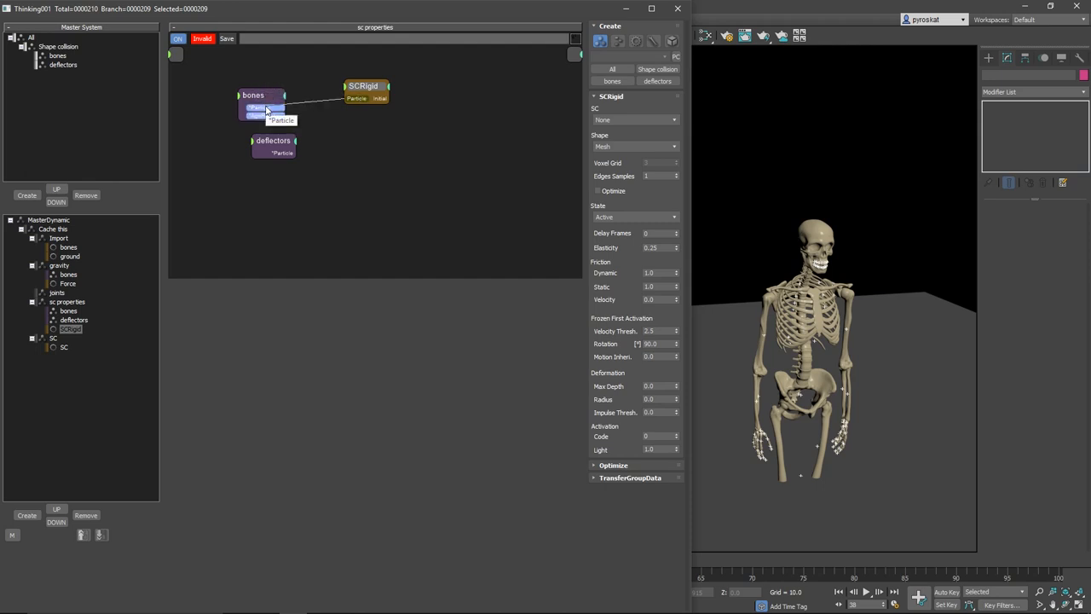
{"action": "left_click", "coordinate": [260, 106]}
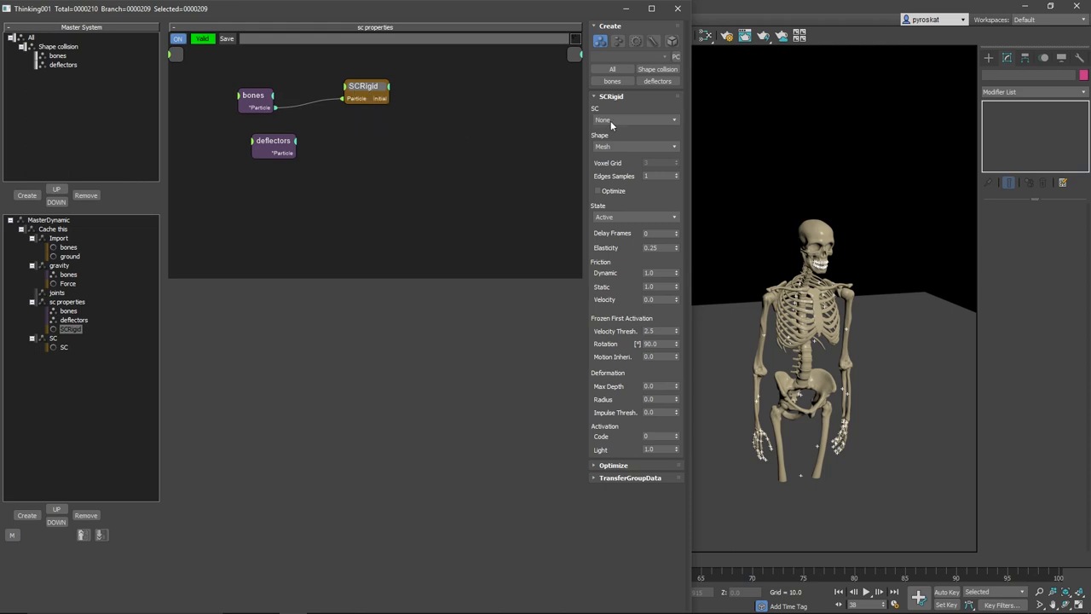
{"action": "left_click", "coordinate": [635, 120]}
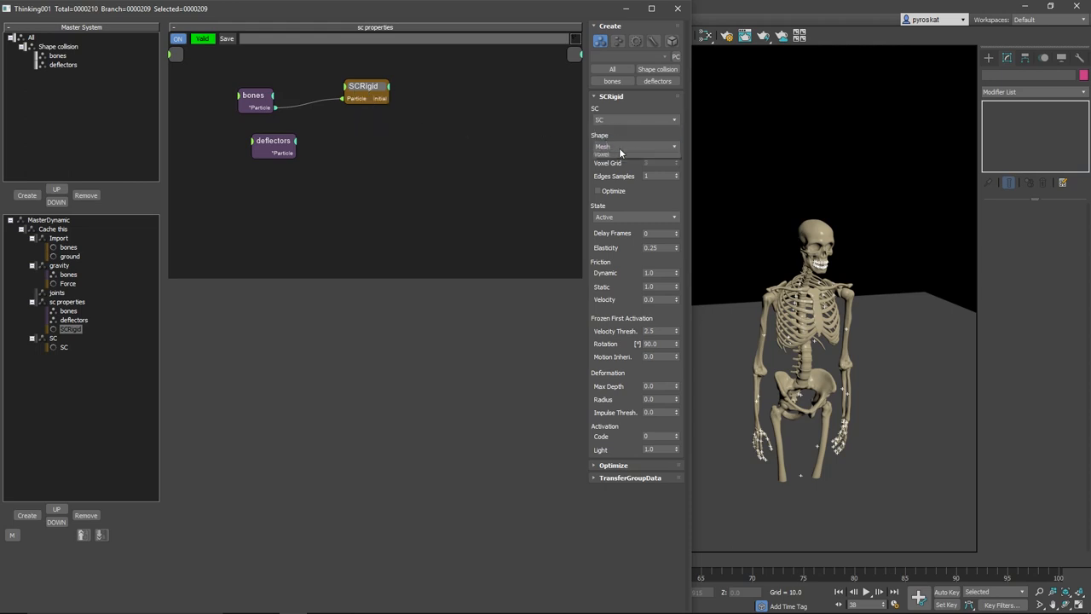
{"action": "left_click", "coordinate": [636, 146]}
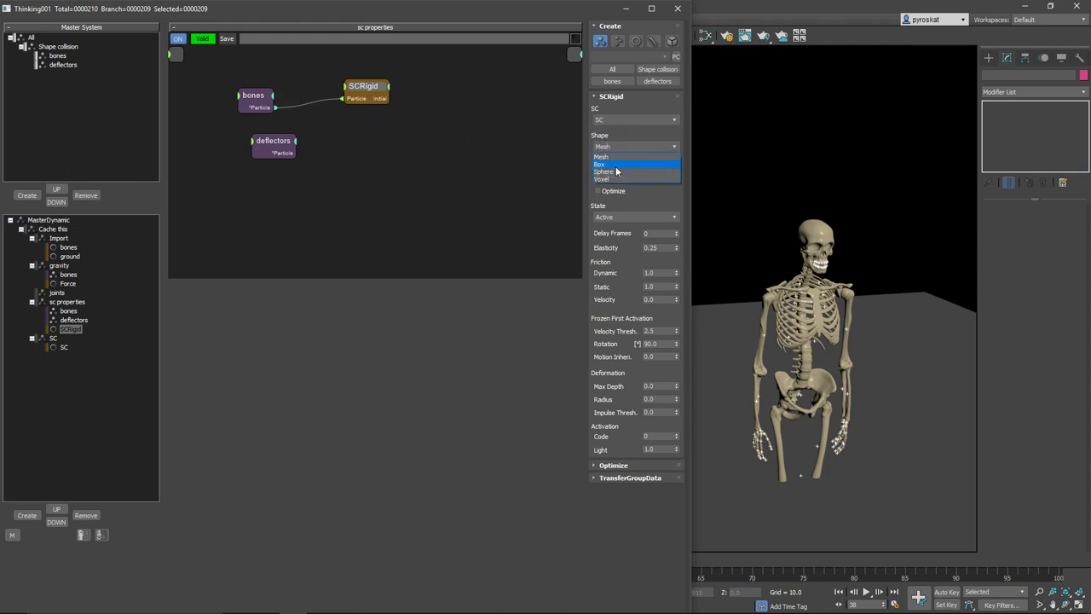
{"action": "left_click", "coordinate": [603, 179]}
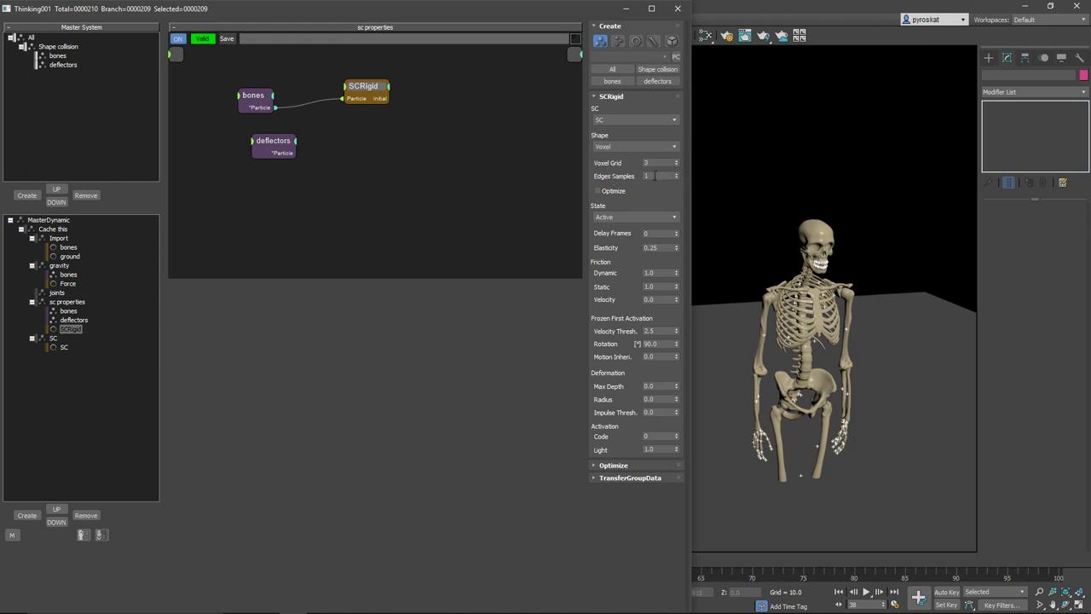
{"action": "left_click", "coordinate": [657, 163]}
{"action": "type", "text": "6"}
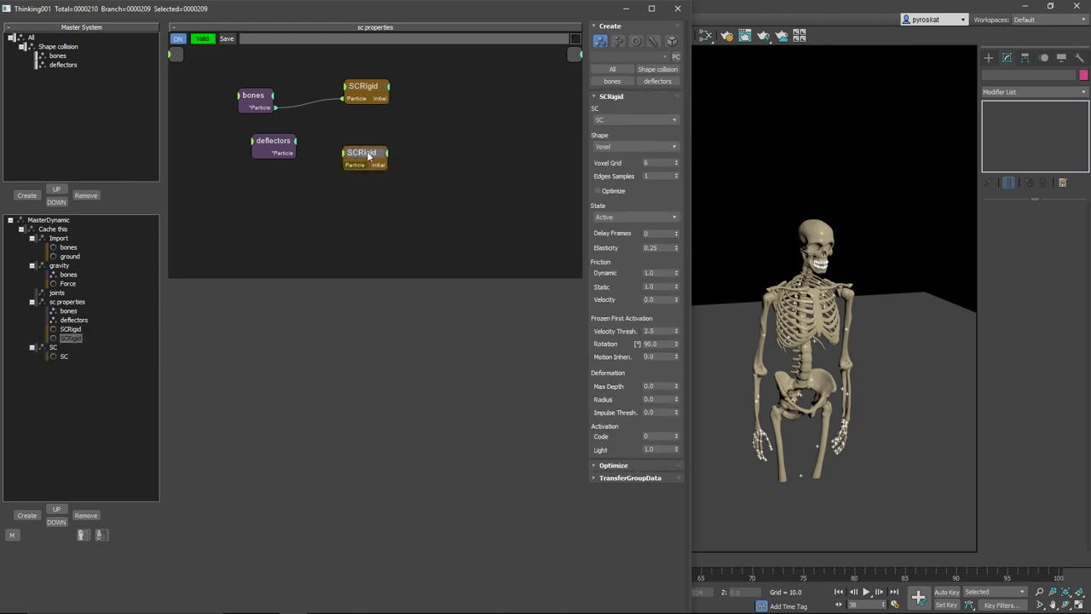
{"action": "left_click", "coordinate": [361, 141]}
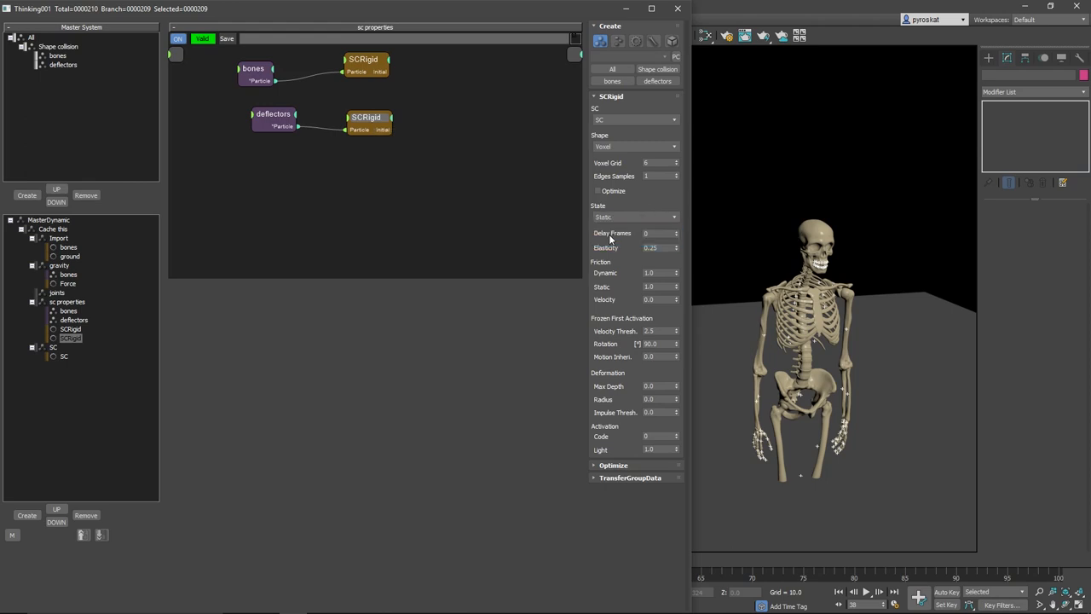
{"action": "mouse_move", "coordinate": [439, 44]}
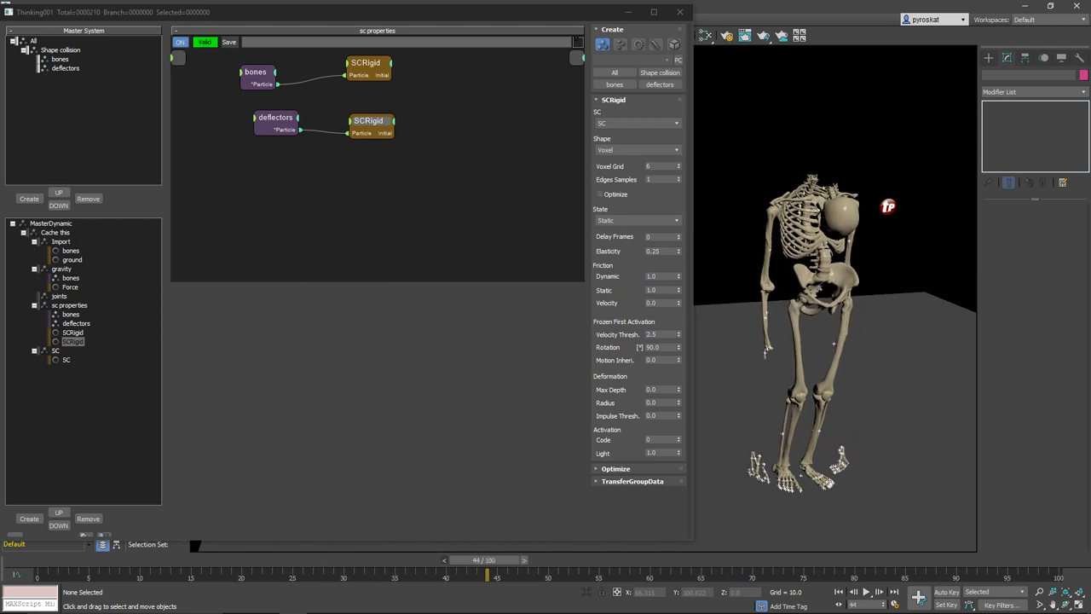
- Select the ground plane and replay the simulation to watch the skeleton crumple
{"action": "left_click", "coordinate": [865, 592]}
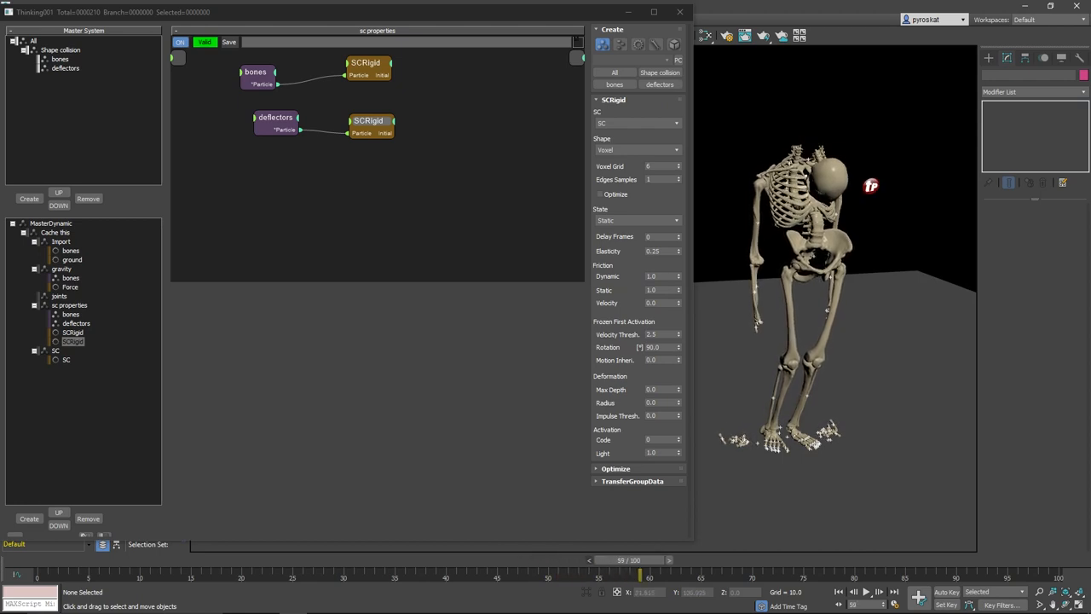
{"action": "left_click", "coordinate": [652, 560]}
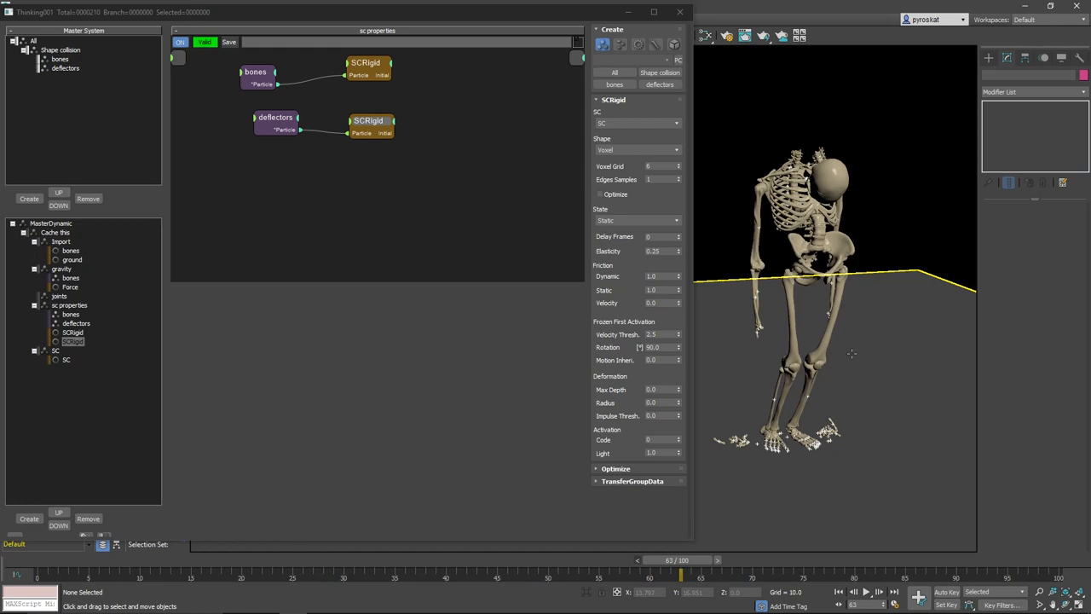
{"action": "left_click", "coordinate": [865, 592]}
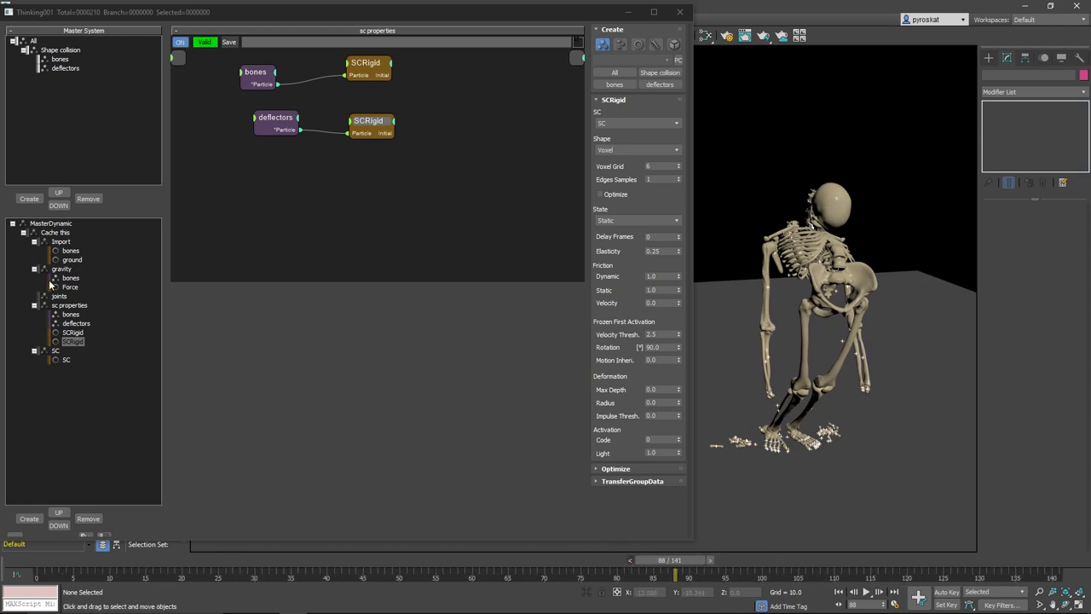
- Set the gravity Force strength to -98.0 and scrub the timeline to preview the collapse
{"action": "left_click", "coordinate": [70, 286]}
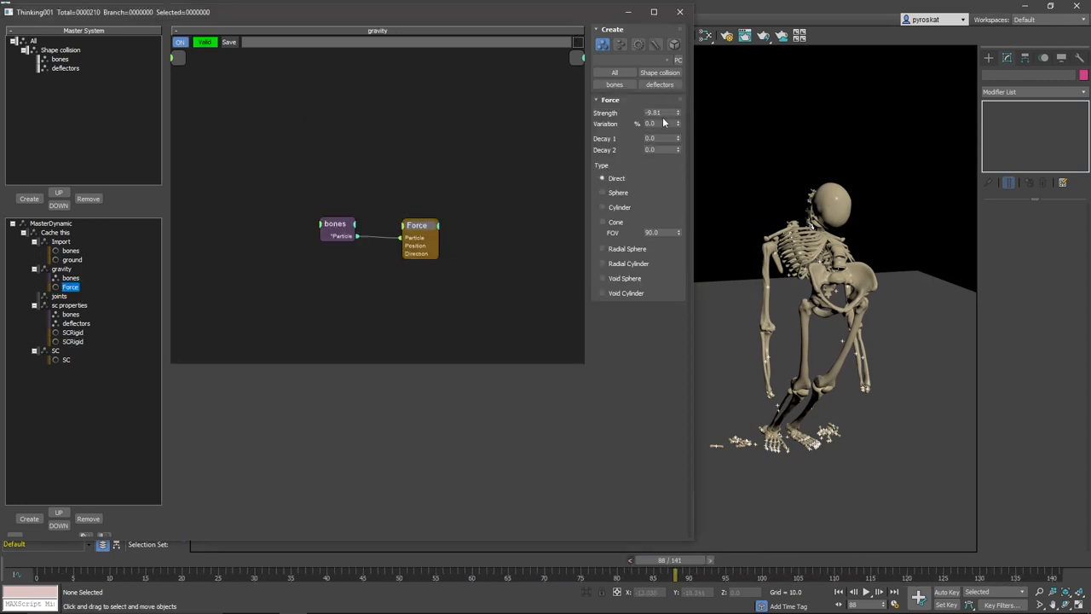
{"action": "left_click", "coordinate": [661, 113]}
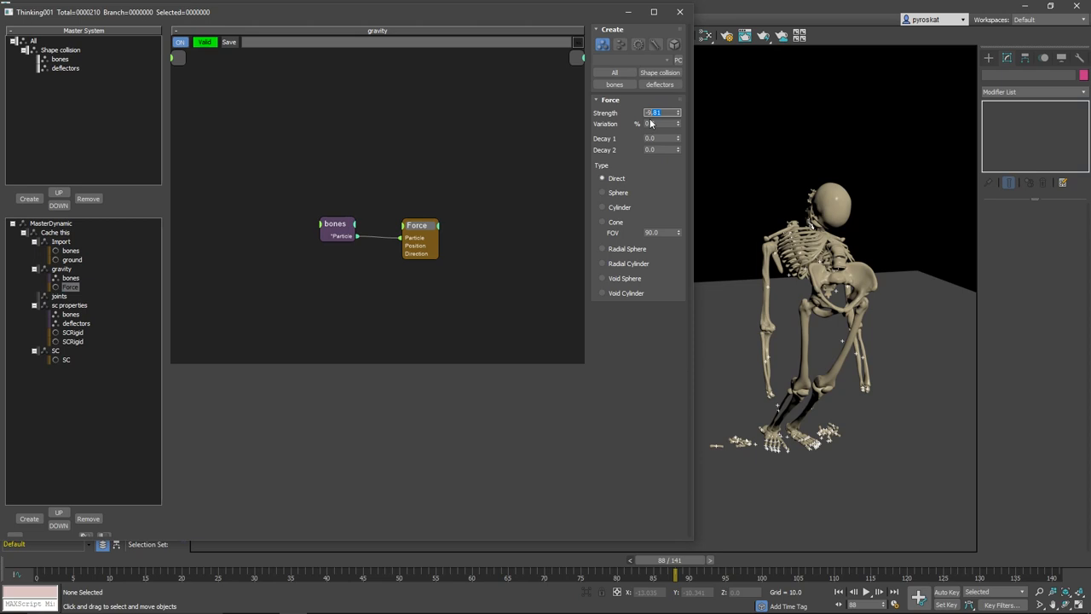
{"action": "type", "text": "-98.0"}
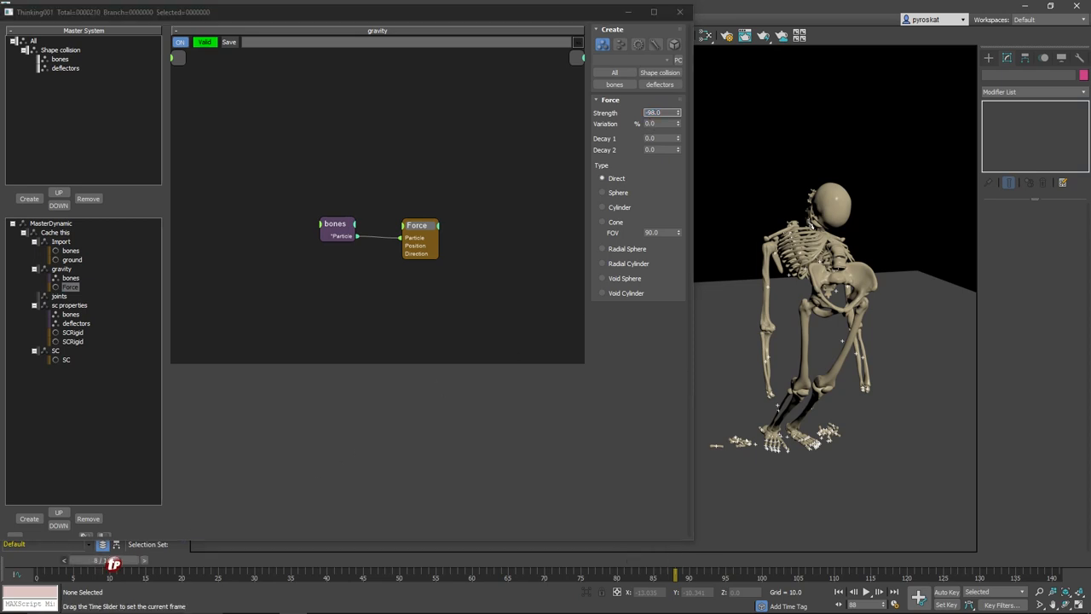
{"action": "left_click_drag", "start_coordinate": [115, 576], "coordinate": [117, 576]}
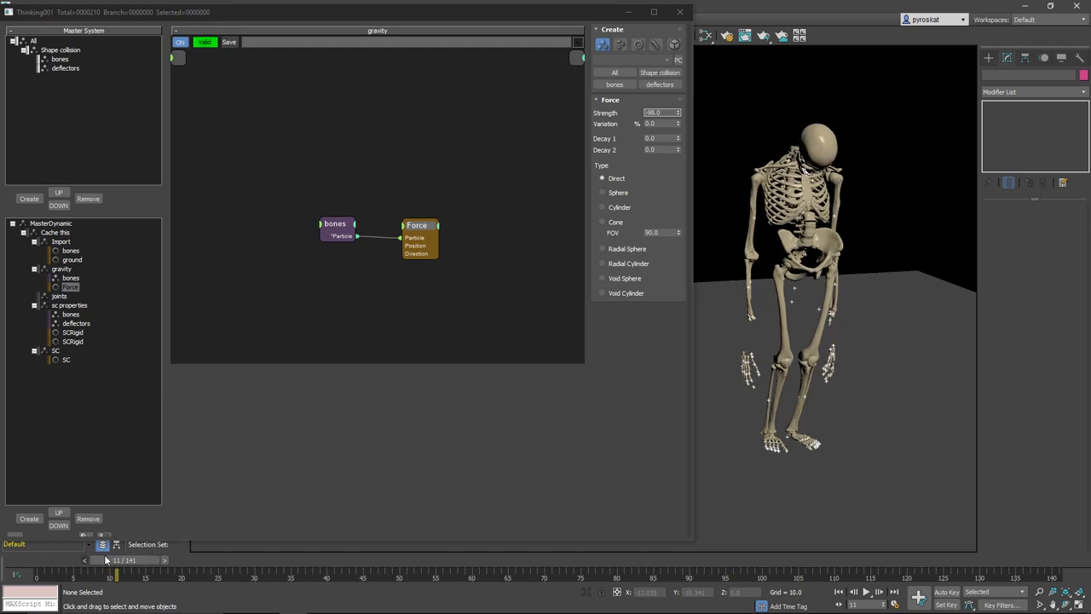
{"action": "left_click_drag", "start_coordinate": [116, 560], "coordinate": [152, 560]}
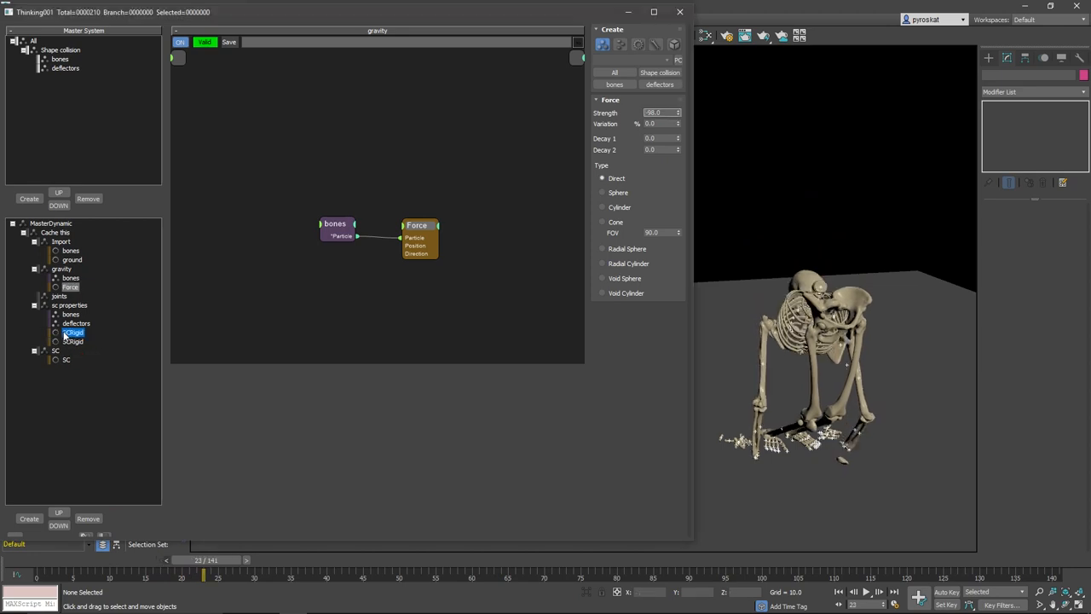
- Set the bones SCRigid dynamic and static friction to 0.3 and expose both as input ports
{"action": "left_click", "coordinate": [73, 332]}
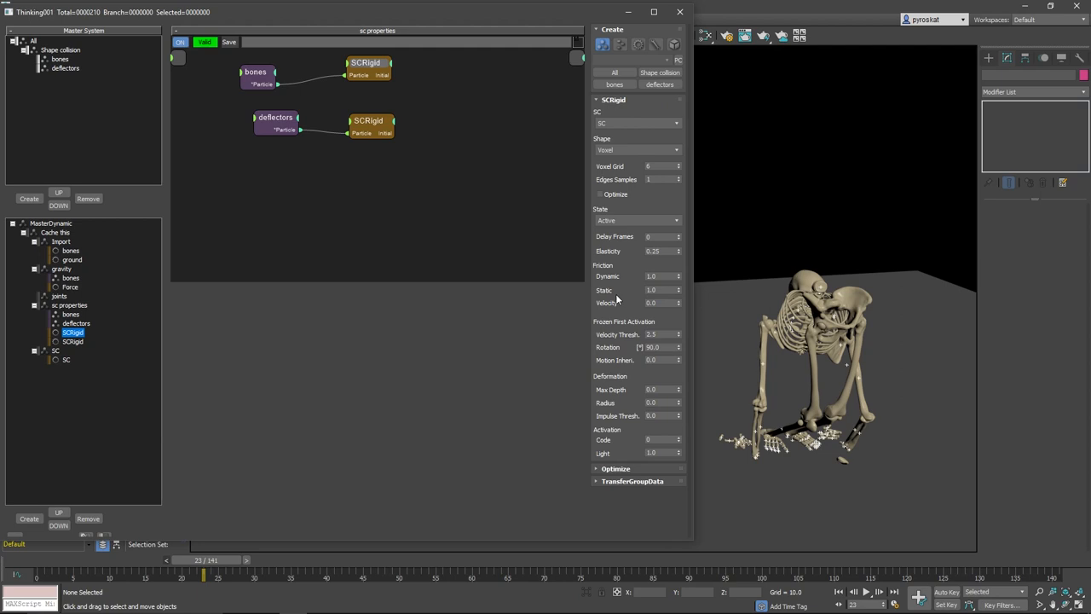
{"action": "left_click", "coordinate": [662, 290]}
{"action": "type", "text": "0.3"}
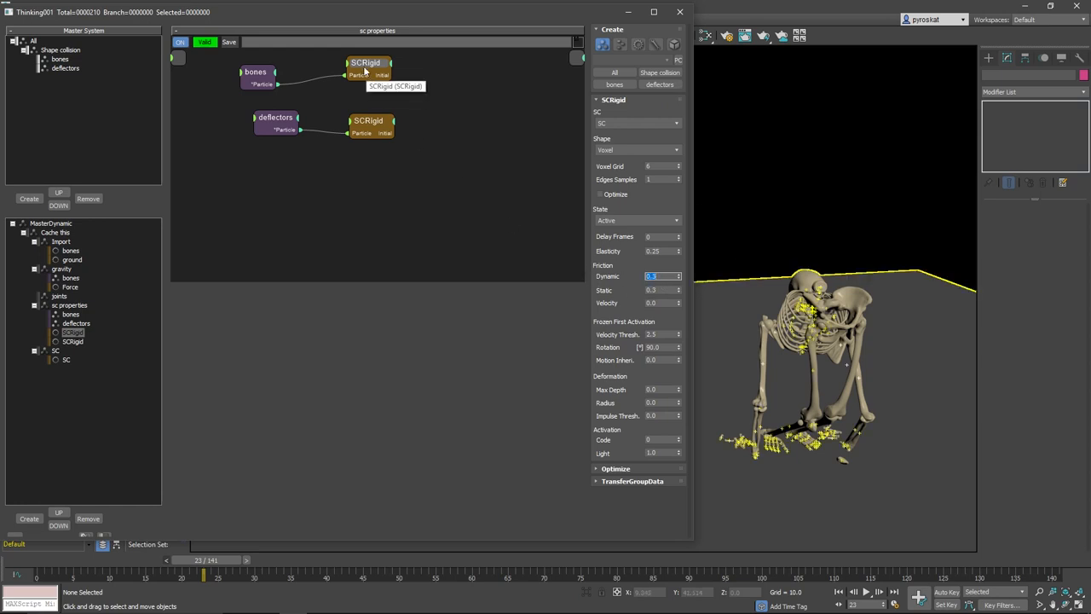
{"action": "right_click", "coordinate": [367, 62]}
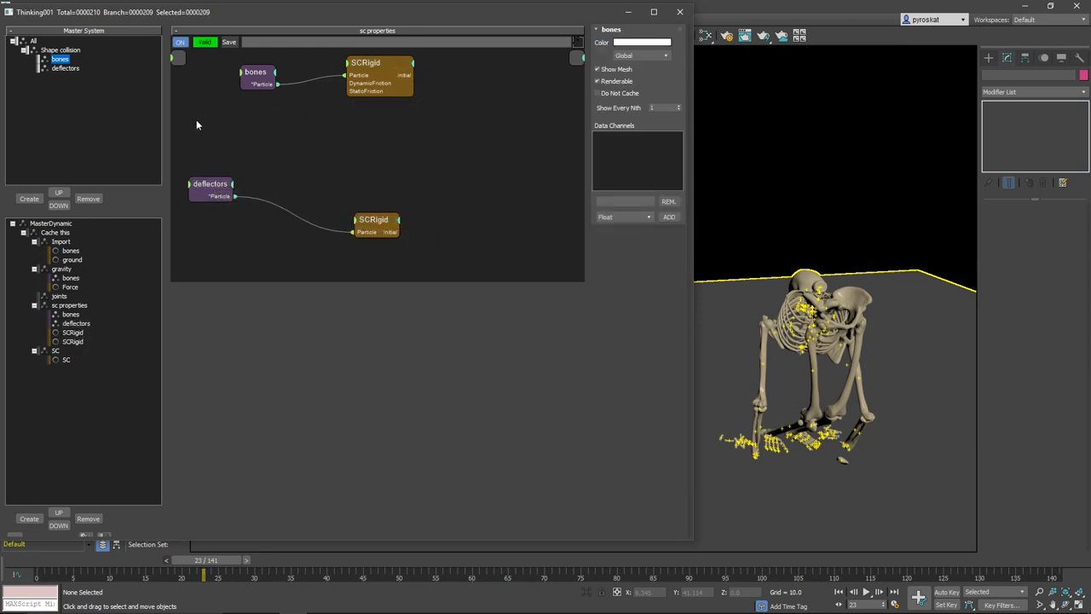
- Add a Random helper and wire its Value into DynamicFriction and StaticFriction
{"action": "right_click", "coordinate": [379, 219]}
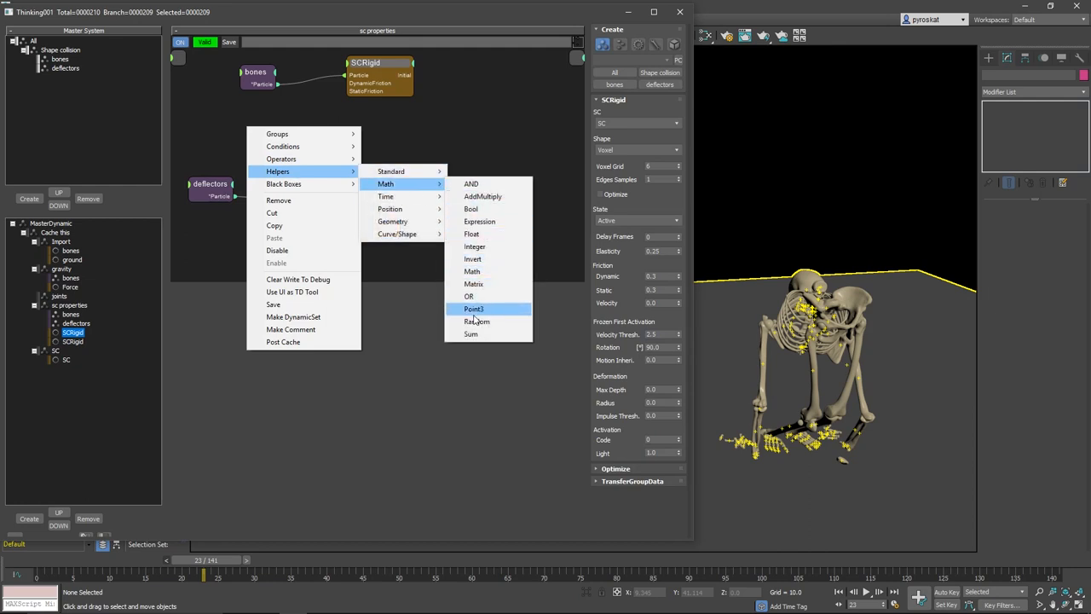
{"action": "left_click", "coordinate": [476, 321]}
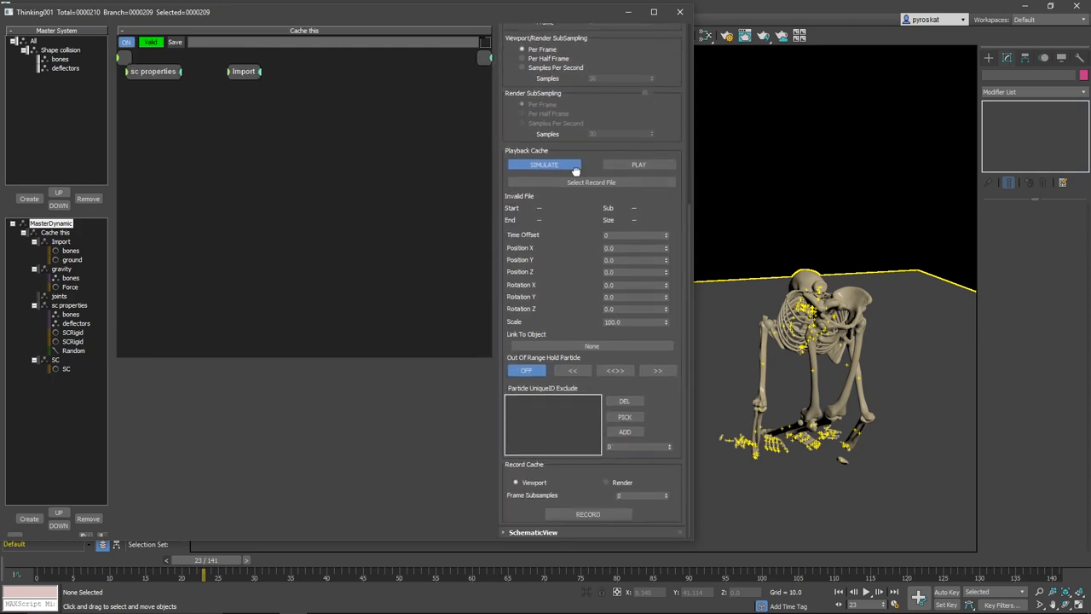
{"action": "left_click", "coordinate": [533, 532]}
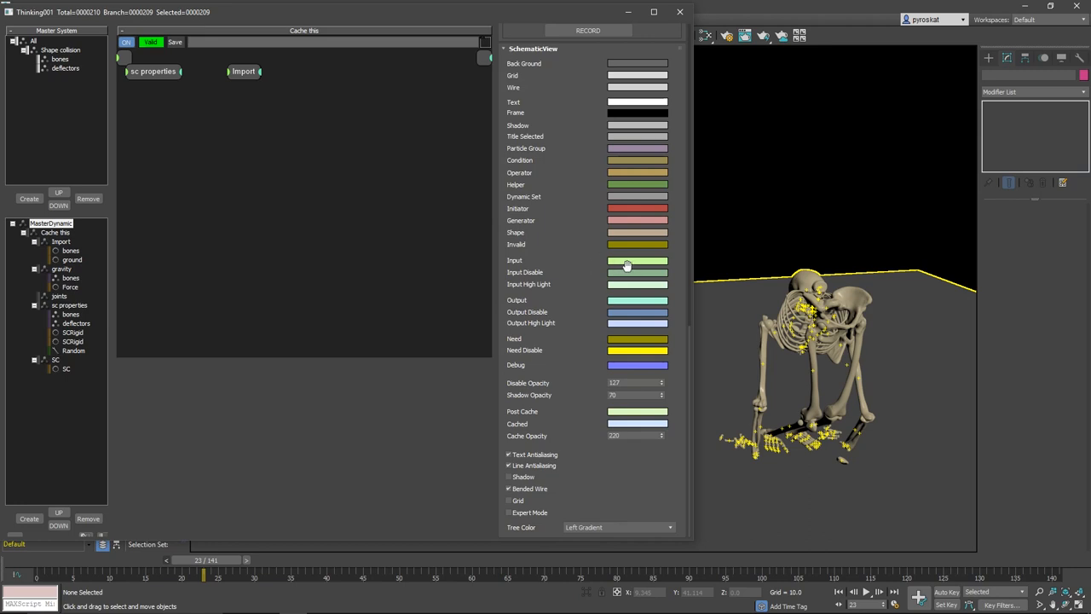
{"action": "left_click", "coordinate": [637, 260]}
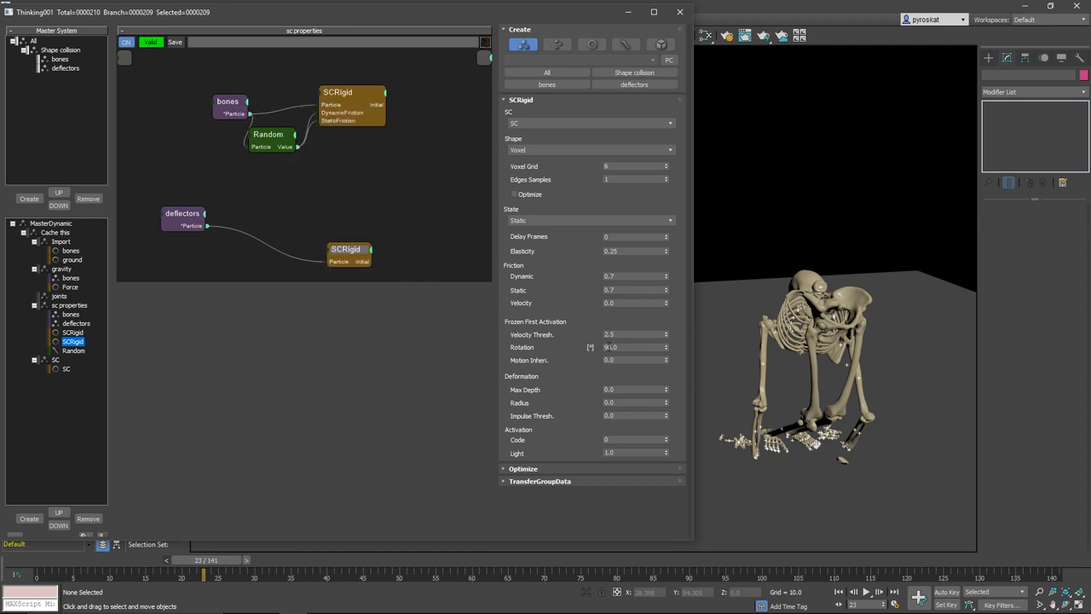
- Set the Random node's range to 0.2 through 0.6
{"action": "left_click", "coordinate": [268, 135]}
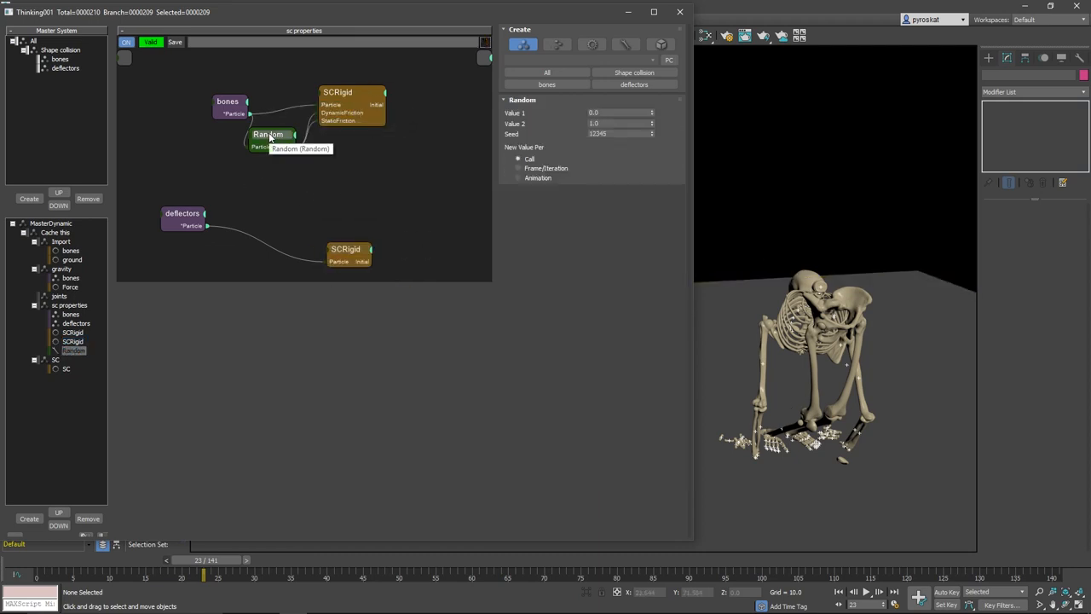
{"action": "left_click", "coordinate": [619, 113]}
{"action": "type", "text": "0.2"}
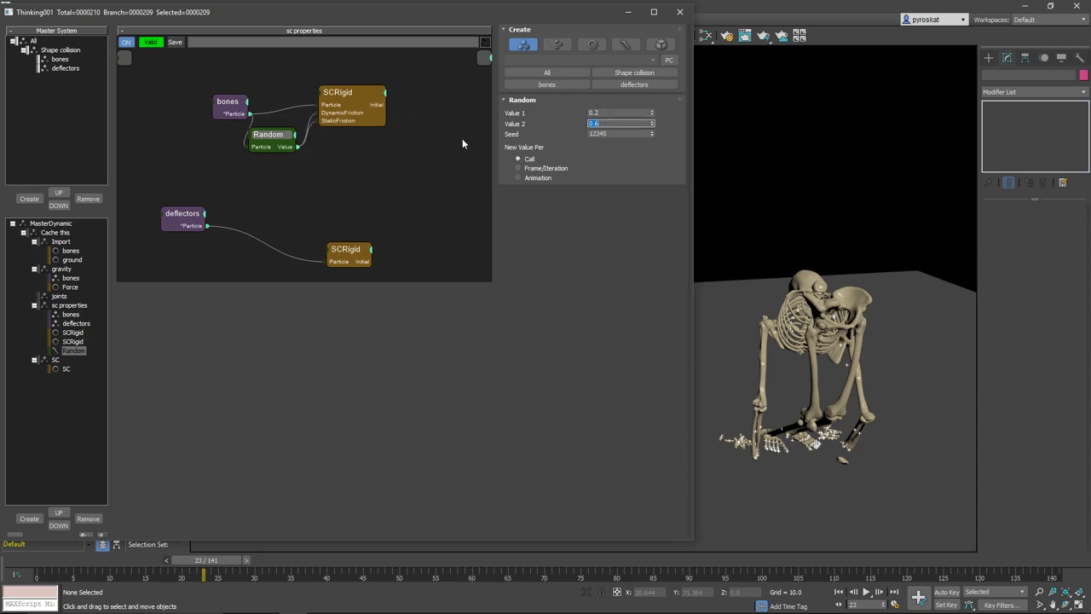
{"action": "left_click", "coordinate": [519, 177]}
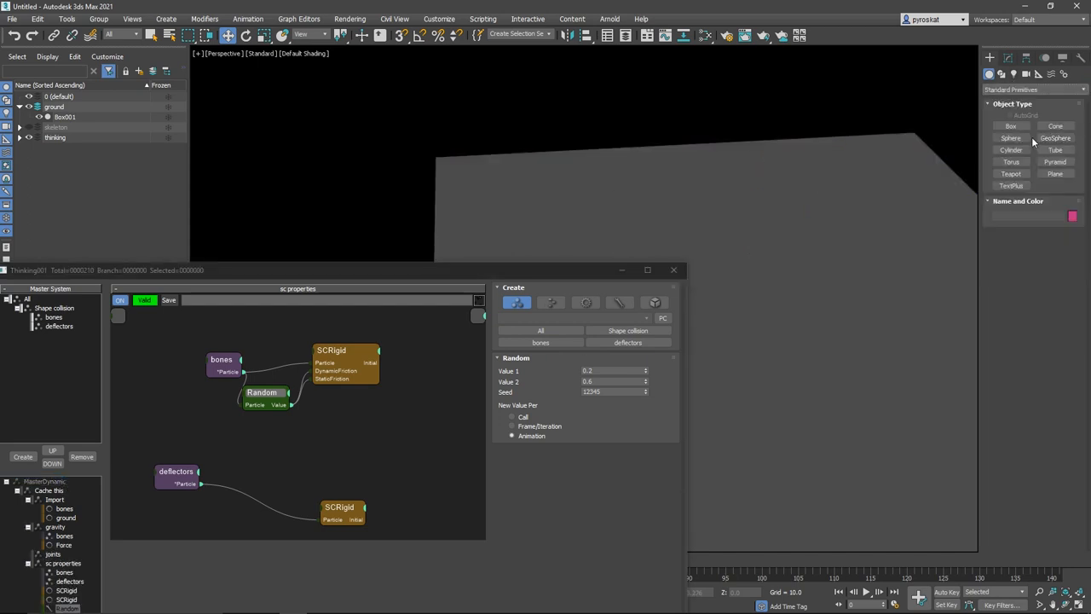
- Create a GeoSphere near the skeleton's head and move it toward the skeleton
{"action": "left_click", "coordinate": [1055, 138]}
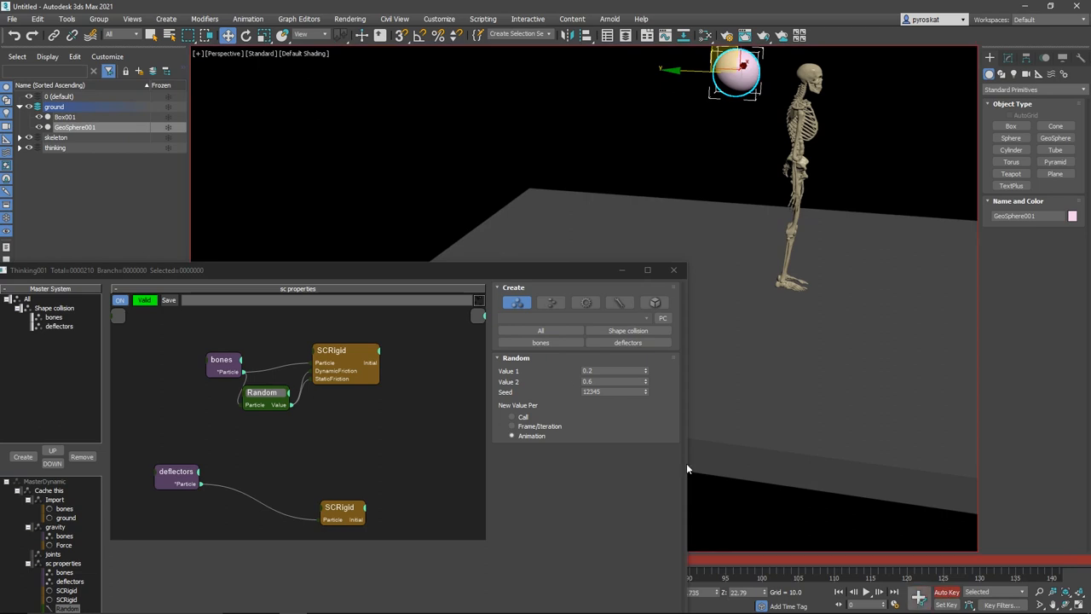
{"action": "left_click", "coordinate": [673, 270]}
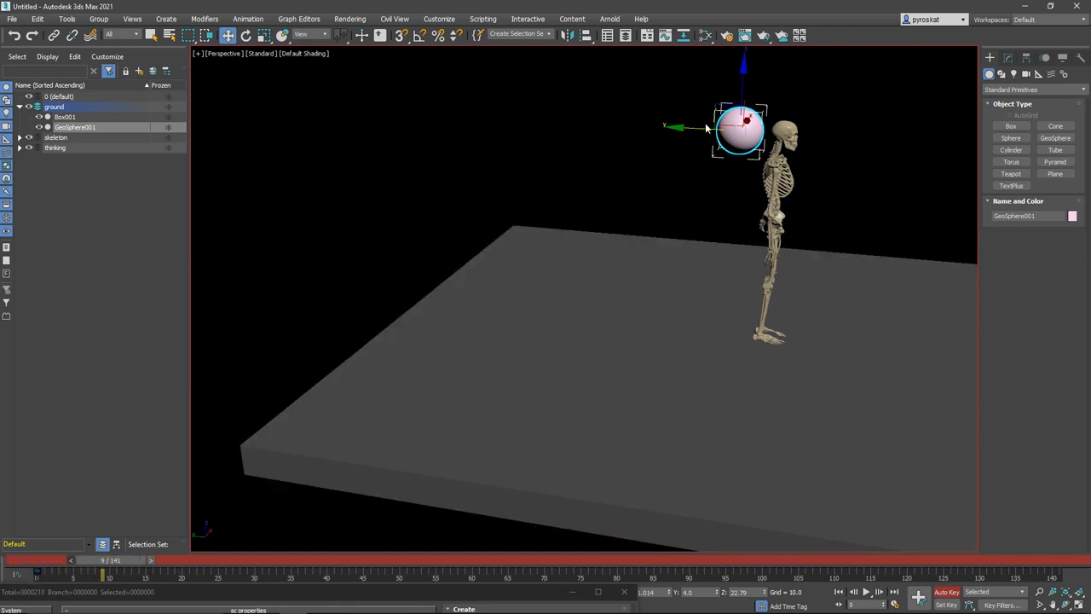
{"action": "left_click_drag", "start_coordinate": [742, 132], "coordinate": [848, 132]}
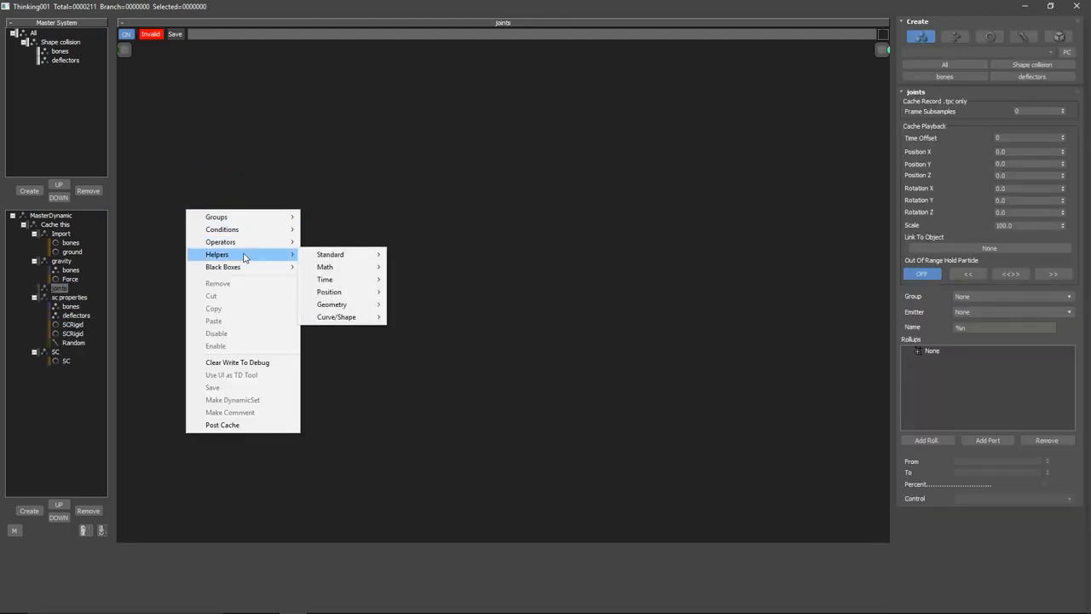
{"action": "mouse_move", "coordinate": [332, 305]}
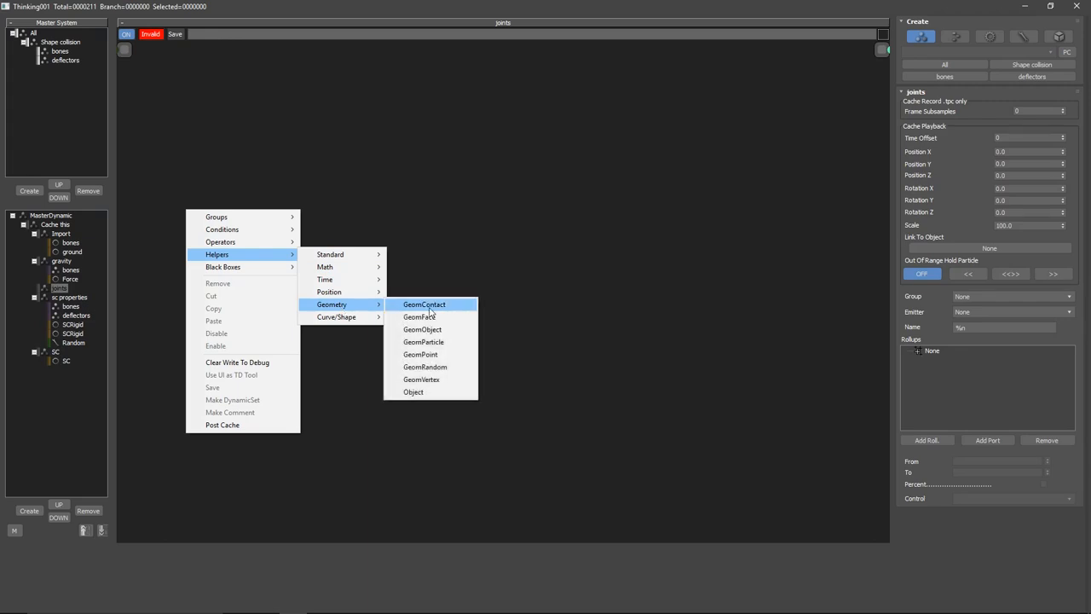
- Add GeomContact, Object and a bones Group node in the joints set
{"action": "left_click", "coordinate": [424, 304]}
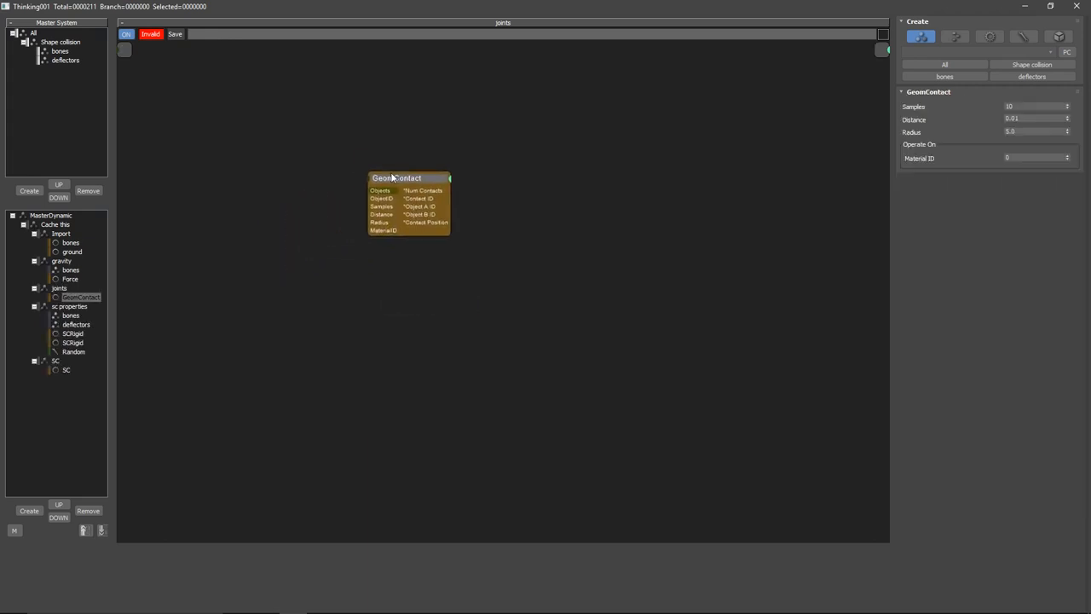
{"action": "right_click", "coordinate": [410, 200]}
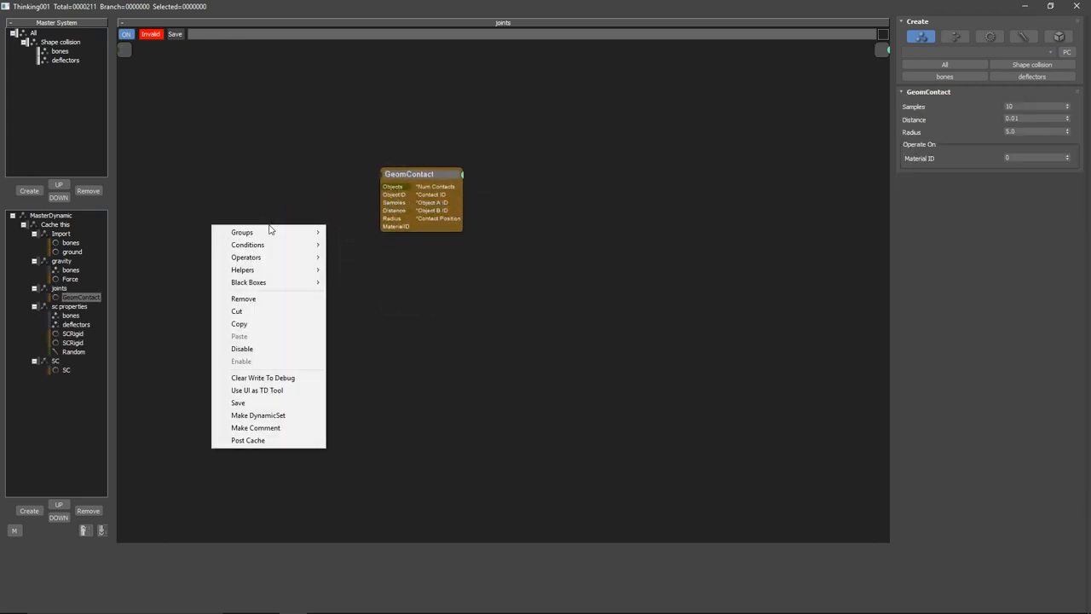
{"action": "mouse_move", "coordinate": [243, 270]}
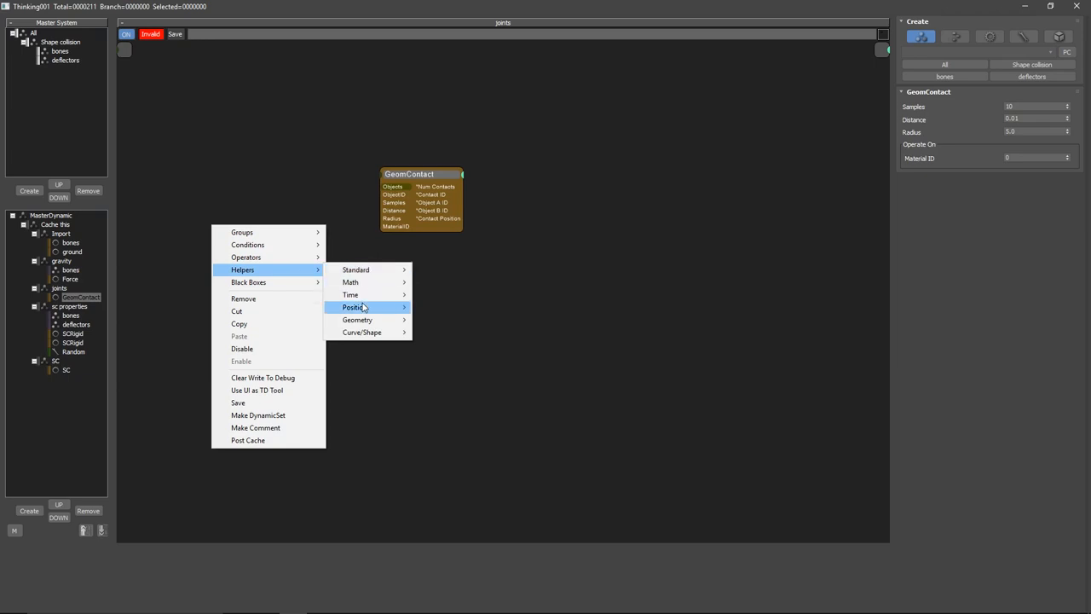
{"action": "mouse_move", "coordinate": [355, 307]}
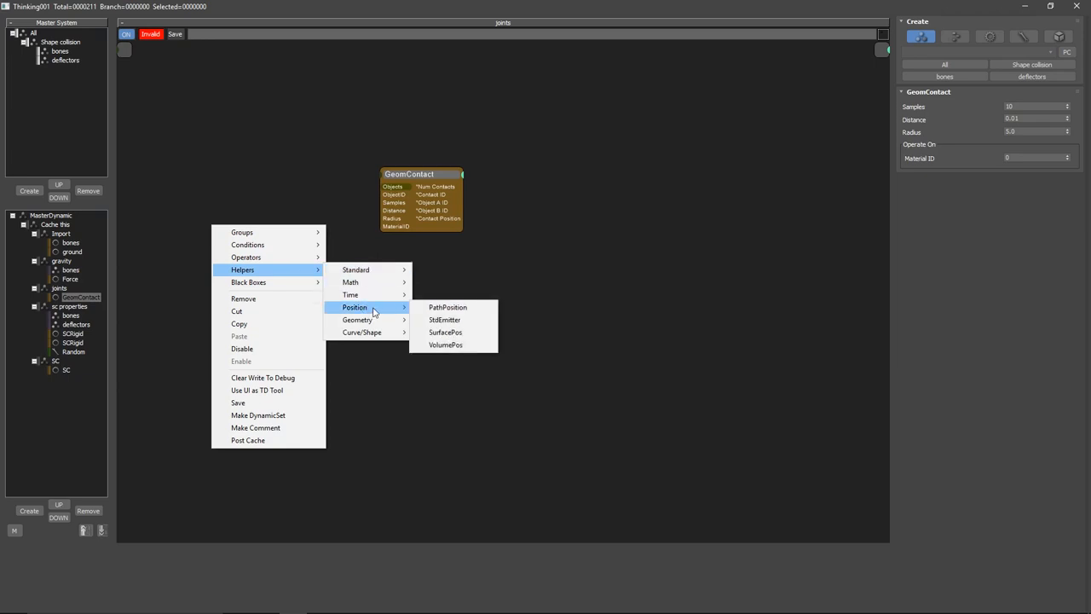
{"action": "mouse_move", "coordinate": [358, 319]}
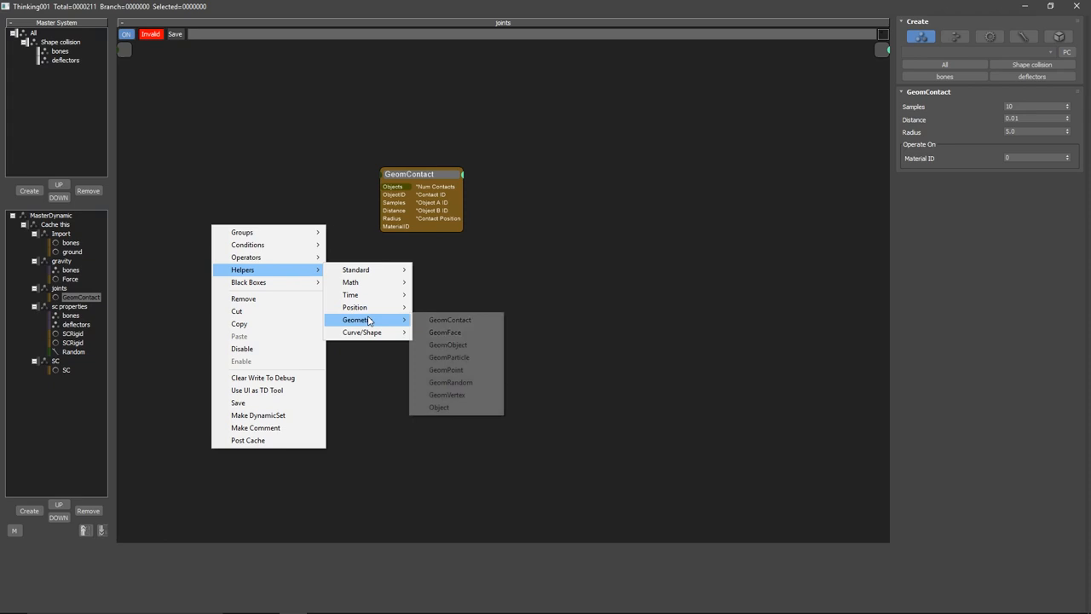
{"action": "mouse_move", "coordinate": [439, 407]}
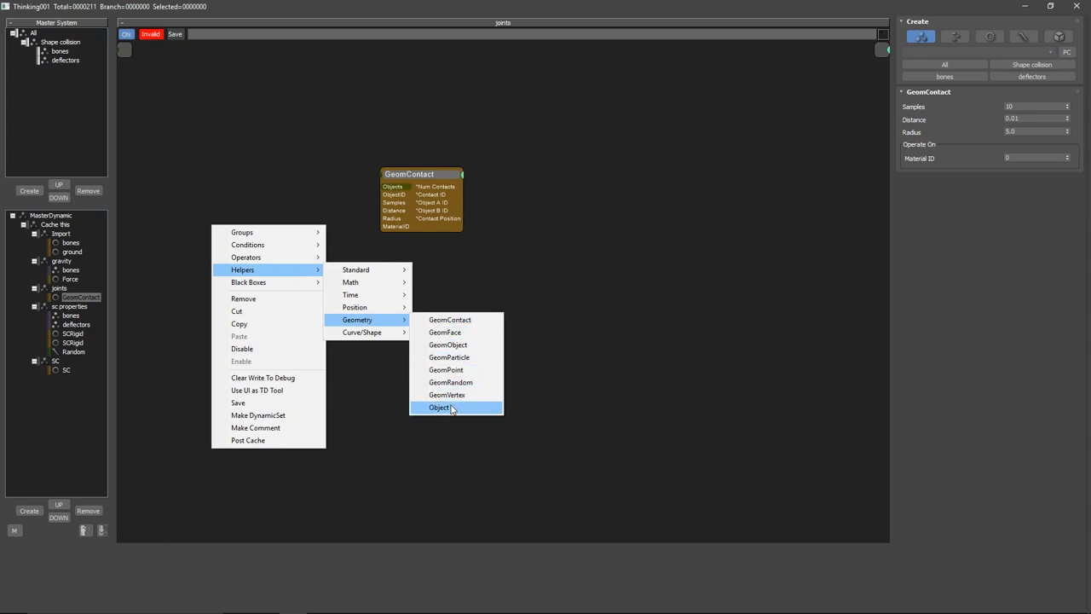
{"action": "left_click", "coordinate": [439, 408]}
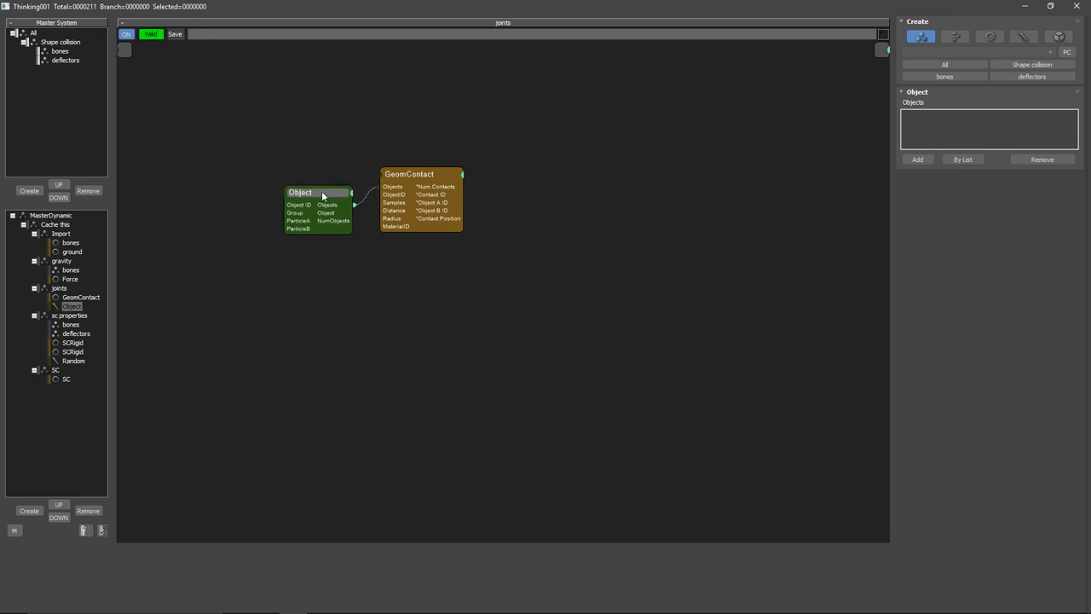
{"action": "right_click", "coordinate": [322, 194]}
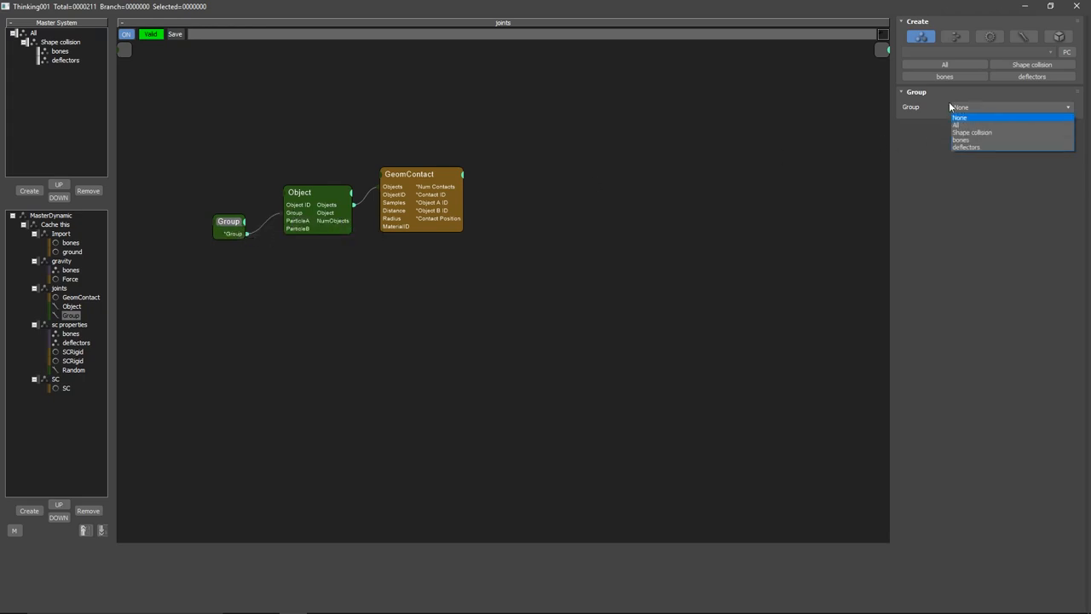
{"action": "left_click", "coordinate": [965, 140]}
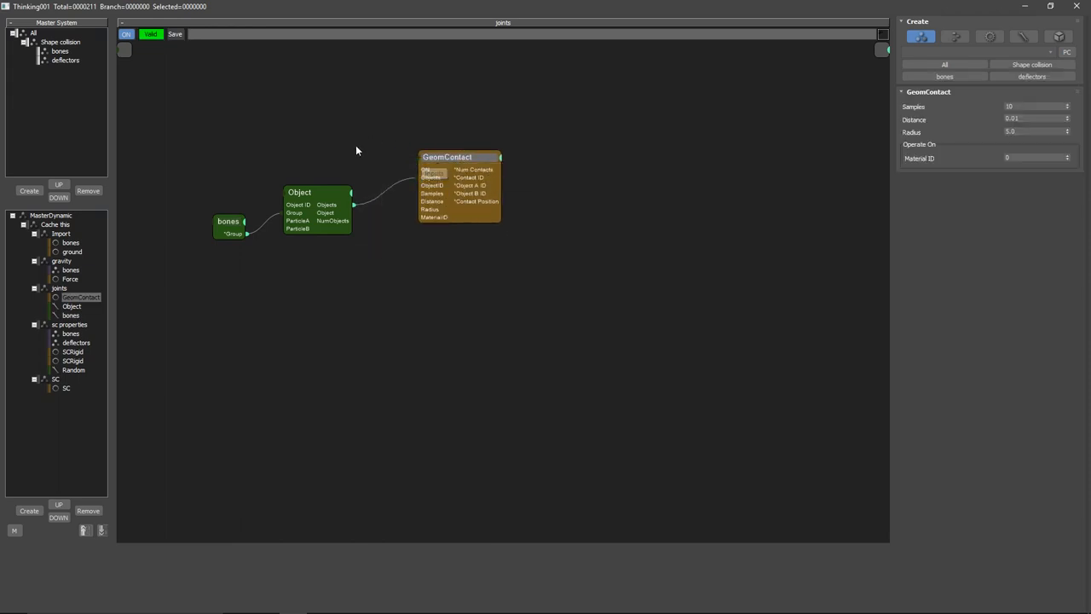
- Add a TimeInterval condition driving GeomContact, then place a new SCJoint node right of the graph
{"action": "right_click", "coordinate": [356, 151]}
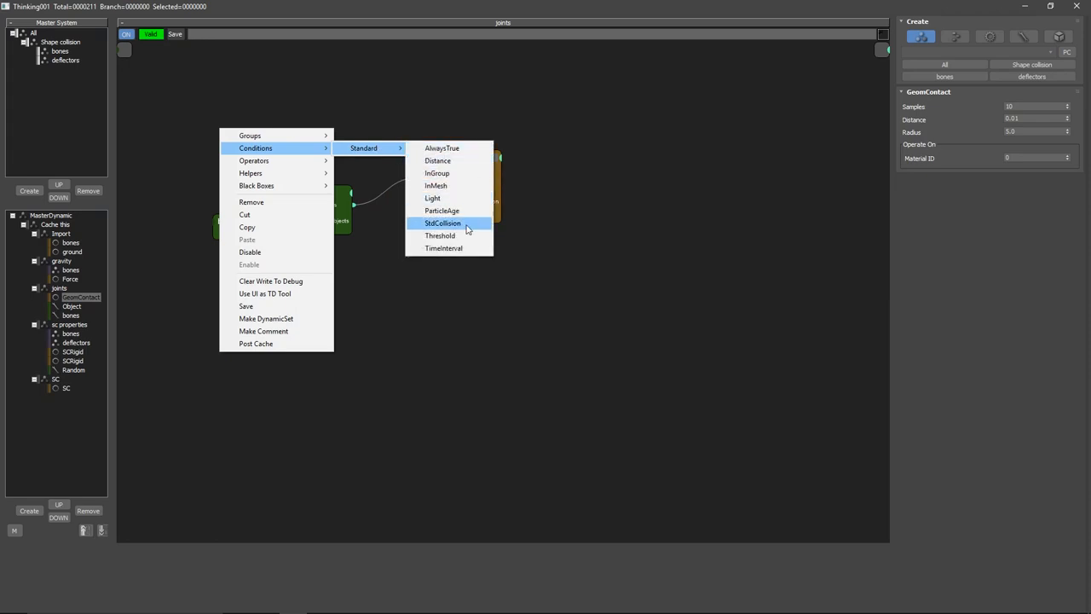
{"action": "left_click", "coordinate": [443, 248]}
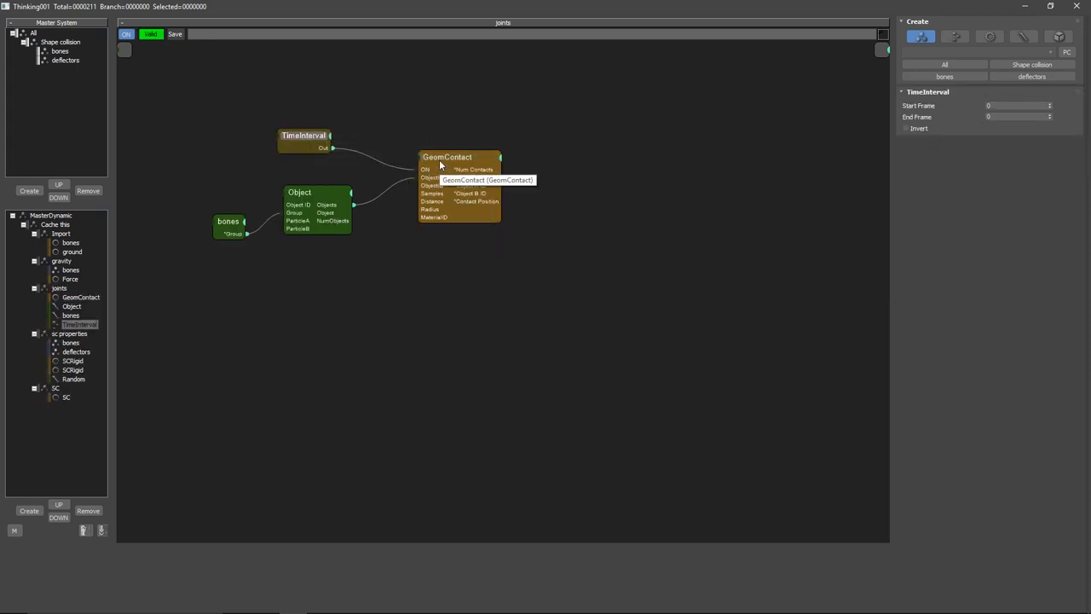
{"action": "left_click", "coordinate": [446, 157]}
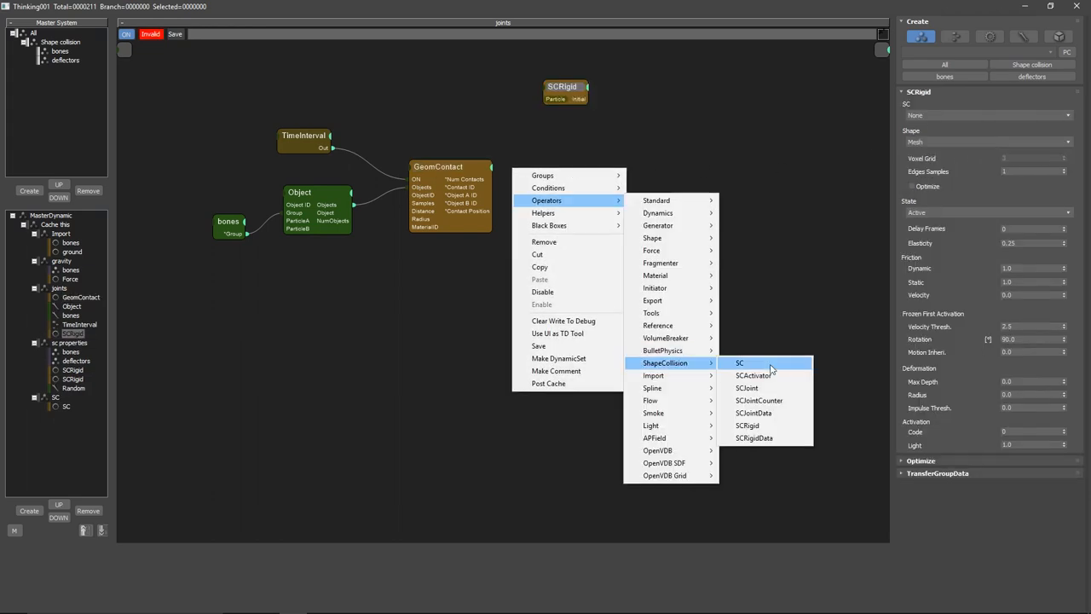
{"action": "mouse_move", "coordinate": [763, 388]}
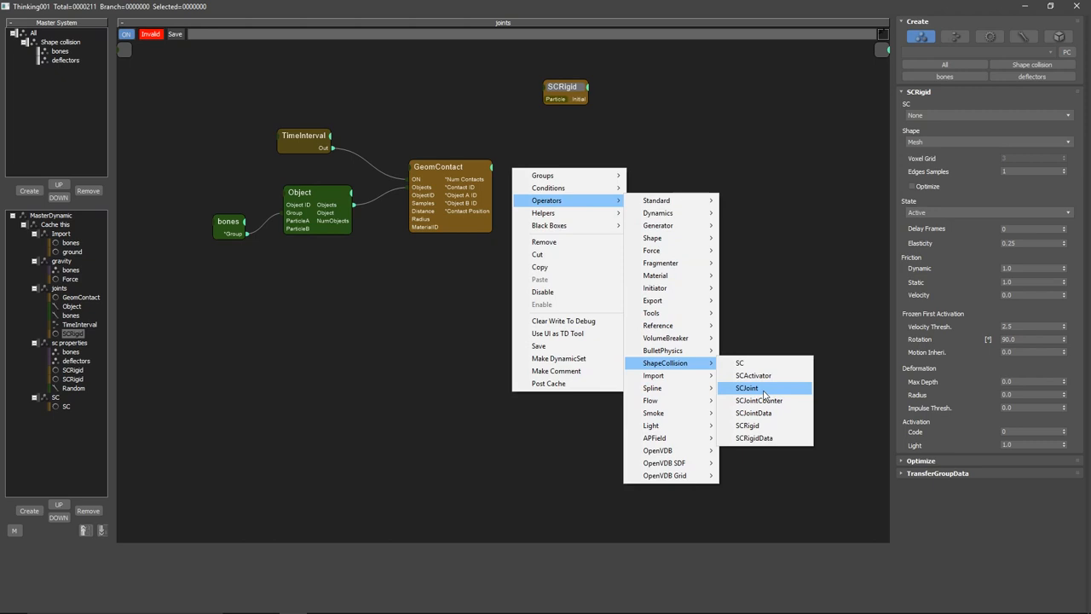
{"action": "left_click", "coordinate": [746, 388]}
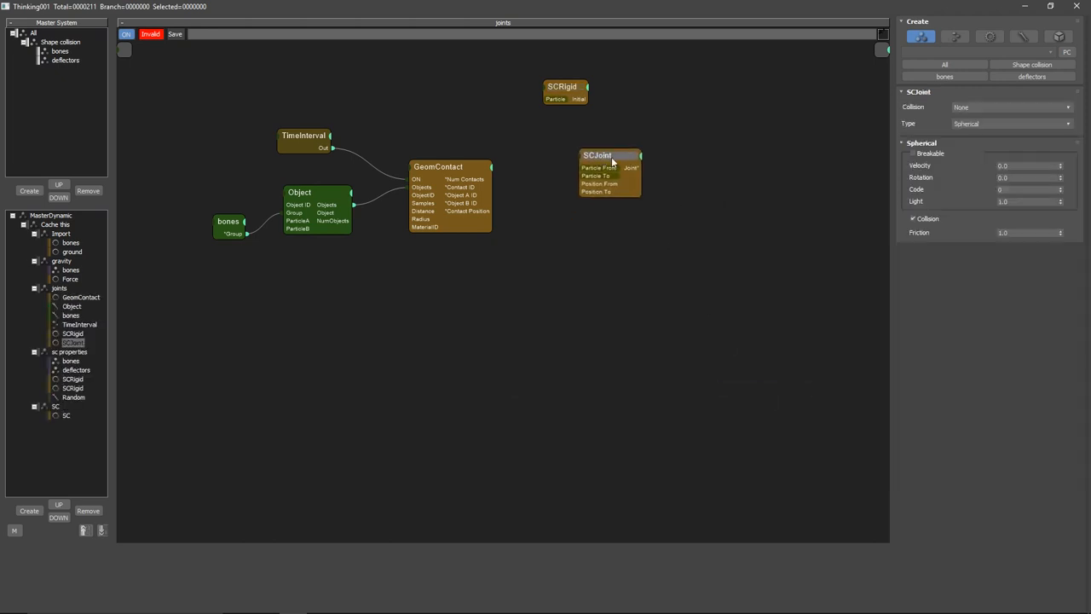
{"action": "left_click_drag", "start_coordinate": [597, 155], "coordinate": [612, 180]}
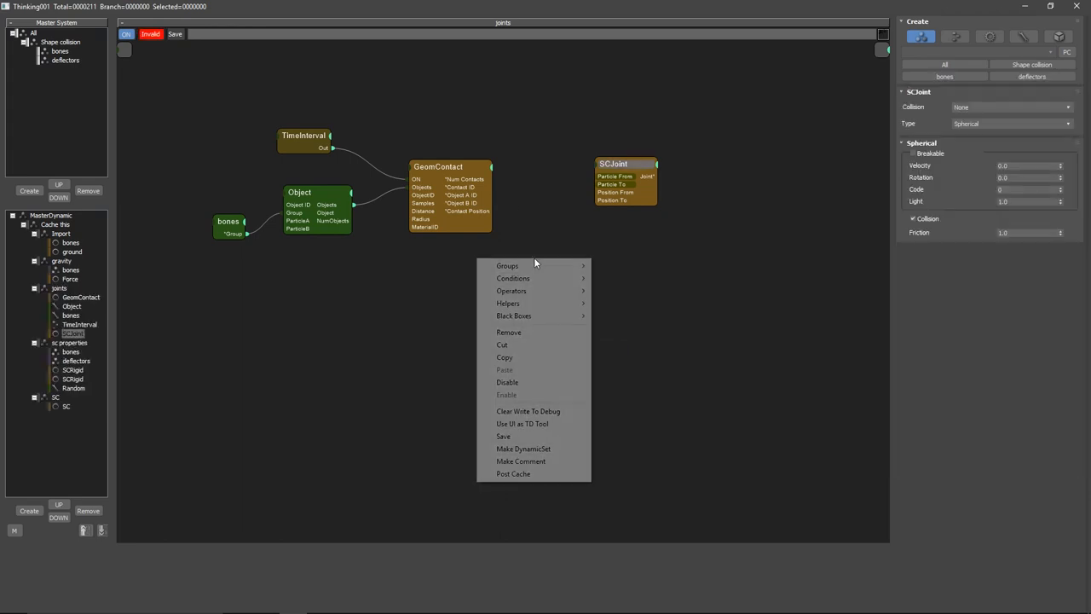
{"action": "mouse_move", "coordinate": [507, 303]}
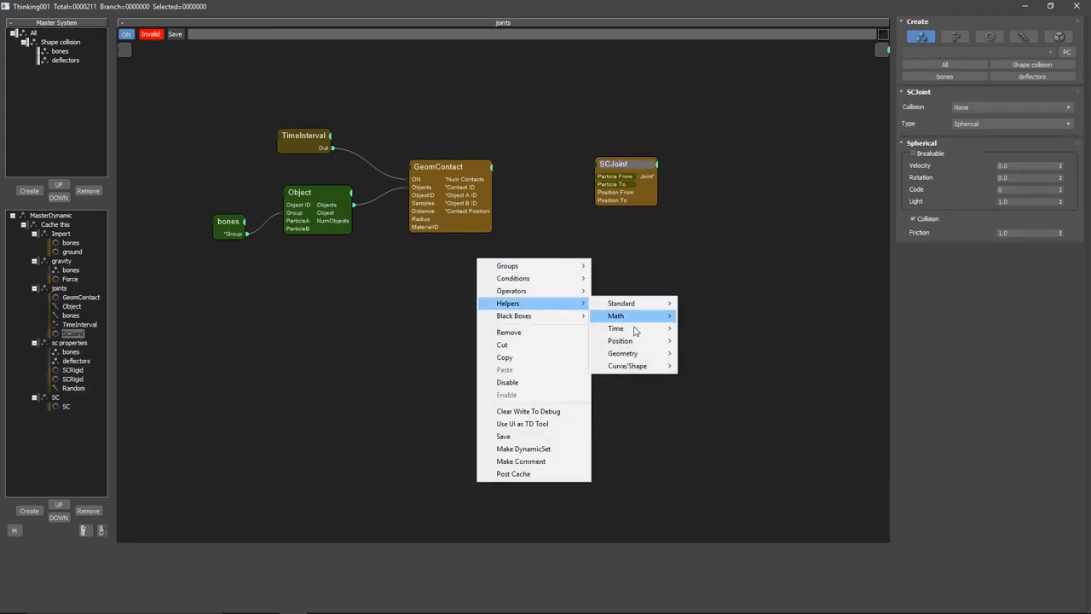
{"action": "mouse_move", "coordinate": [622, 353]}
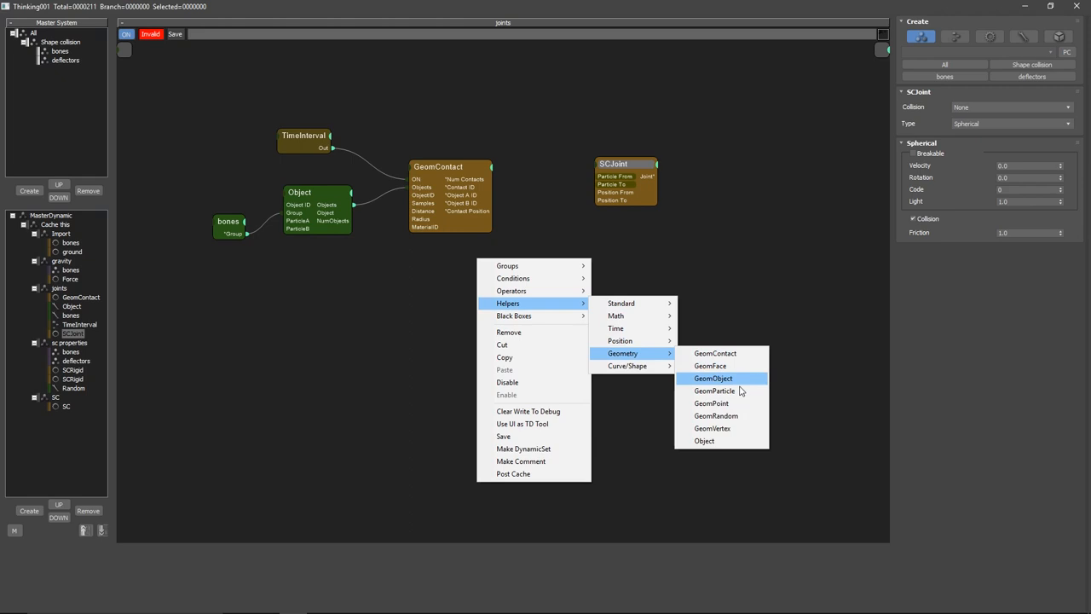
- Add GeomObject nodes for contact objects A and B, wire them to SCJoint, and expose World Position
{"action": "left_click", "coordinate": [713, 378]}
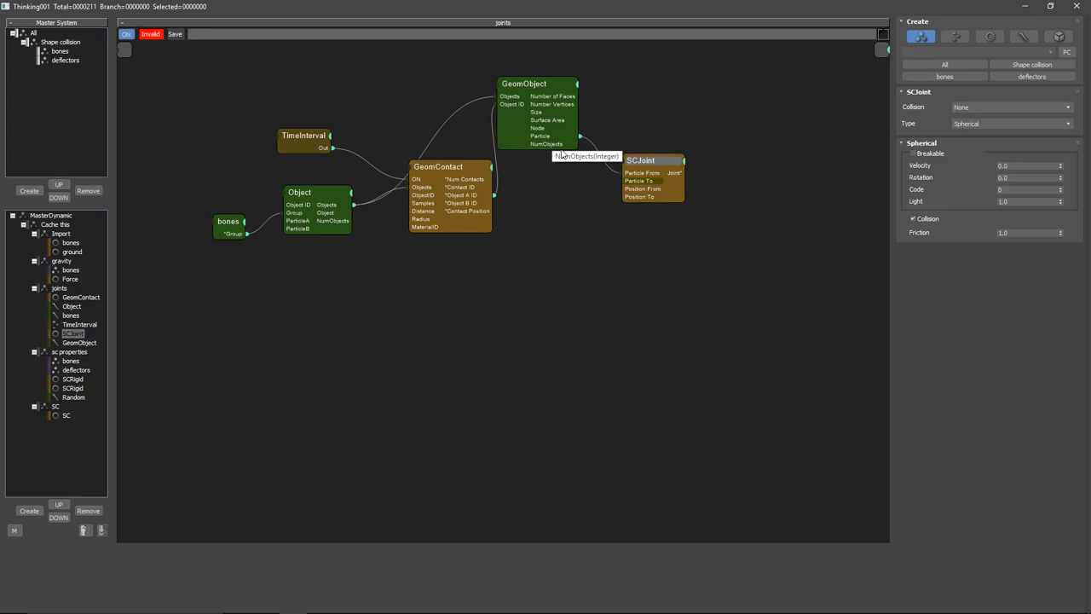
{"action": "mouse_move", "coordinate": [537, 85]}
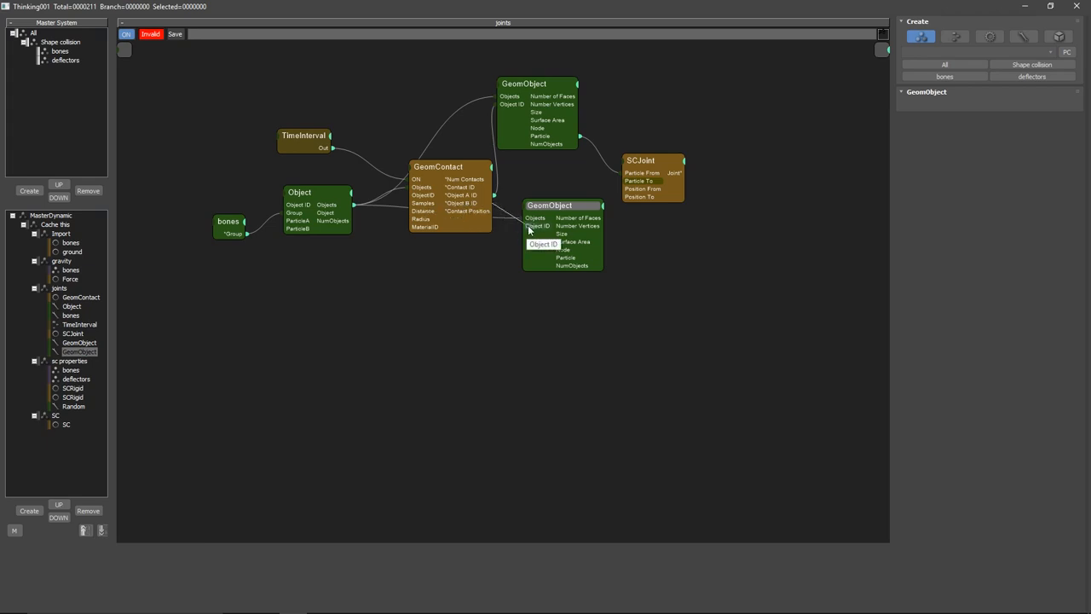
{"action": "left_click_drag", "start_coordinate": [550, 205], "coordinate": [554, 220]}
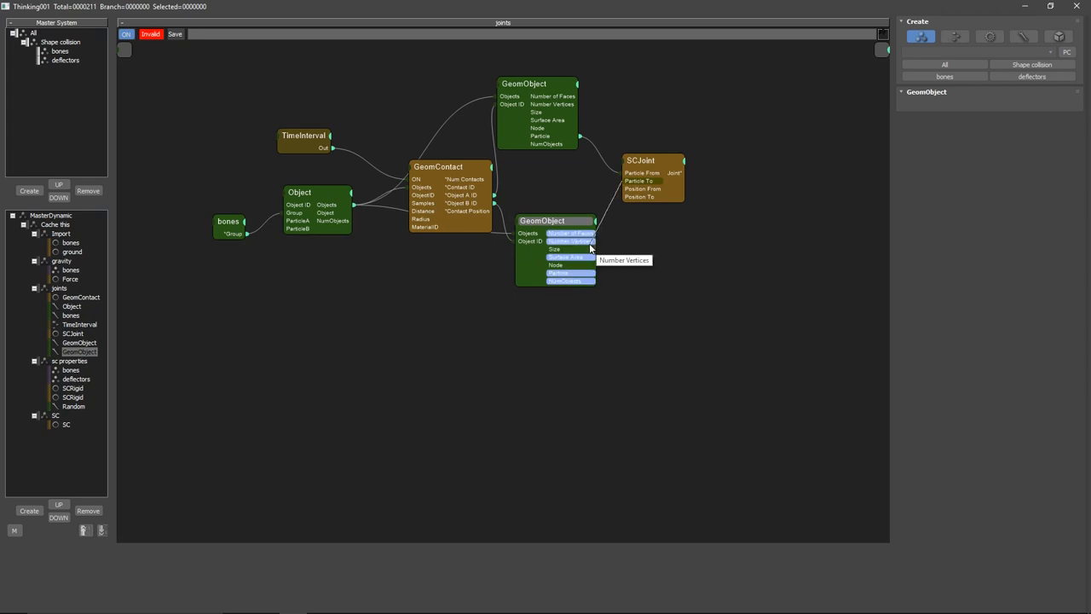
{"action": "left_click", "coordinate": [554, 220]}
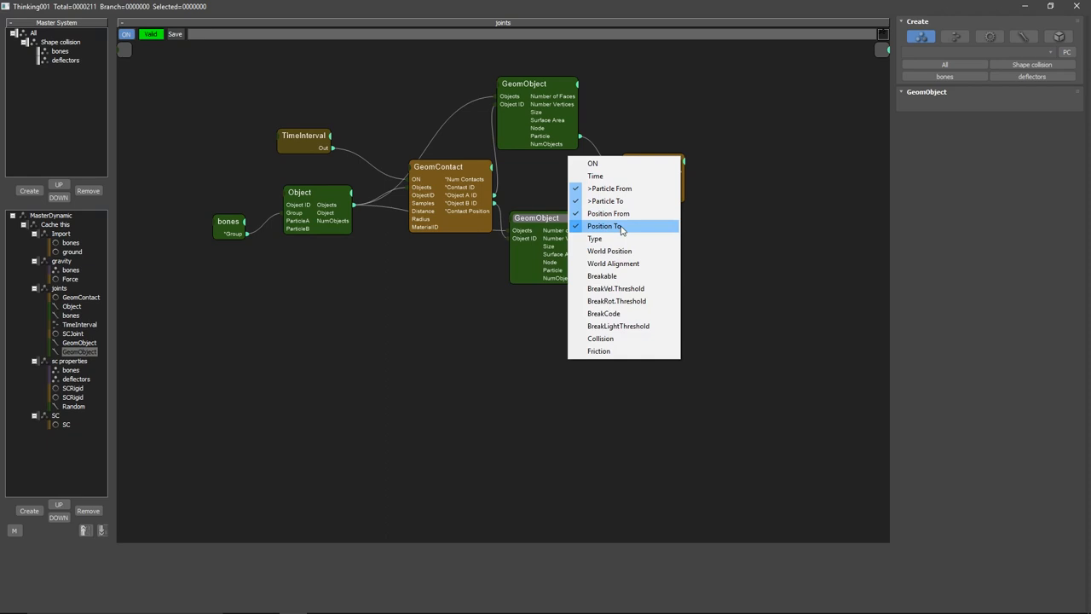
{"action": "mouse_move", "coordinate": [609, 251]}
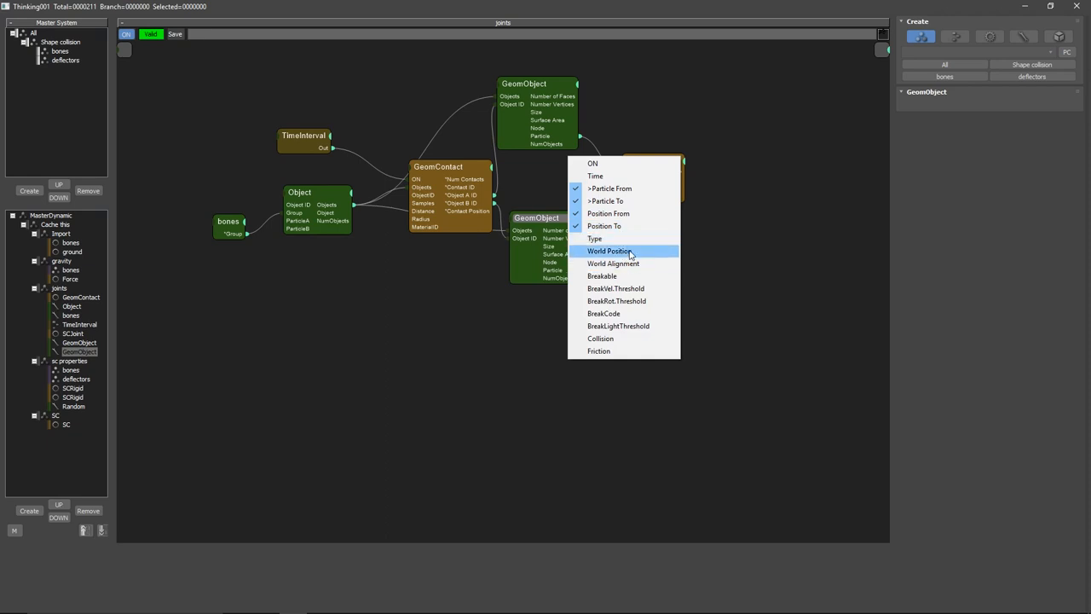
{"action": "left_click", "coordinate": [610, 250]}
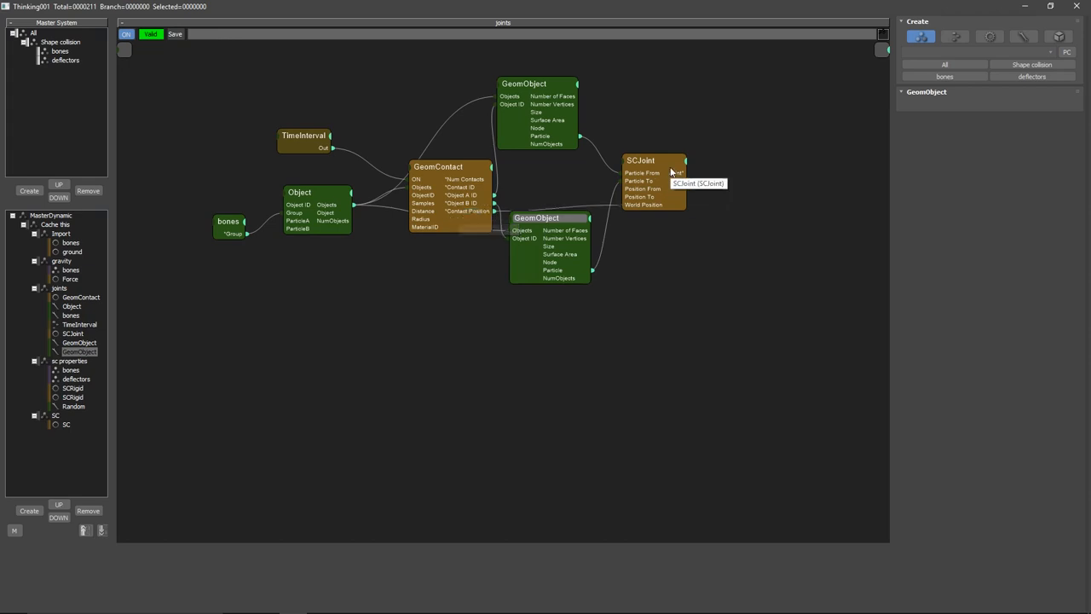
- Set the SCJoint collision system to SC, keeping the spherical joint type
{"action": "left_click", "coordinate": [640, 161]}
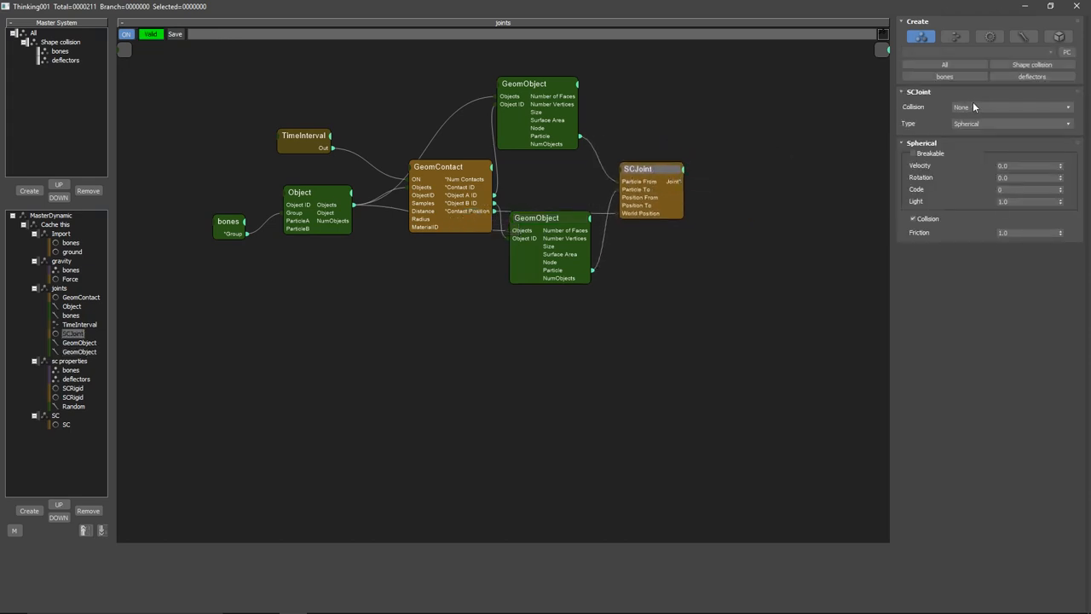
{"action": "left_click", "coordinate": [1011, 123]}
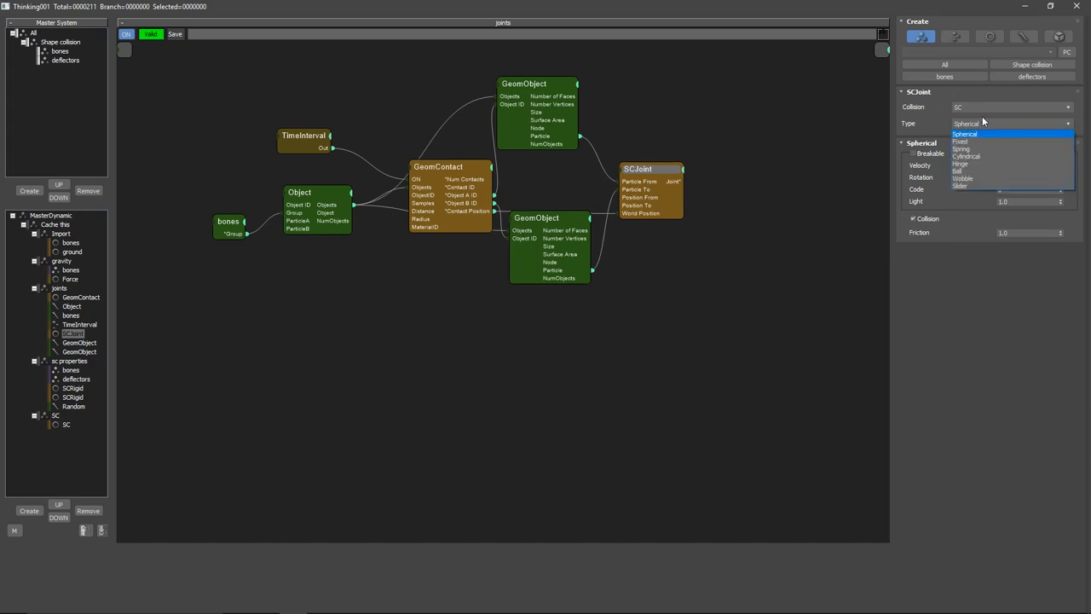
{"action": "left_click", "coordinate": [966, 134]}
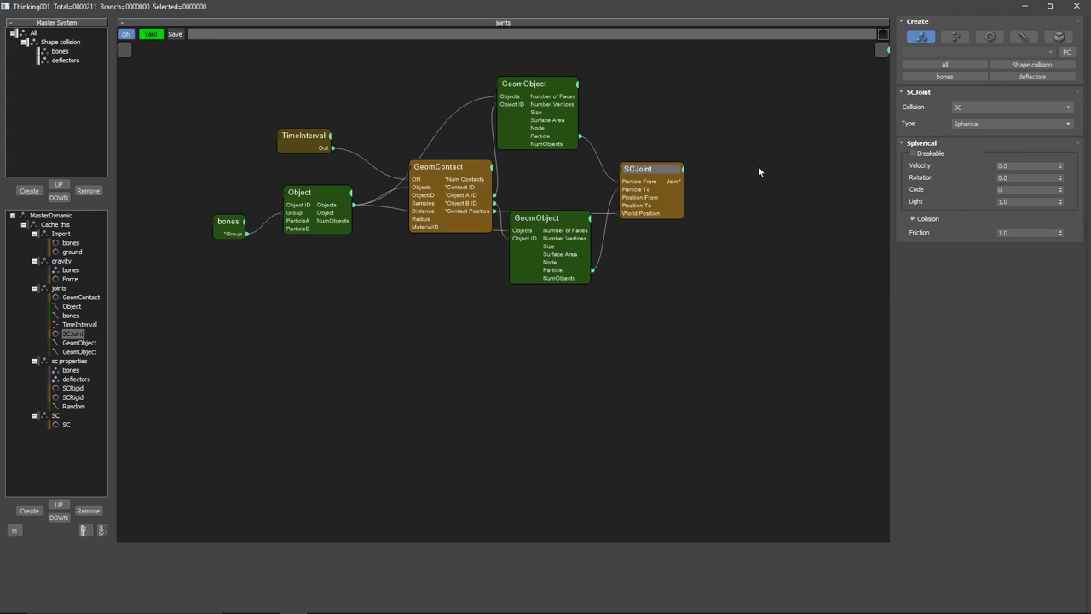
{"action": "mouse_move", "coordinate": [718, 142]}
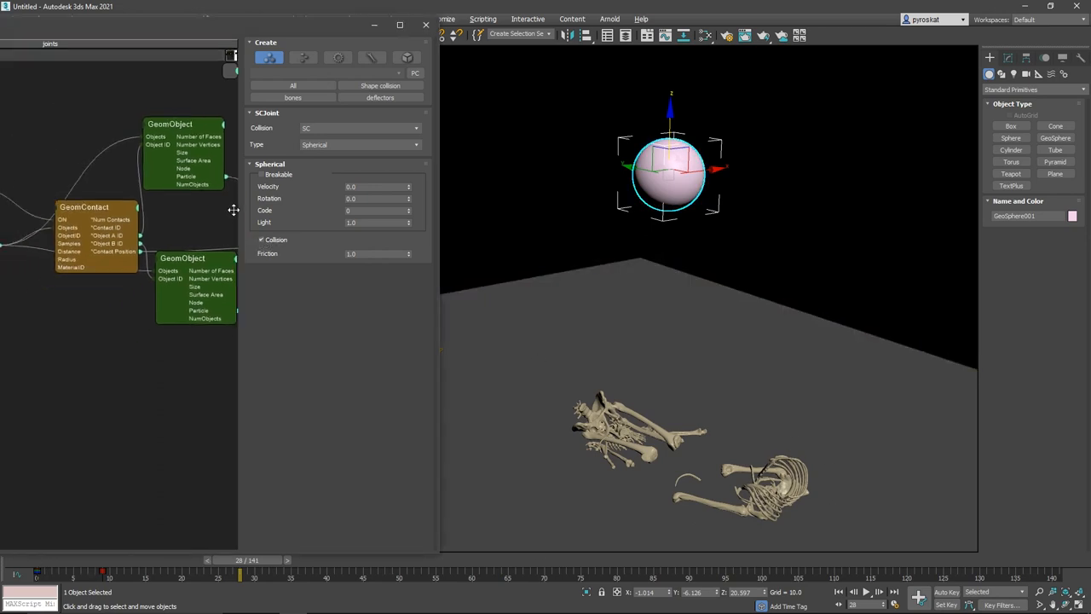
- Set the GeomContact distance to 0.1 and scrub the timeline to watch the skeleton fall
{"action": "left_click", "coordinate": [84, 207]}
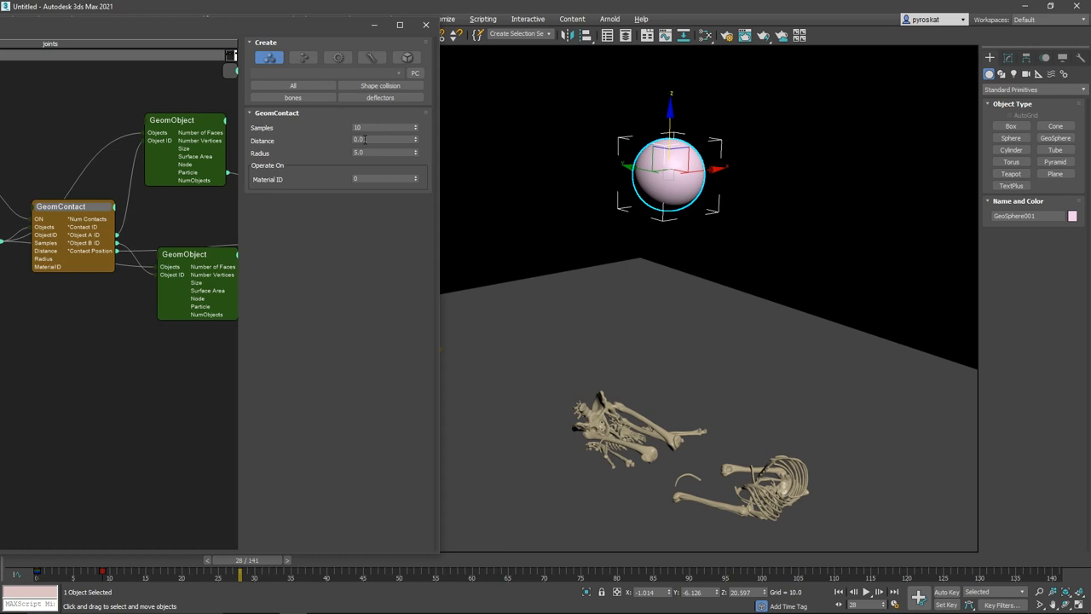
{"action": "left_click", "coordinate": [383, 139]}
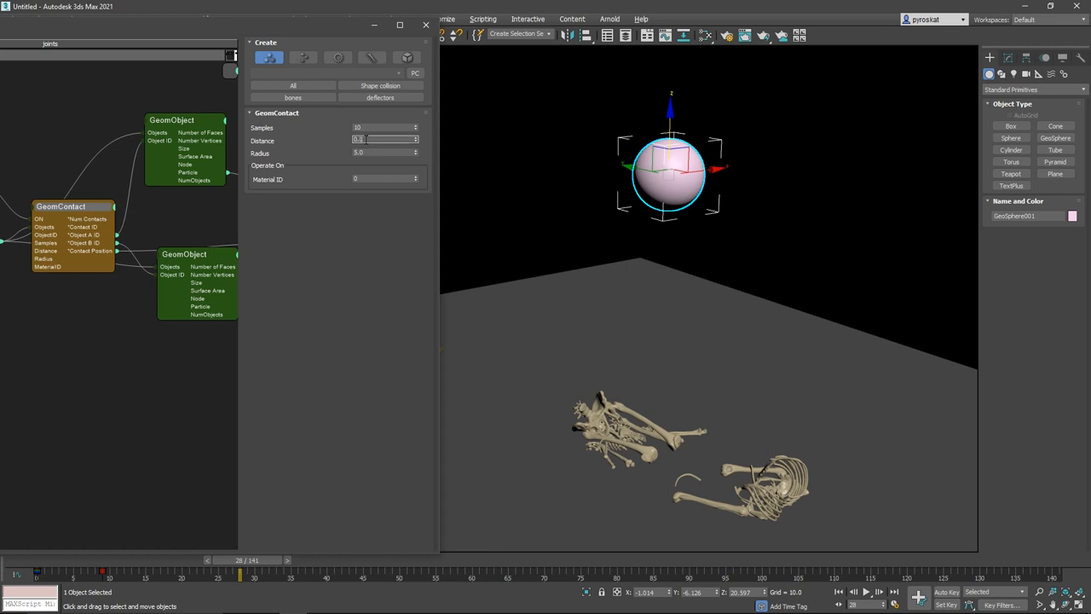
{"action": "left_click", "coordinate": [384, 140]}
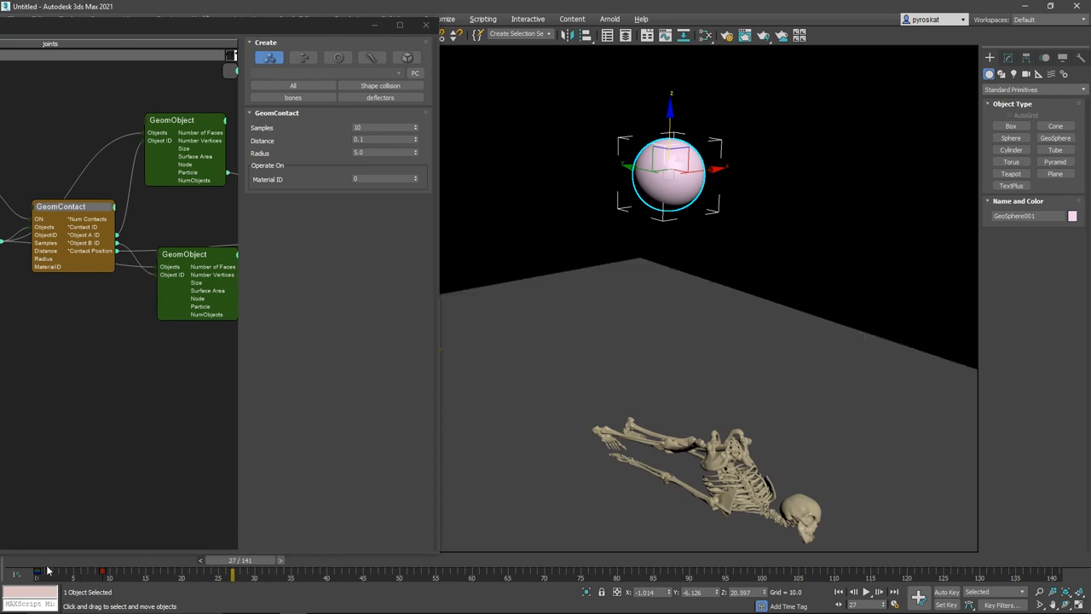
{"action": "left_click_drag", "start_coordinate": [232, 575], "coordinate": [52, 575]}
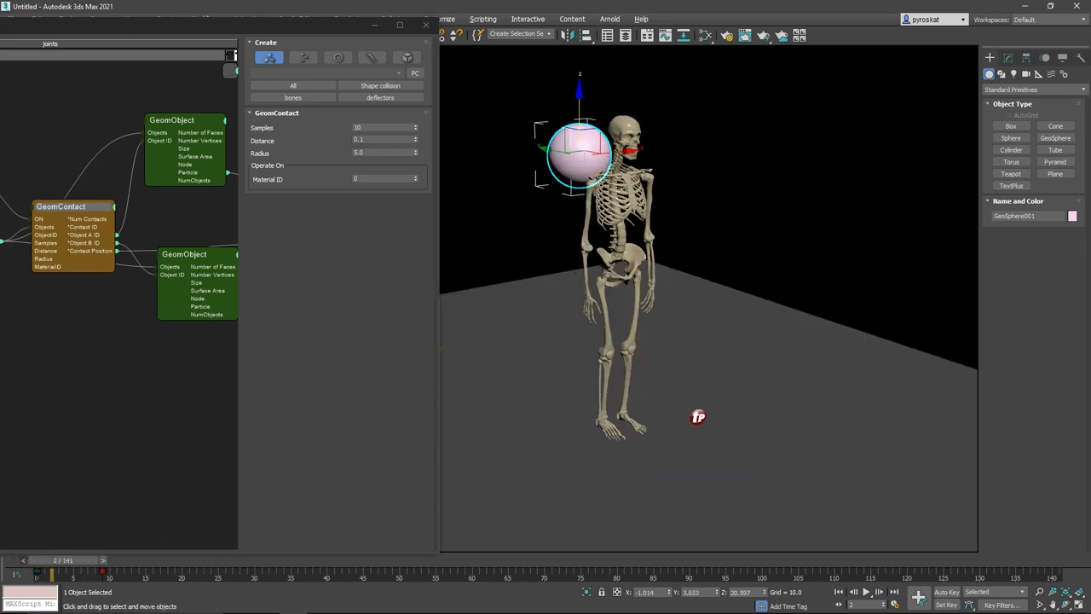
{"action": "left_click_drag", "start_coordinate": [54, 569], "coordinate": [126, 569]}
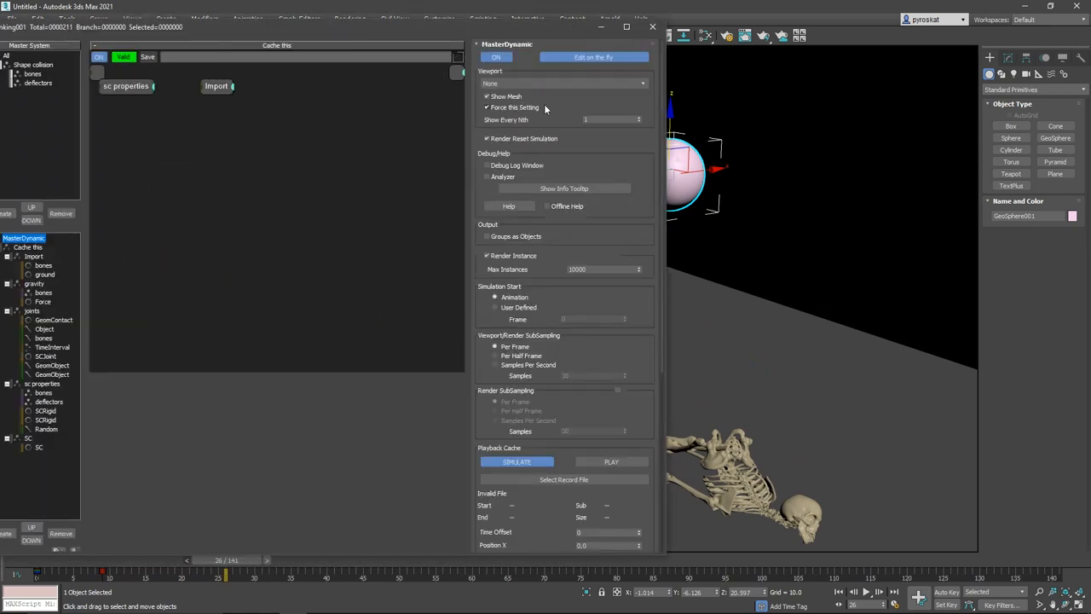
- Set MasterDynamic subsampling to Per Half Frame and scrub the timeline to re-simulate the fall
{"action": "left_click", "coordinate": [495, 356]}
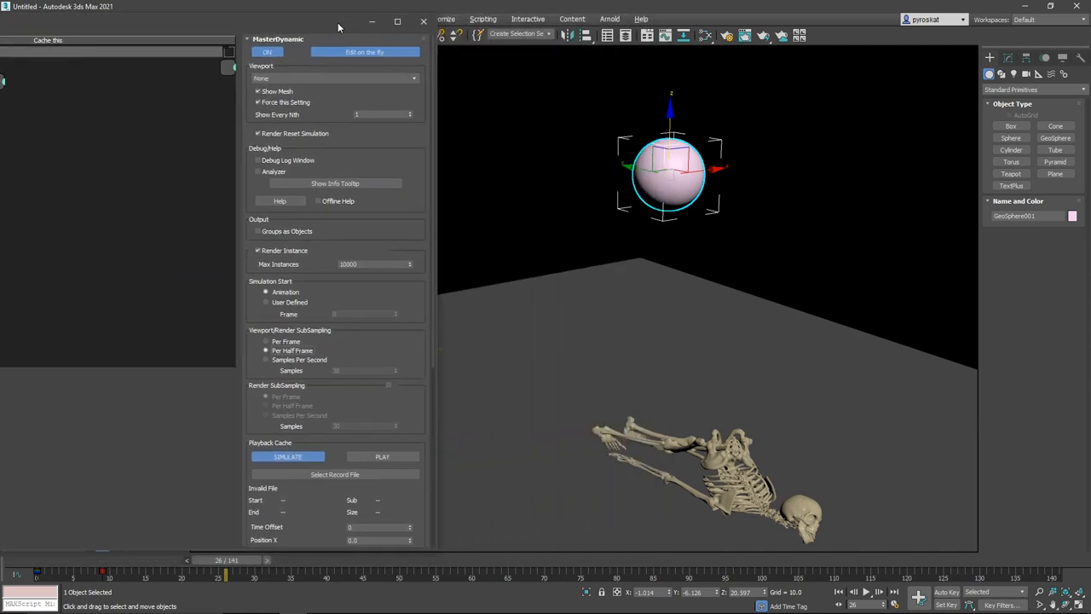
{"action": "left_click_drag", "start_coordinate": [226, 560], "coordinate": [73, 560]}
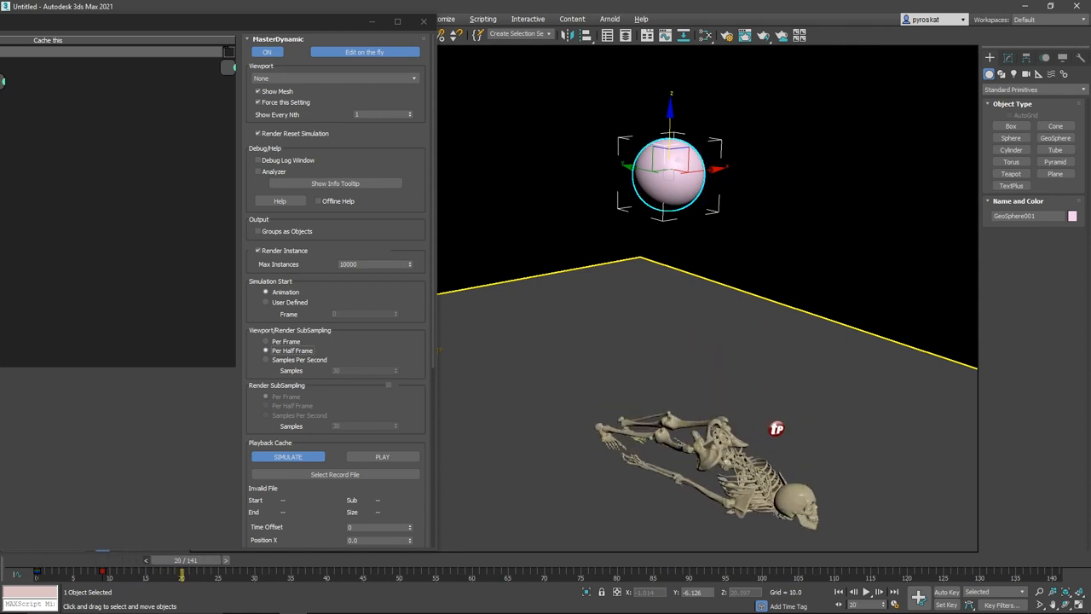
{"action": "left_click_drag", "start_coordinate": [181, 575], "coordinate": [240, 576]}
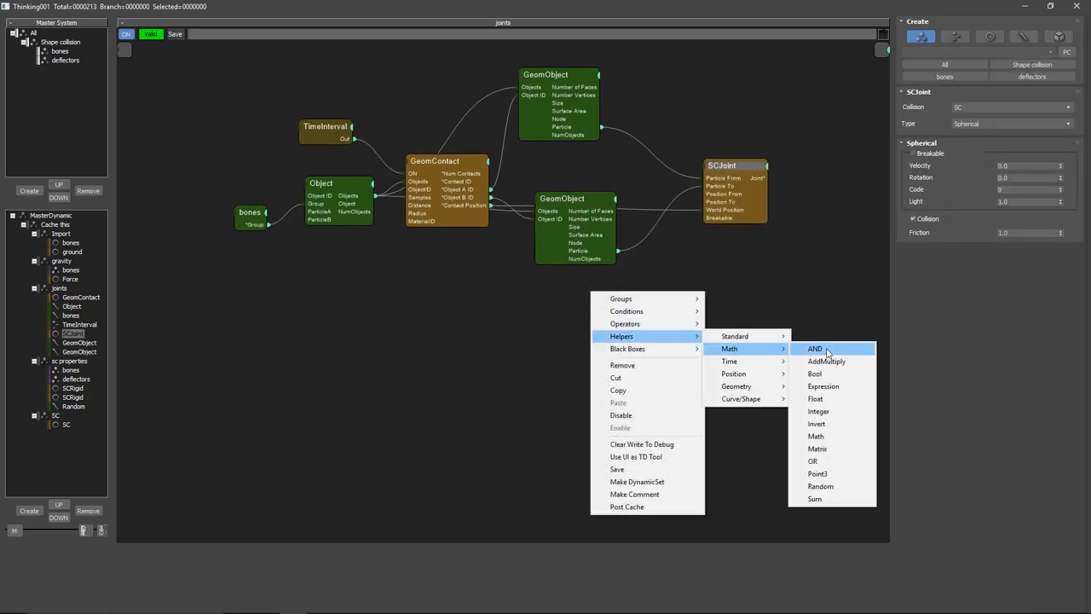
- Add a Bool helper and a Random node above SCJoint, and expose its break threshold inputs
{"action": "left_click", "coordinate": [815, 374]}
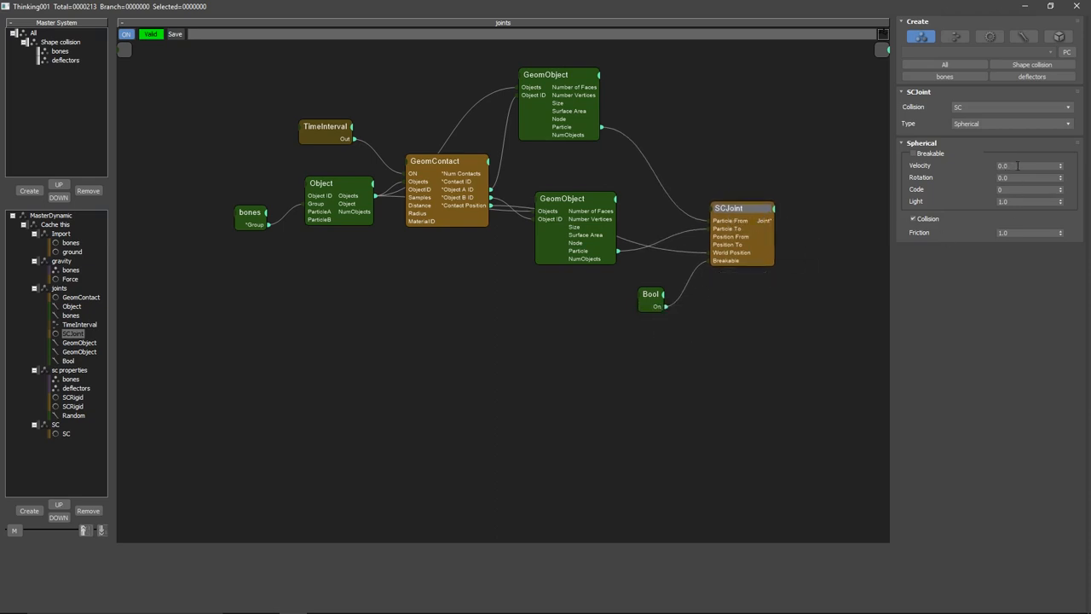
{"action": "left_click", "coordinate": [1027, 177]}
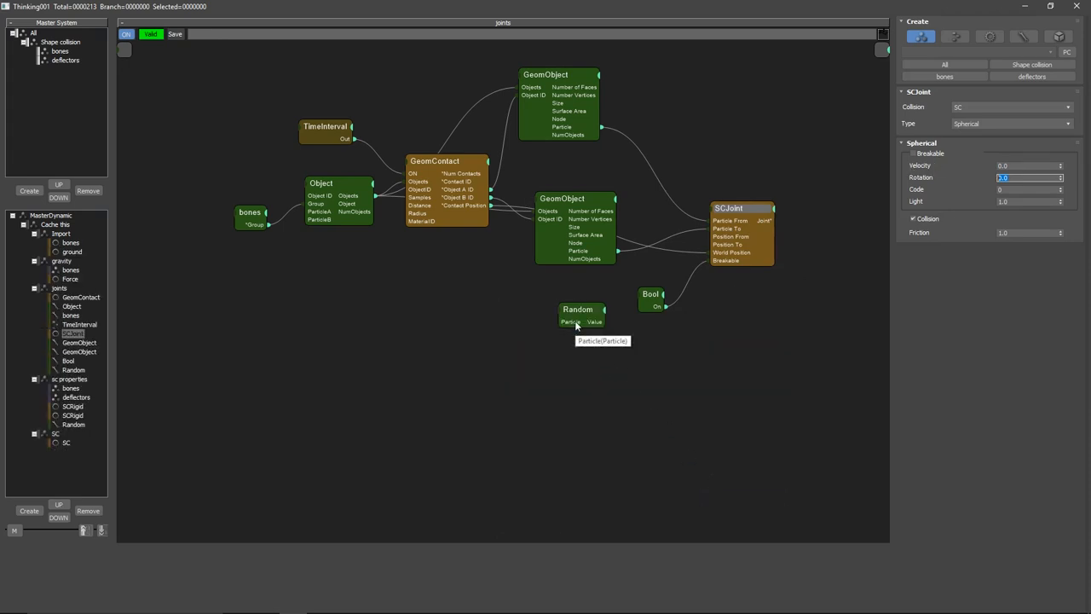
{"action": "left_click", "coordinate": [578, 308]}
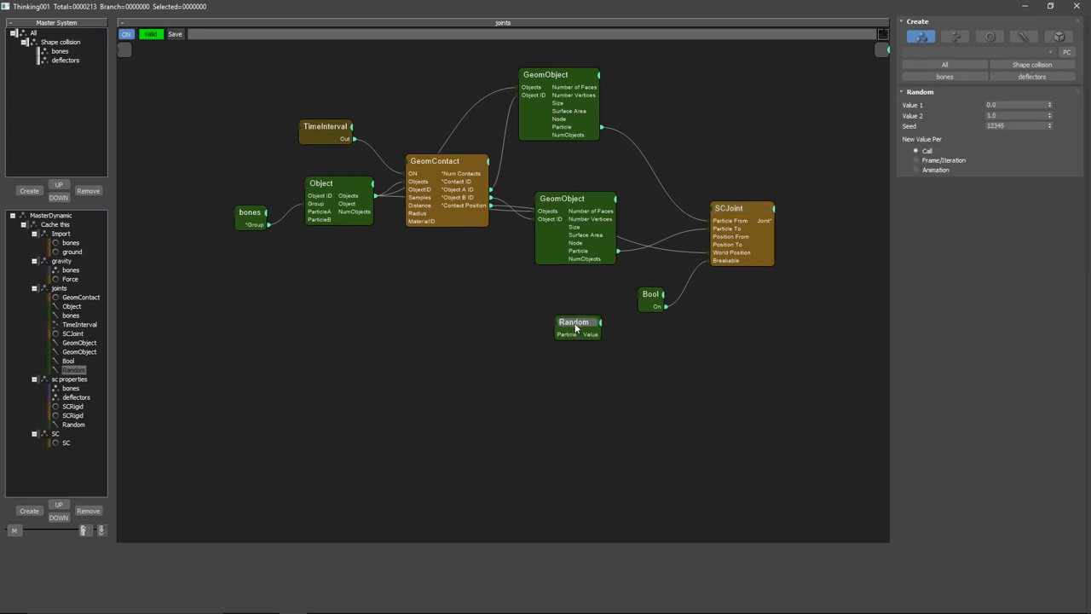
{"action": "left_click_drag", "start_coordinate": [577, 326], "coordinate": [679, 151]}
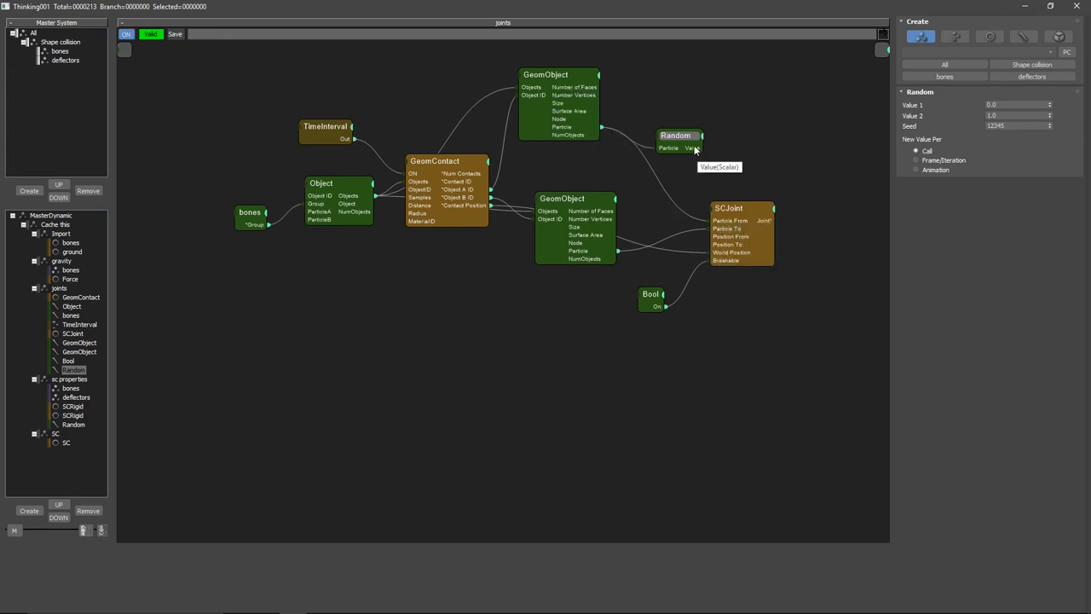
{"action": "left_click", "coordinate": [728, 208]}
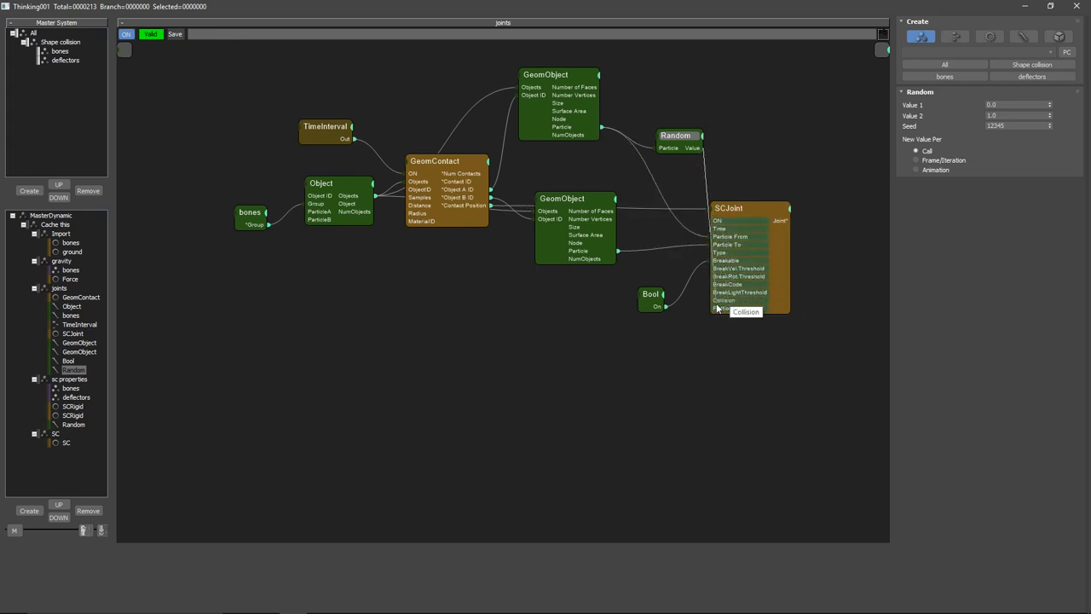
{"action": "mouse_move", "coordinate": [724, 313]}
{"action": "type", "text": "10"}
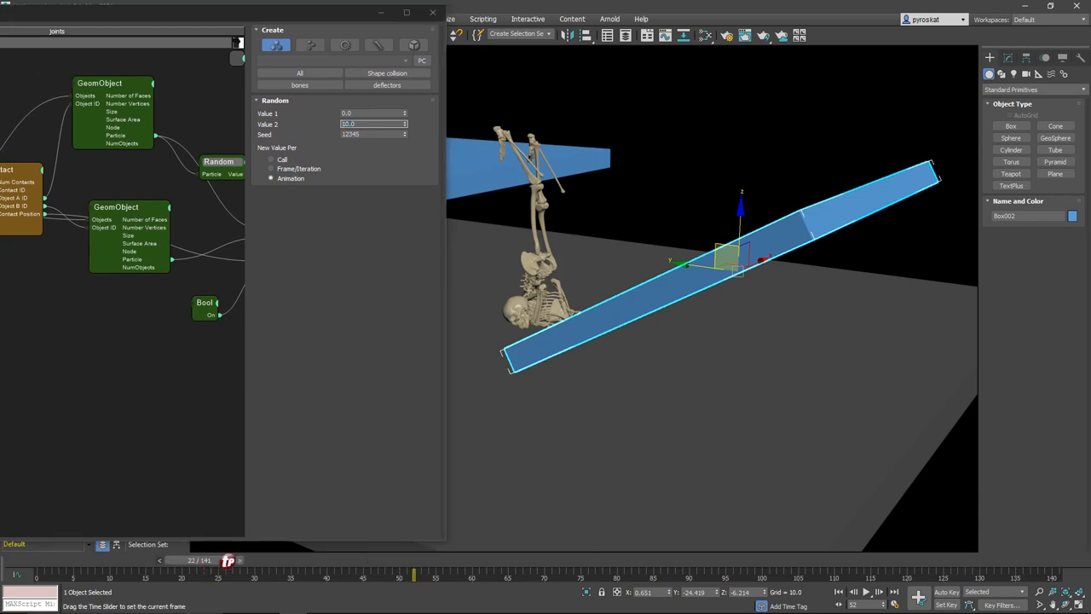
{"action": "mouse_move", "coordinate": [609, 252]}
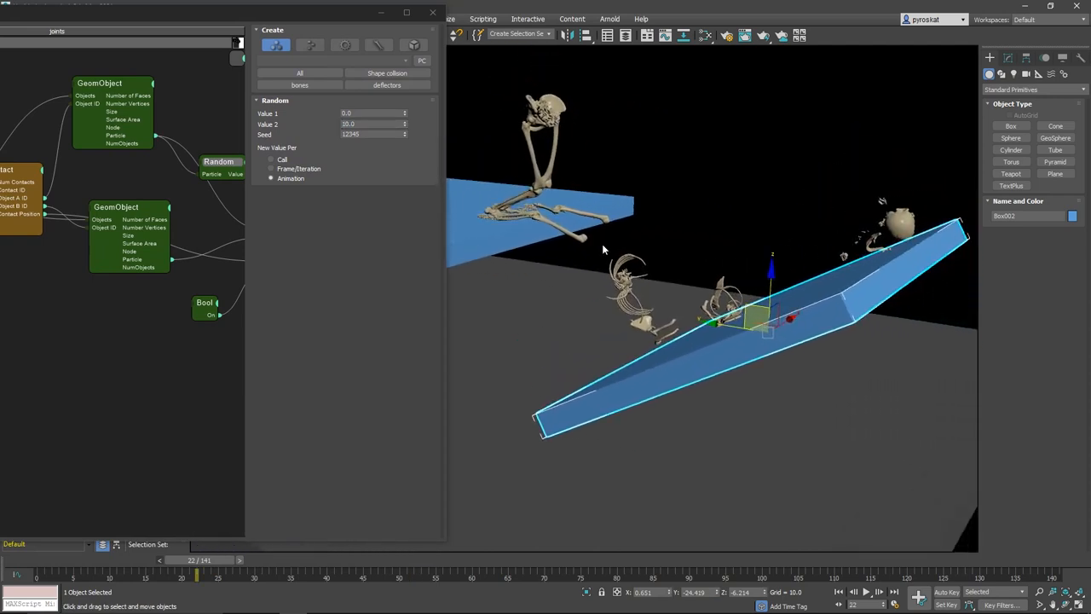
- Enter the Random node's first threshold value (4.0) and replay the bones breaking
{"action": "left_click_drag", "start_coordinate": [196, 574], "coordinate": [26, 575]}
{"action": "type", "text": "2"}
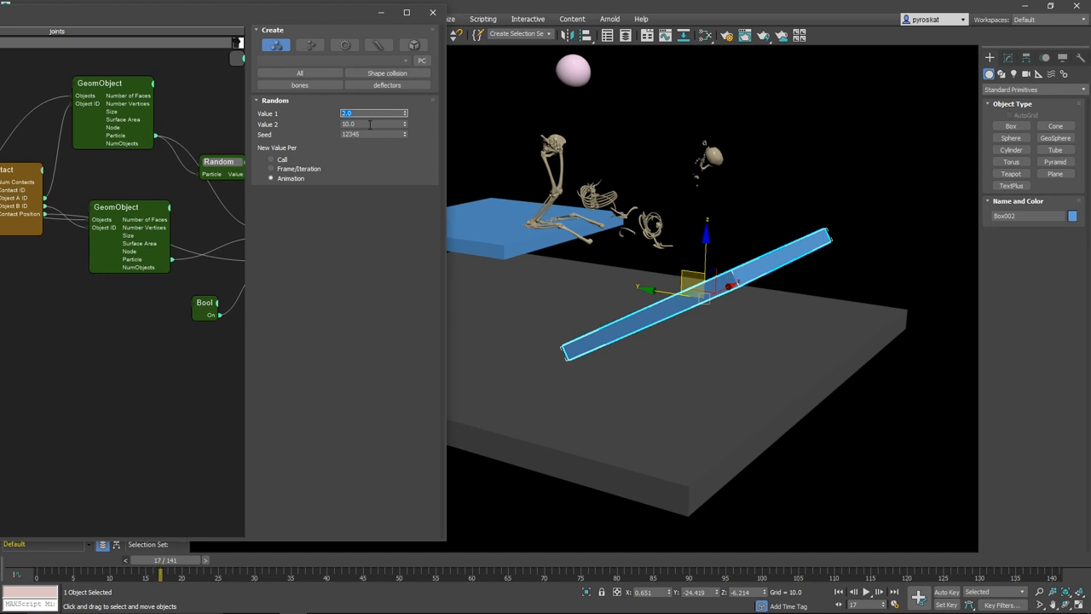
{"action": "type", "text": "50.0"}
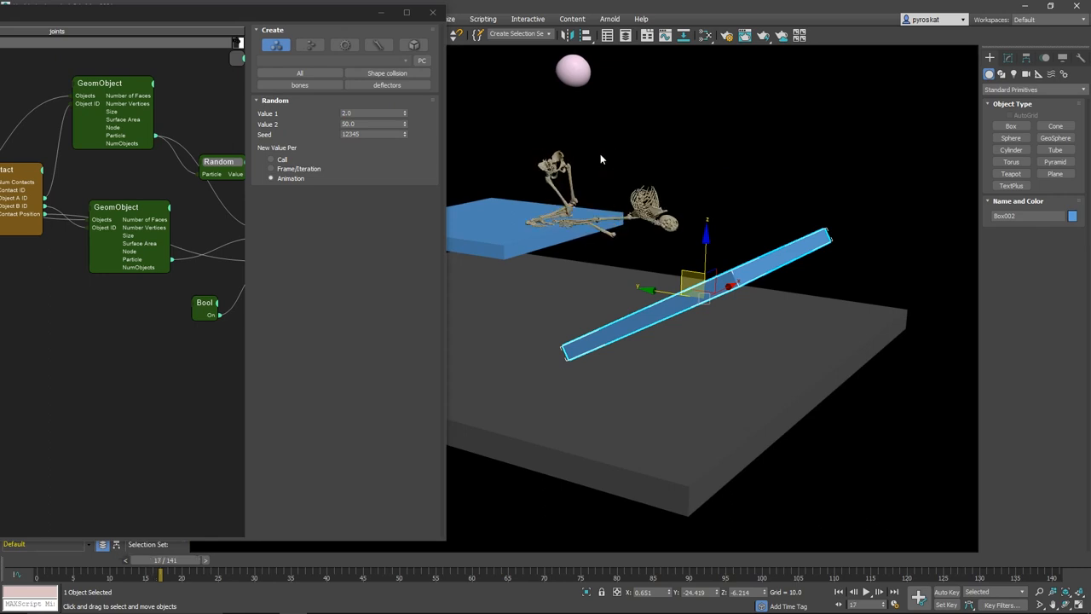
{"action": "left_click_drag", "start_coordinate": [167, 559], "coordinate": [205, 559]}
{"action": "type", "text": "4"}
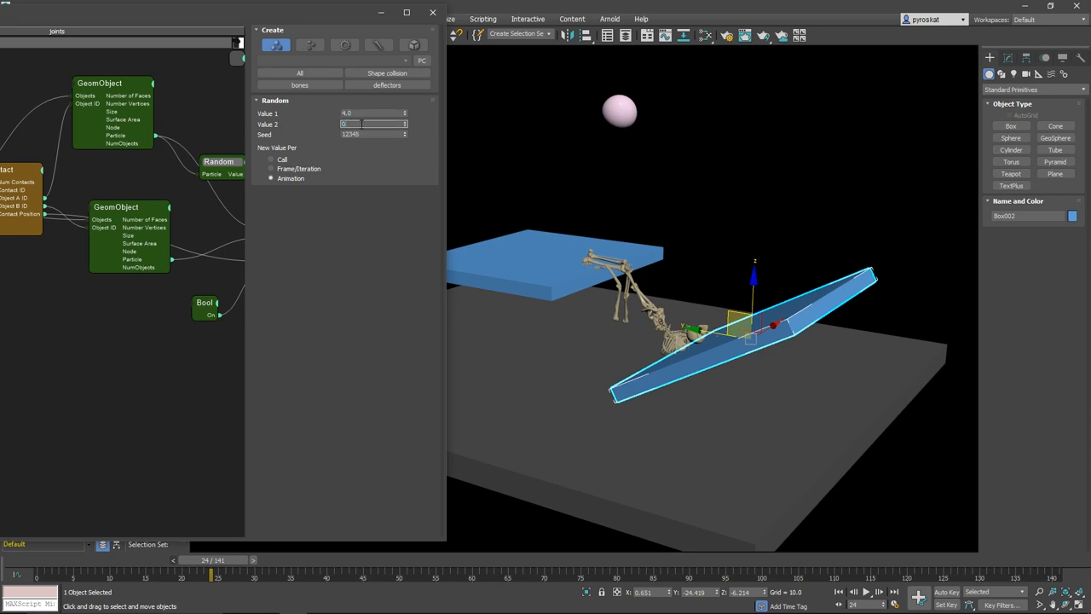
- Set the Random node's second value to 20.0 and replay the simulation with the new thresholds
{"action": "type", "text": "20.0"}
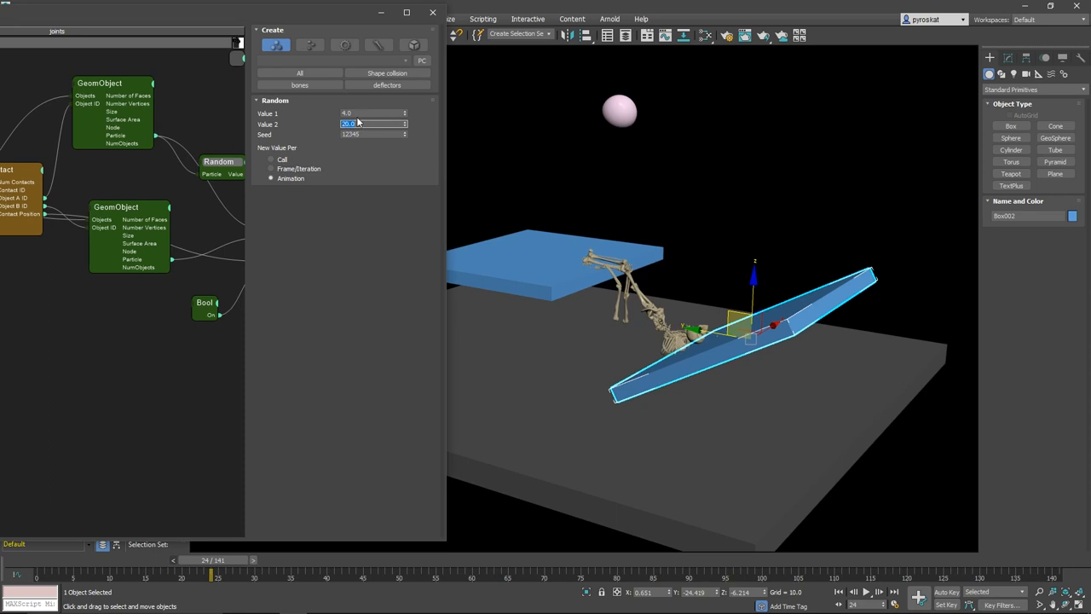
{"action": "left_click_drag", "start_coordinate": [211, 560], "coordinate": [135, 560]}
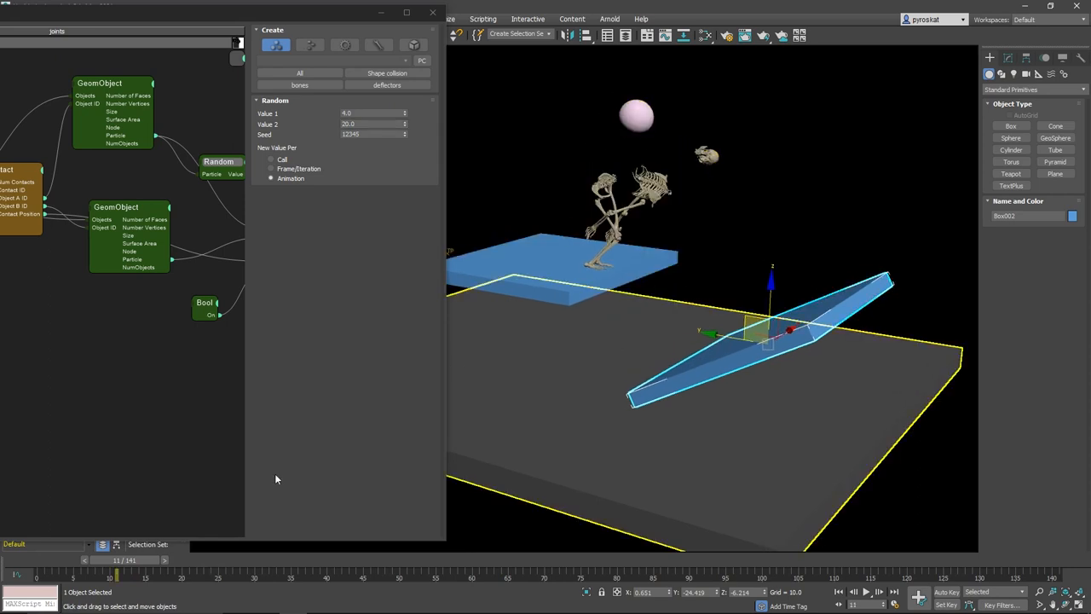
{"action": "left_click_drag", "start_coordinate": [115, 560], "coordinate": [17, 560]}
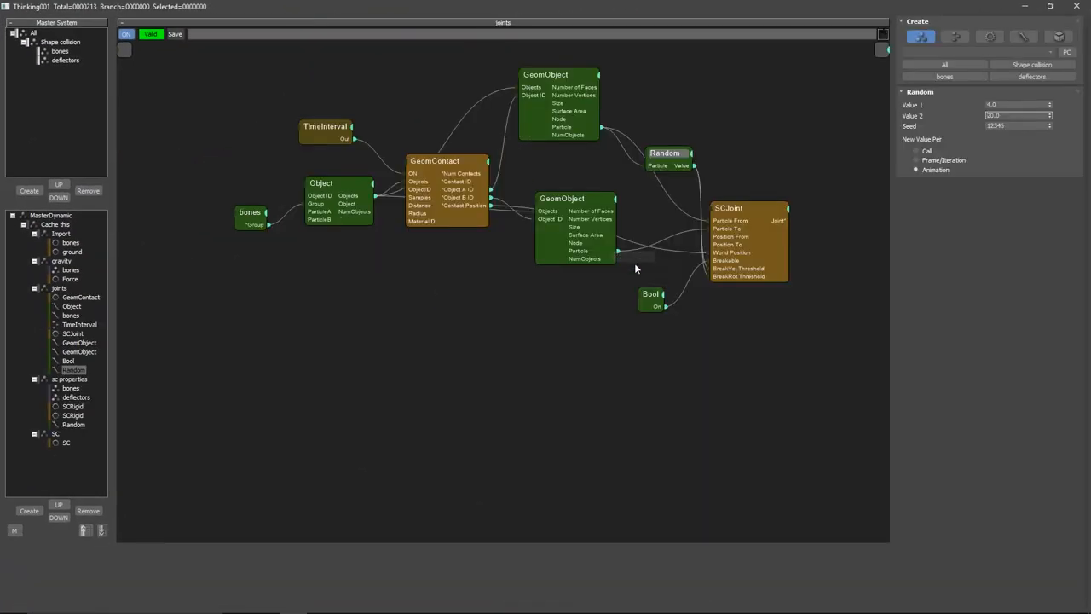
- Collapse the GeomObject, GeomContact and SCJoint nodes to their used ports and nudge SCJoint right
{"action": "left_click", "coordinate": [575, 198]}
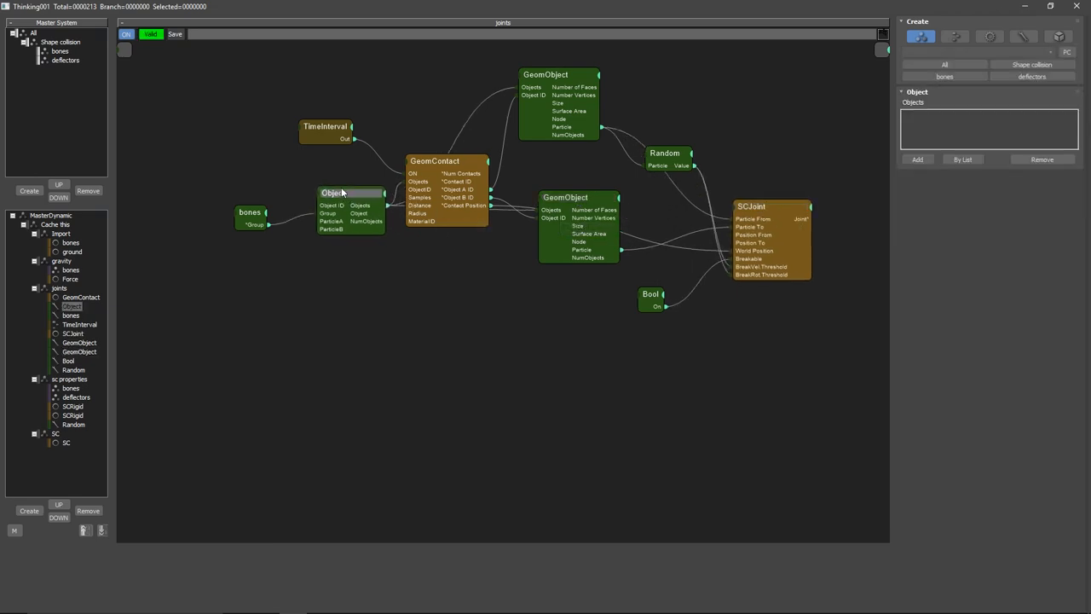
{"action": "left_click", "coordinate": [565, 196]}
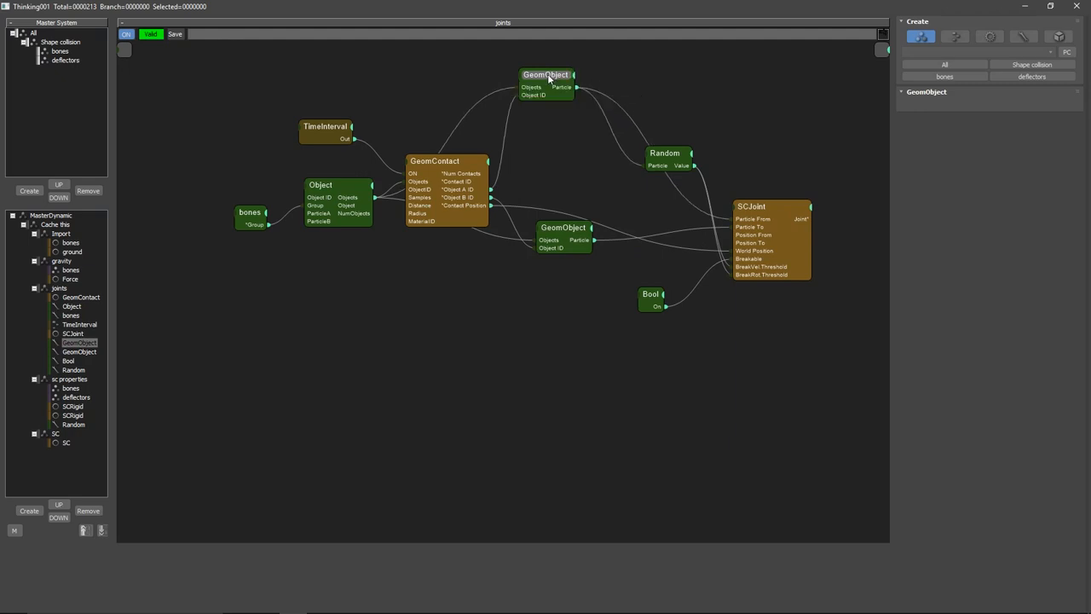
{"action": "left_click", "coordinate": [435, 161]}
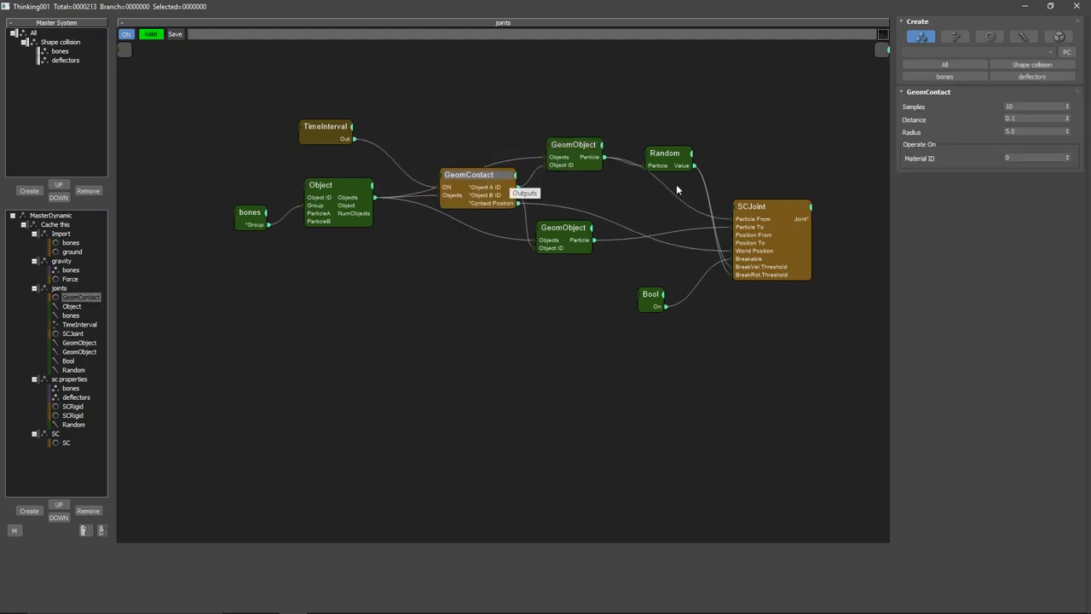
{"action": "left_click", "coordinate": [759, 206]}
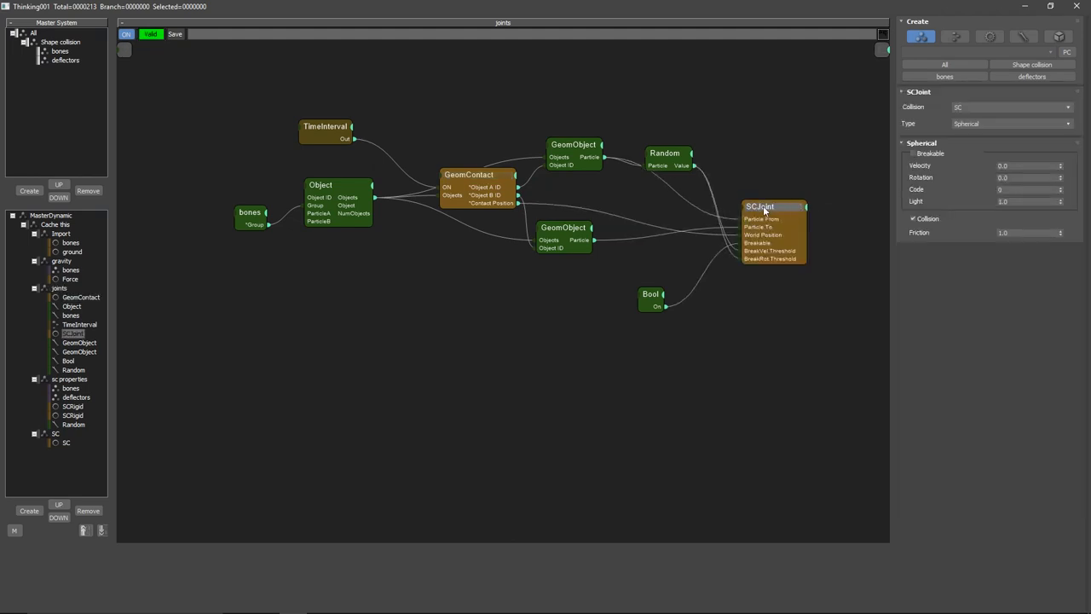
{"action": "left_click_drag", "start_coordinate": [771, 206], "coordinate": [783, 198]}
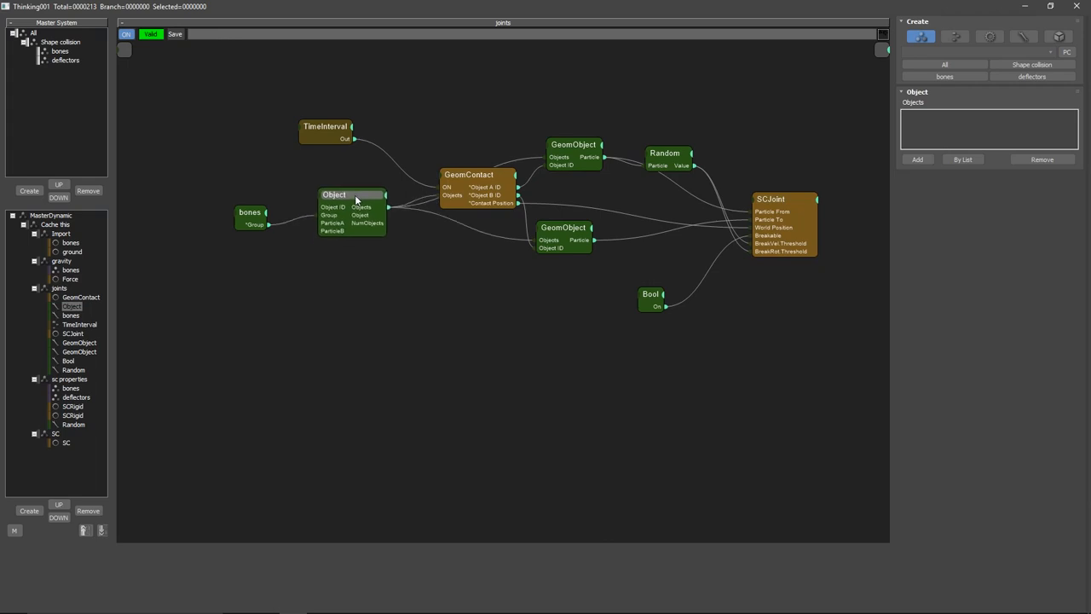
{"action": "left_click", "coordinate": [573, 144]}
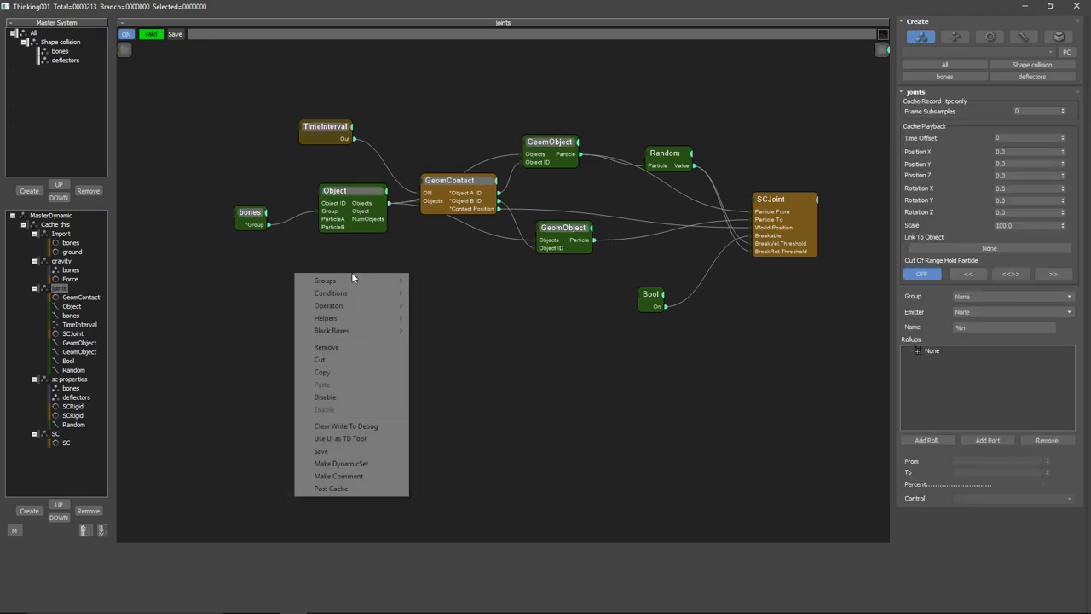
{"action": "mouse_move", "coordinate": [350, 347]}
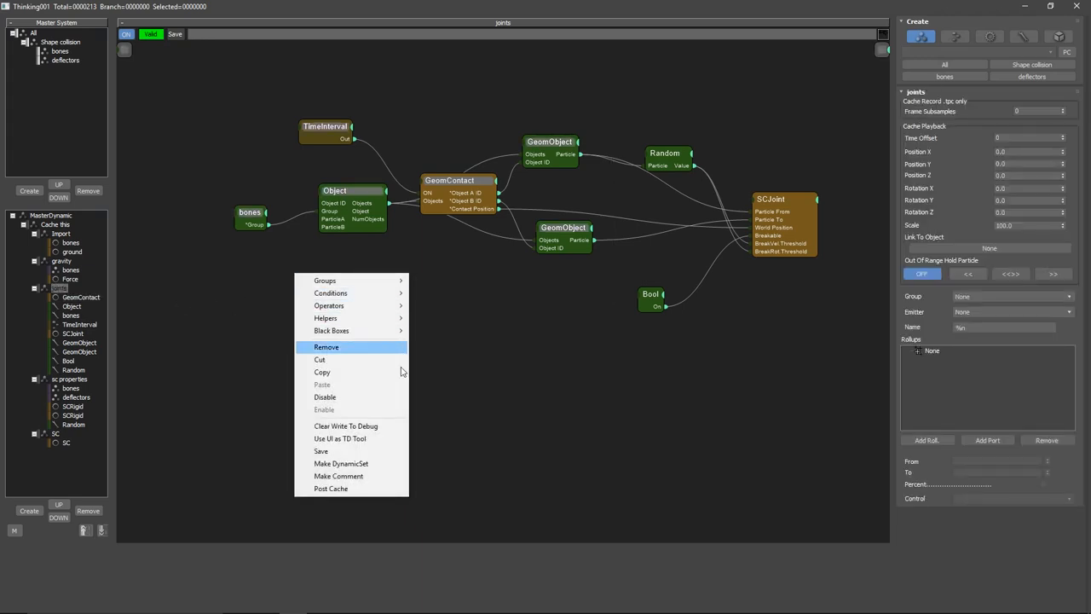
- Wrap the contact nodes in a comment captioned 'Here we detect contact for joints'
{"action": "left_click", "coordinate": [338, 475]}
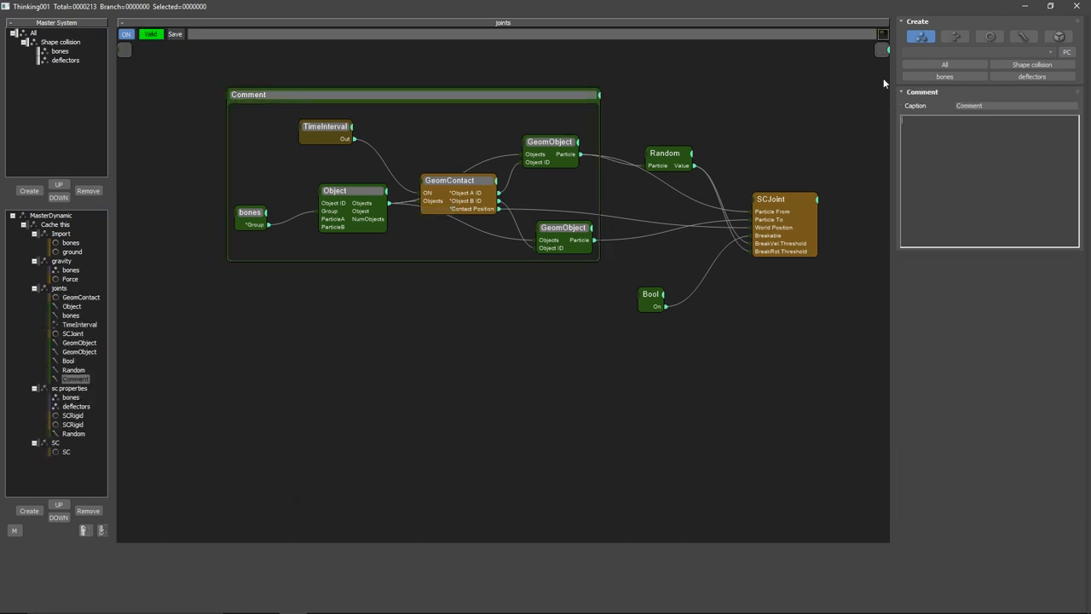
{"action": "type", "text": "Here we"}
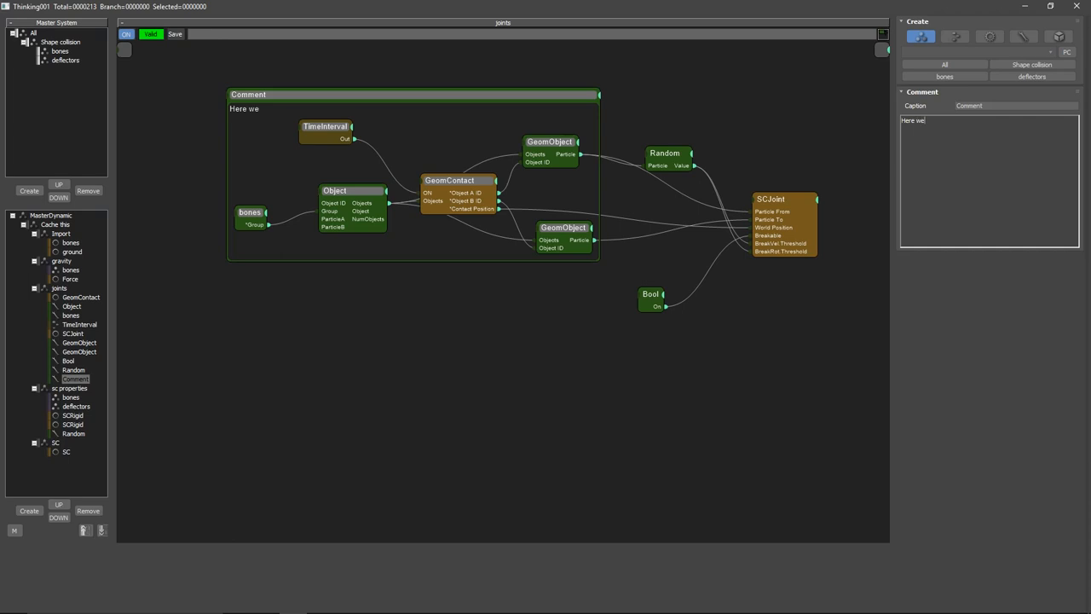
{"action": "type", "text": "detect"}
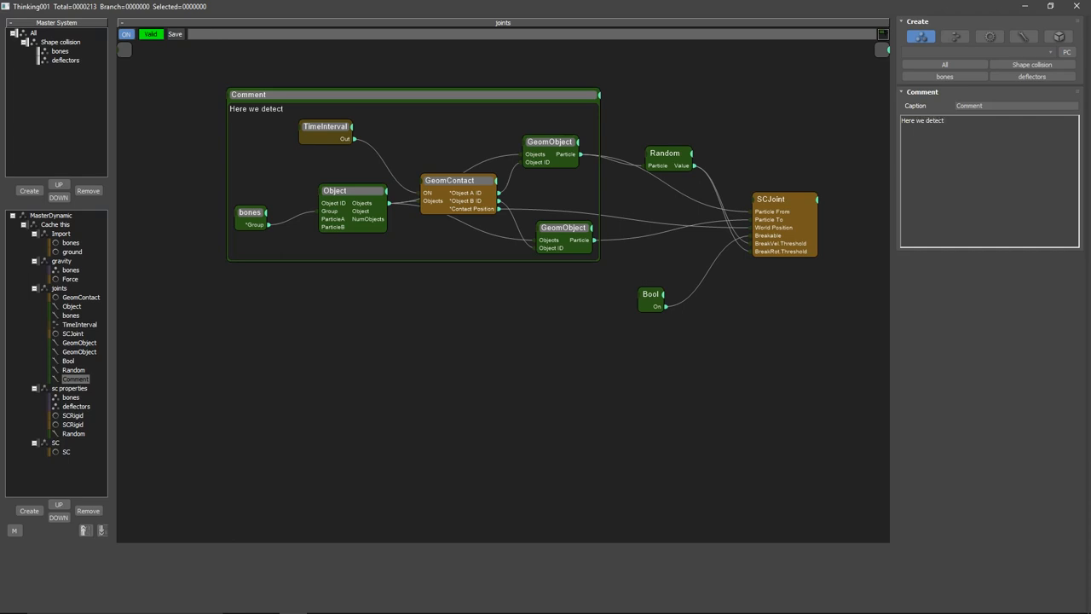
{"action": "type", "text": "contact"}
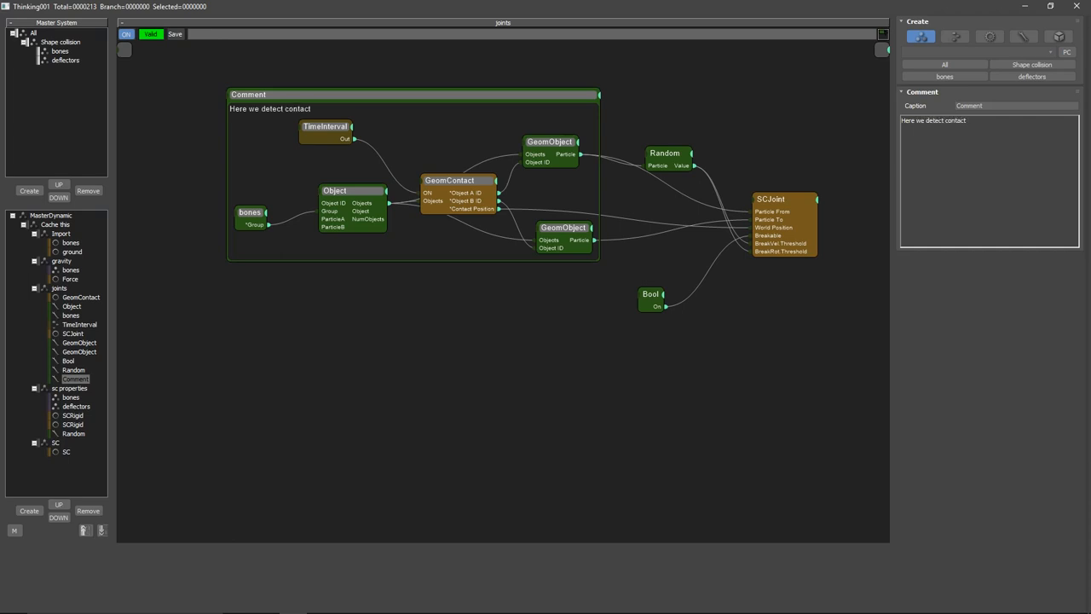
{"action": "type", "text": "for joints"}
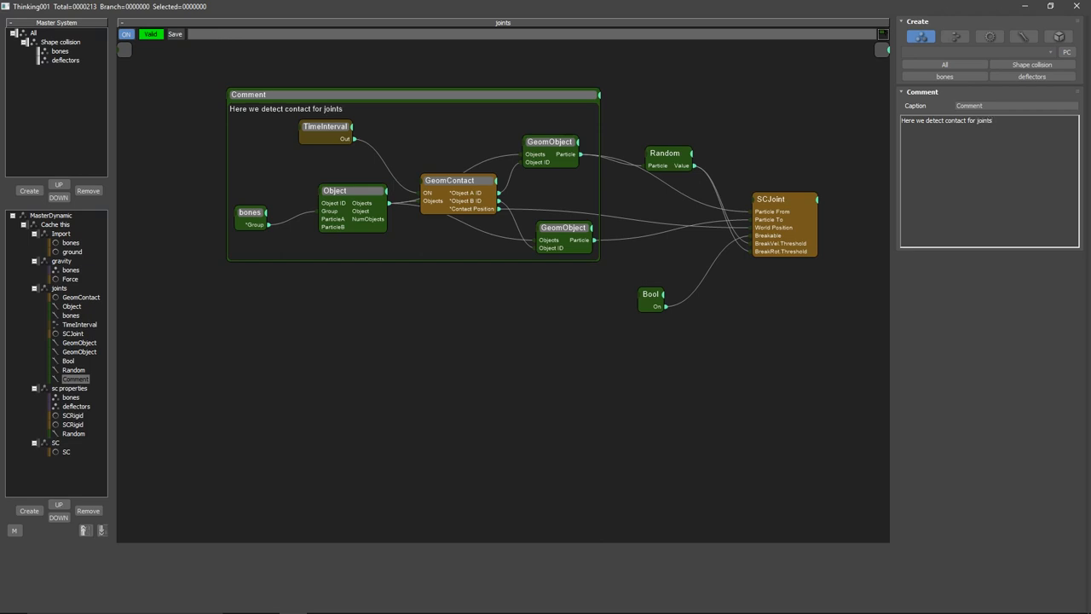
{"action": "mouse_move", "coordinate": [290, 122]}
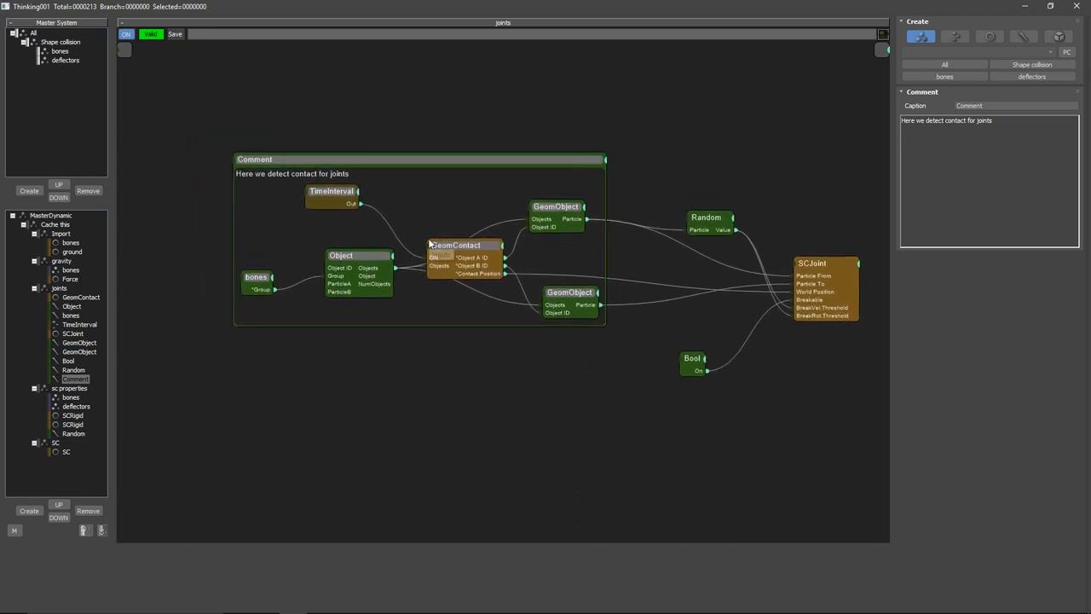
- Move the contact comment group and place the Random node beside the upper GeomObject node
{"action": "right_click", "coordinate": [455, 245]}
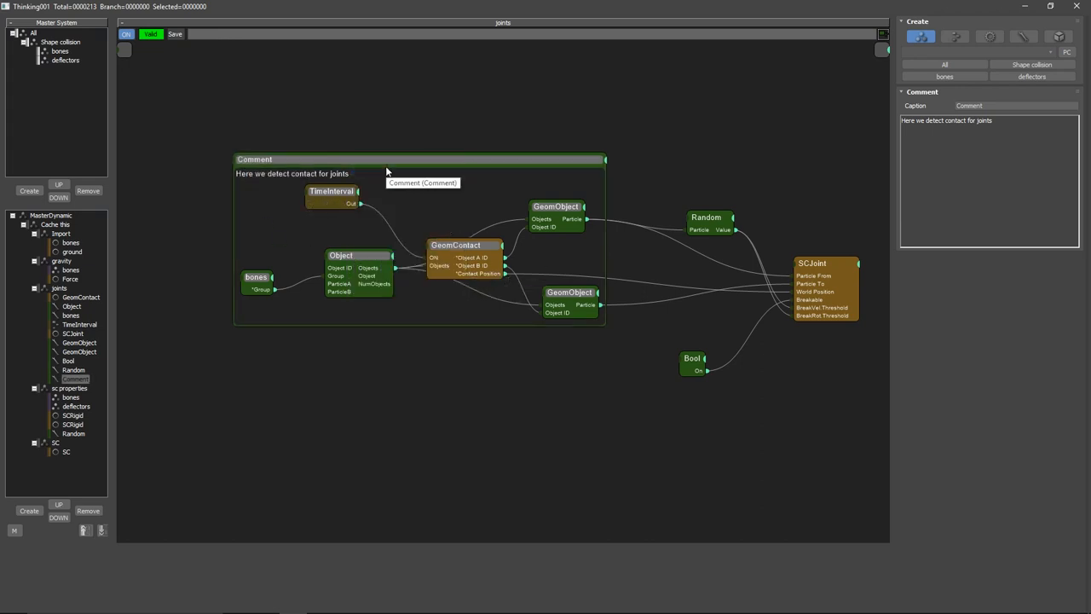
{"action": "right_click", "coordinate": [388, 171]}
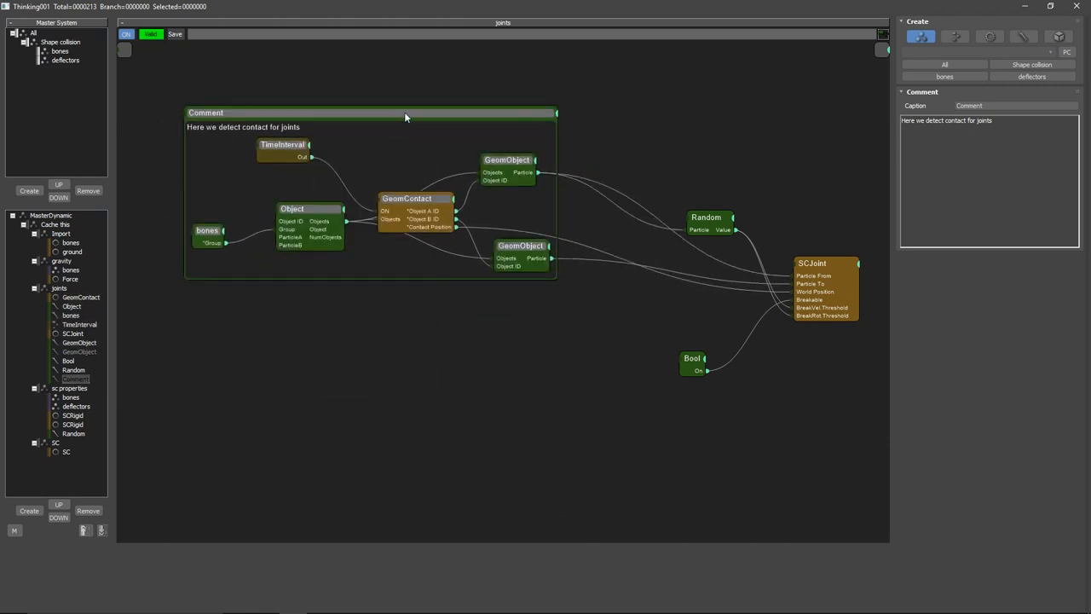
{"action": "left_click_drag", "start_coordinate": [406, 116], "coordinate": [479, 159]}
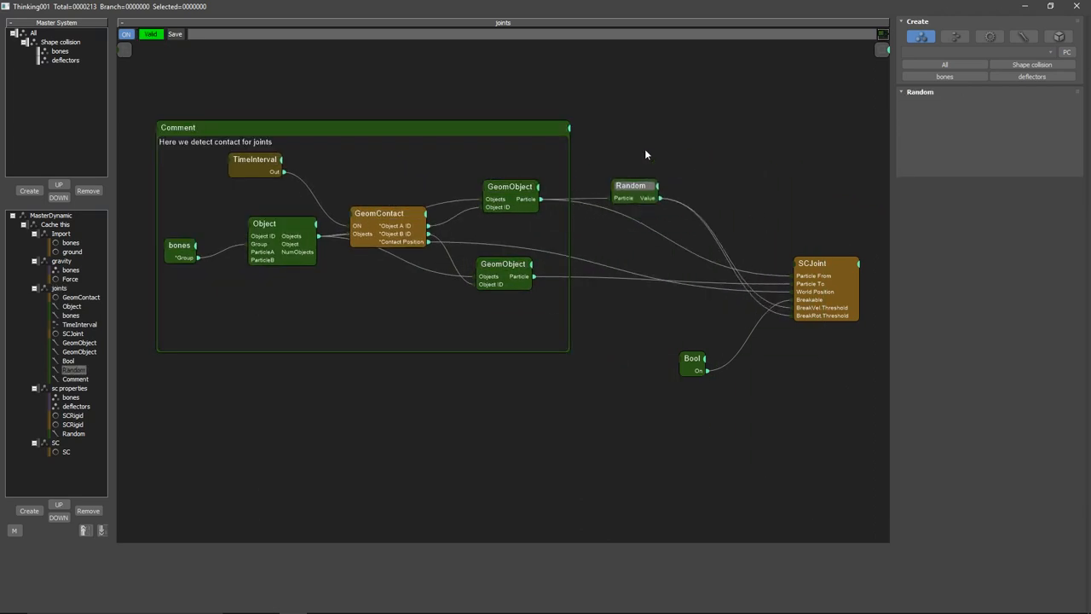
{"action": "left_click", "coordinate": [631, 185]}
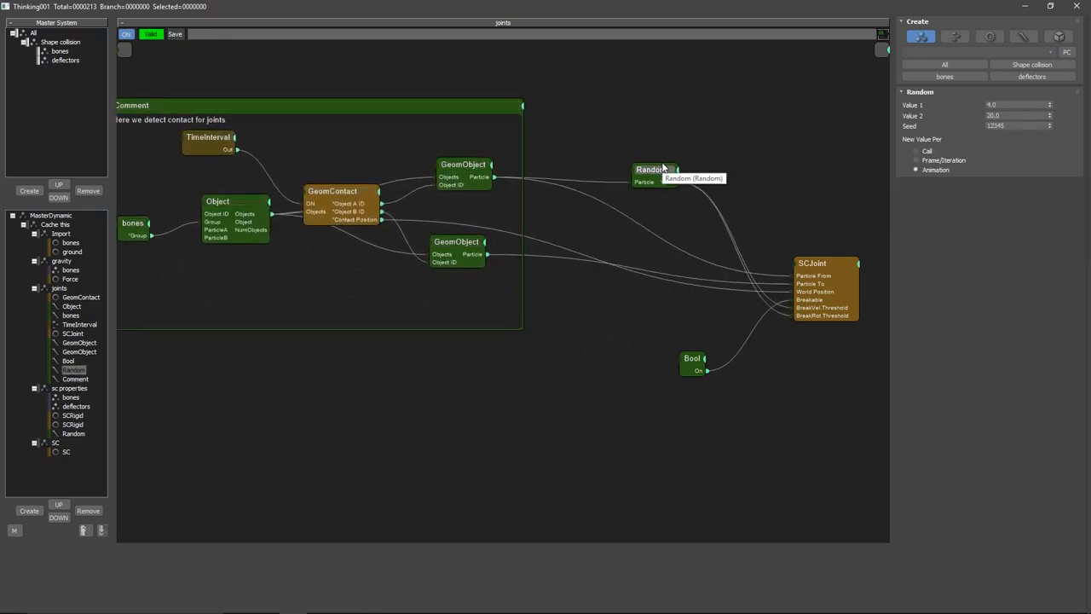
{"action": "right_click", "coordinate": [651, 170]}
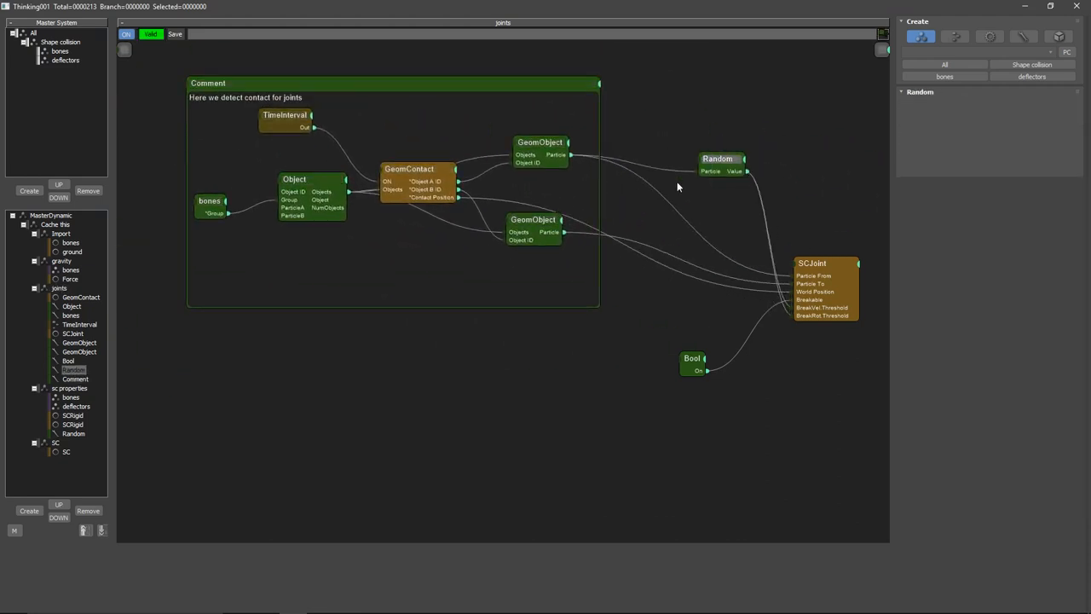
{"action": "left_click", "coordinate": [717, 159]}
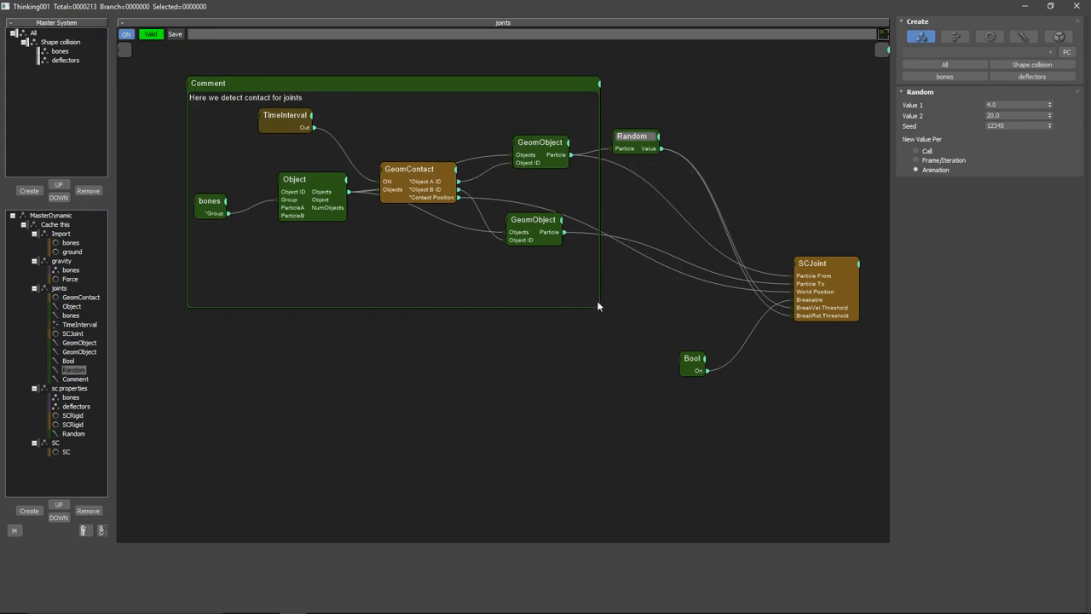
{"action": "left_click", "coordinate": [207, 83]}
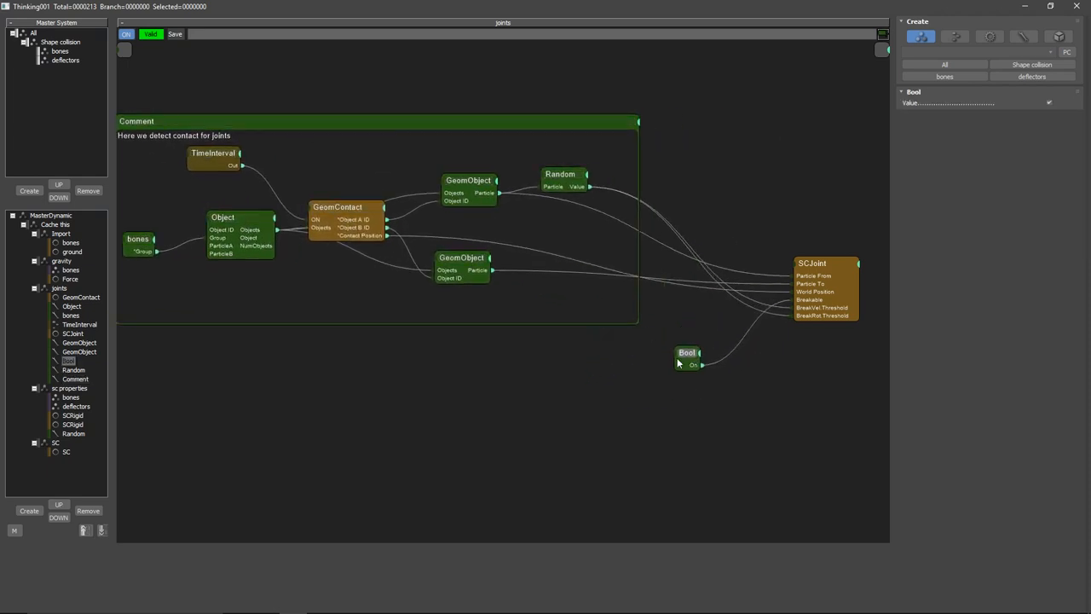
- Clone the Bool node into a second Bool placed beneath the original
{"action": "left_click_drag", "start_coordinate": [687, 353], "coordinate": [646, 347]}
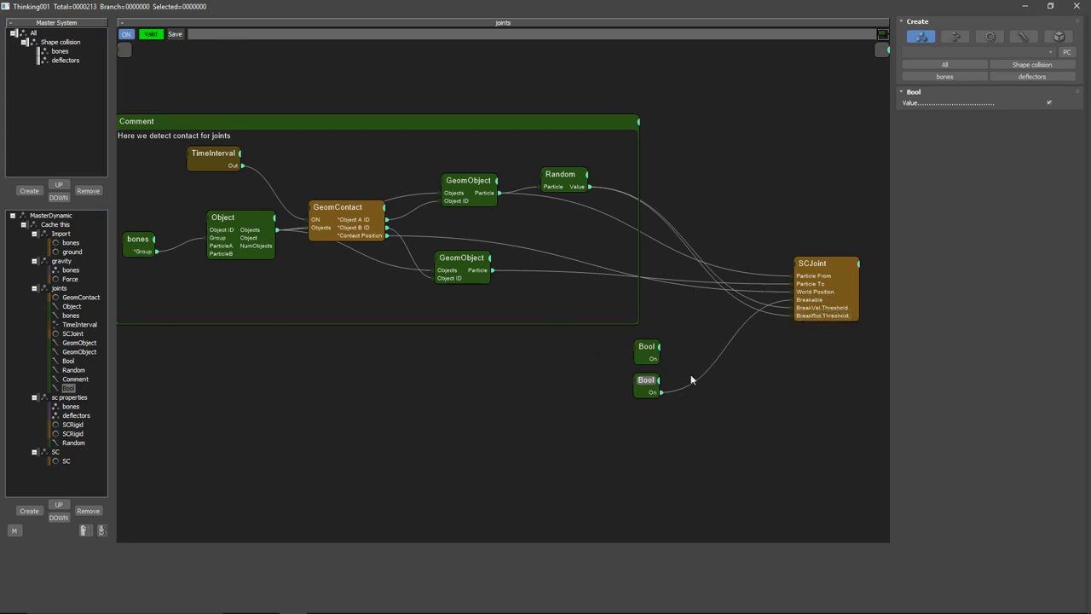
{"action": "mouse_move", "coordinate": [893, 240]}
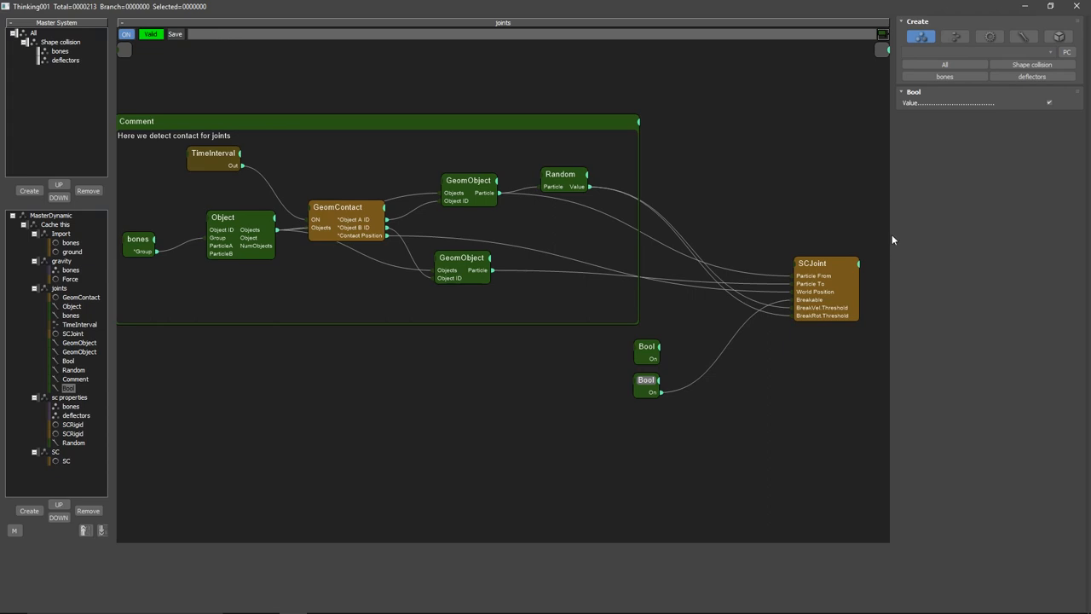
{"action": "mouse_move", "coordinate": [896, 214]}
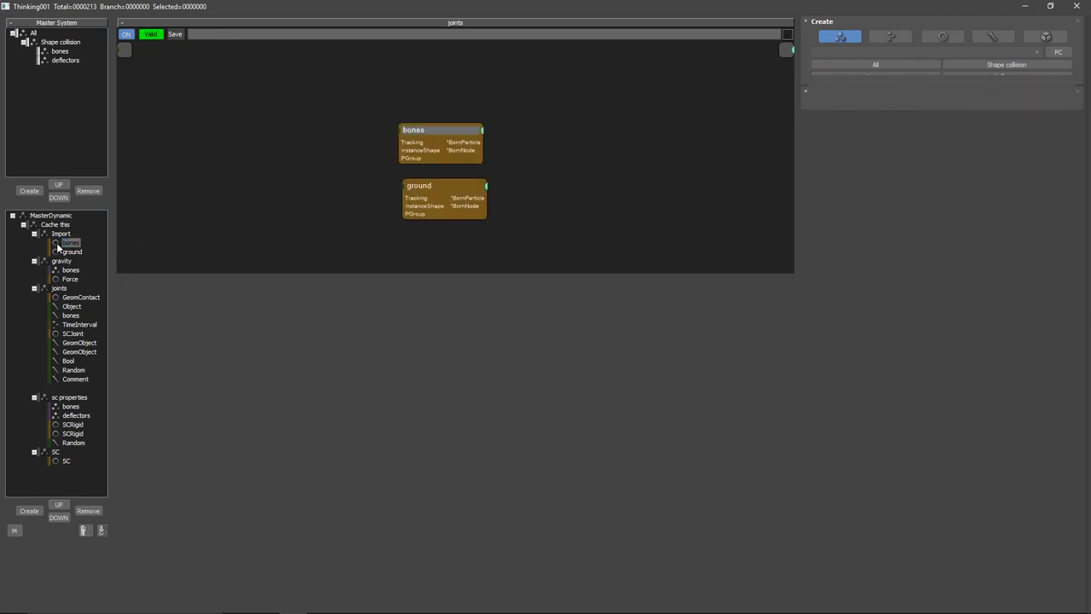
- Display the ground import node's settings: deflectors group, layer string 'ground'
{"action": "left_click", "coordinate": [71, 243]}
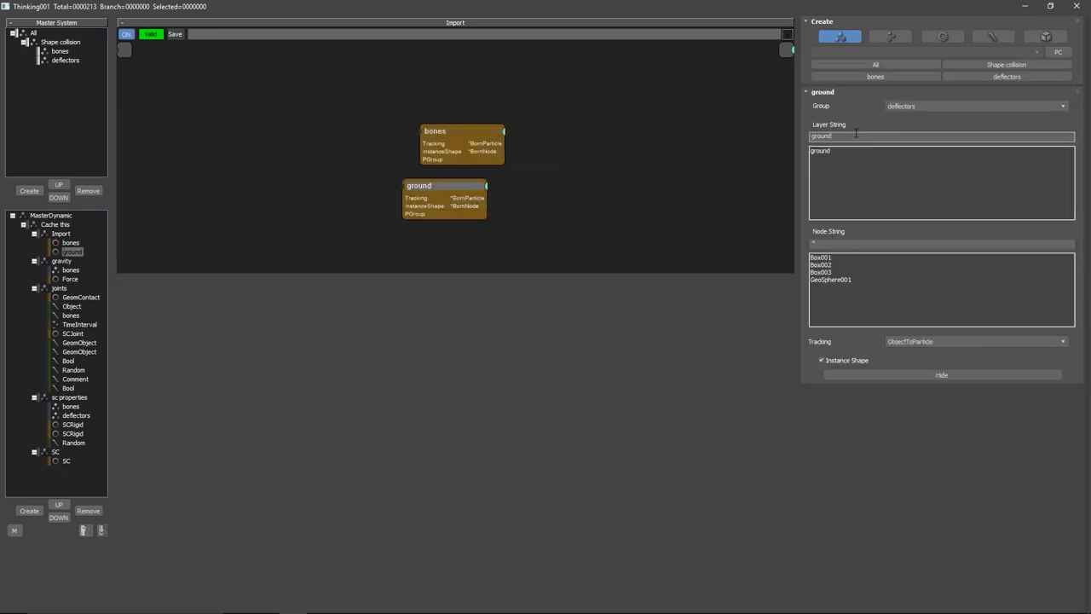
{"action": "mouse_move", "coordinate": [810, 203]}
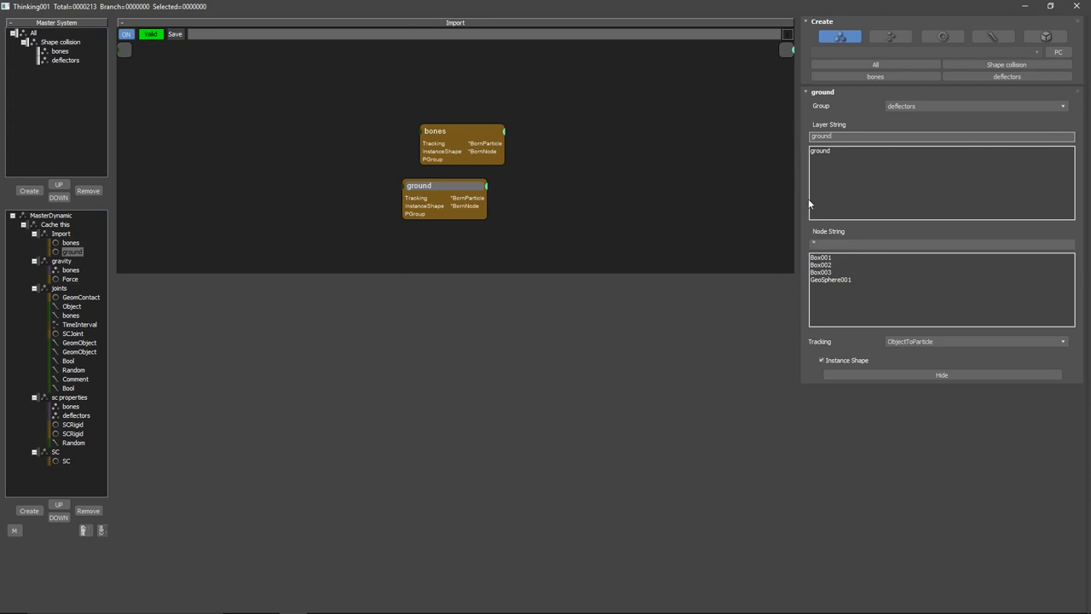